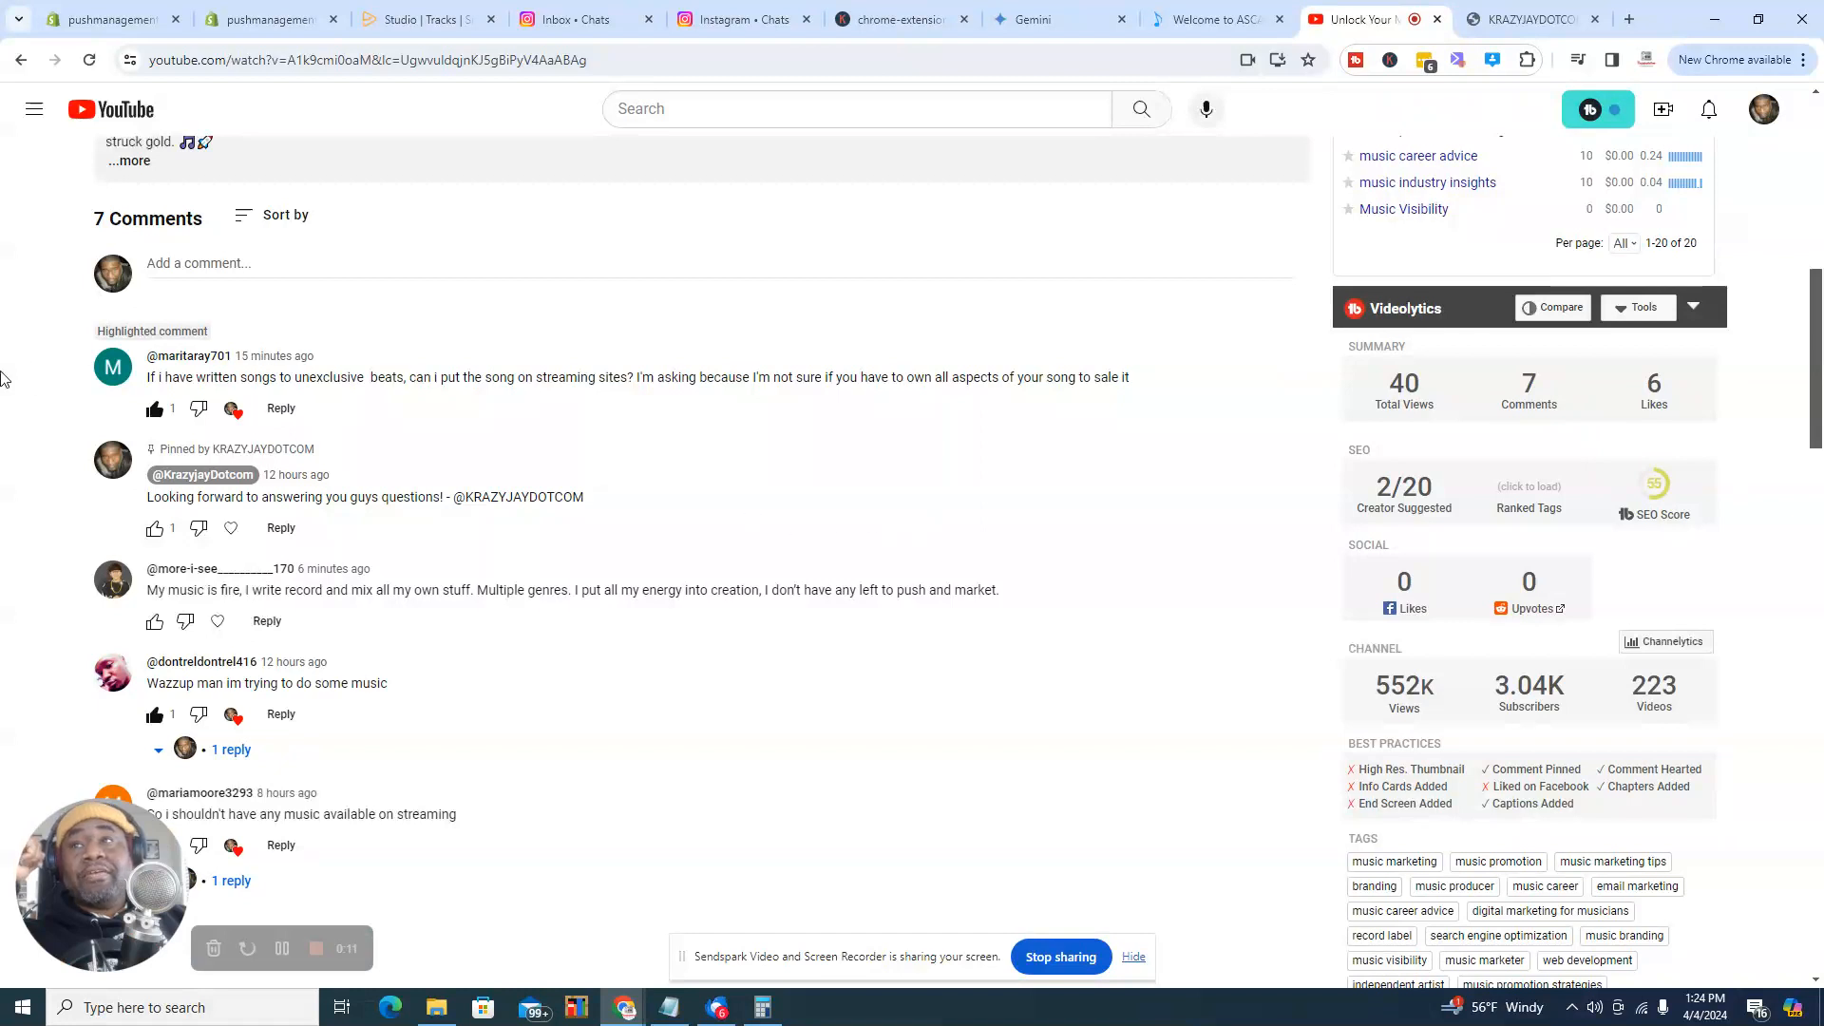
mouse_move(122, 414)
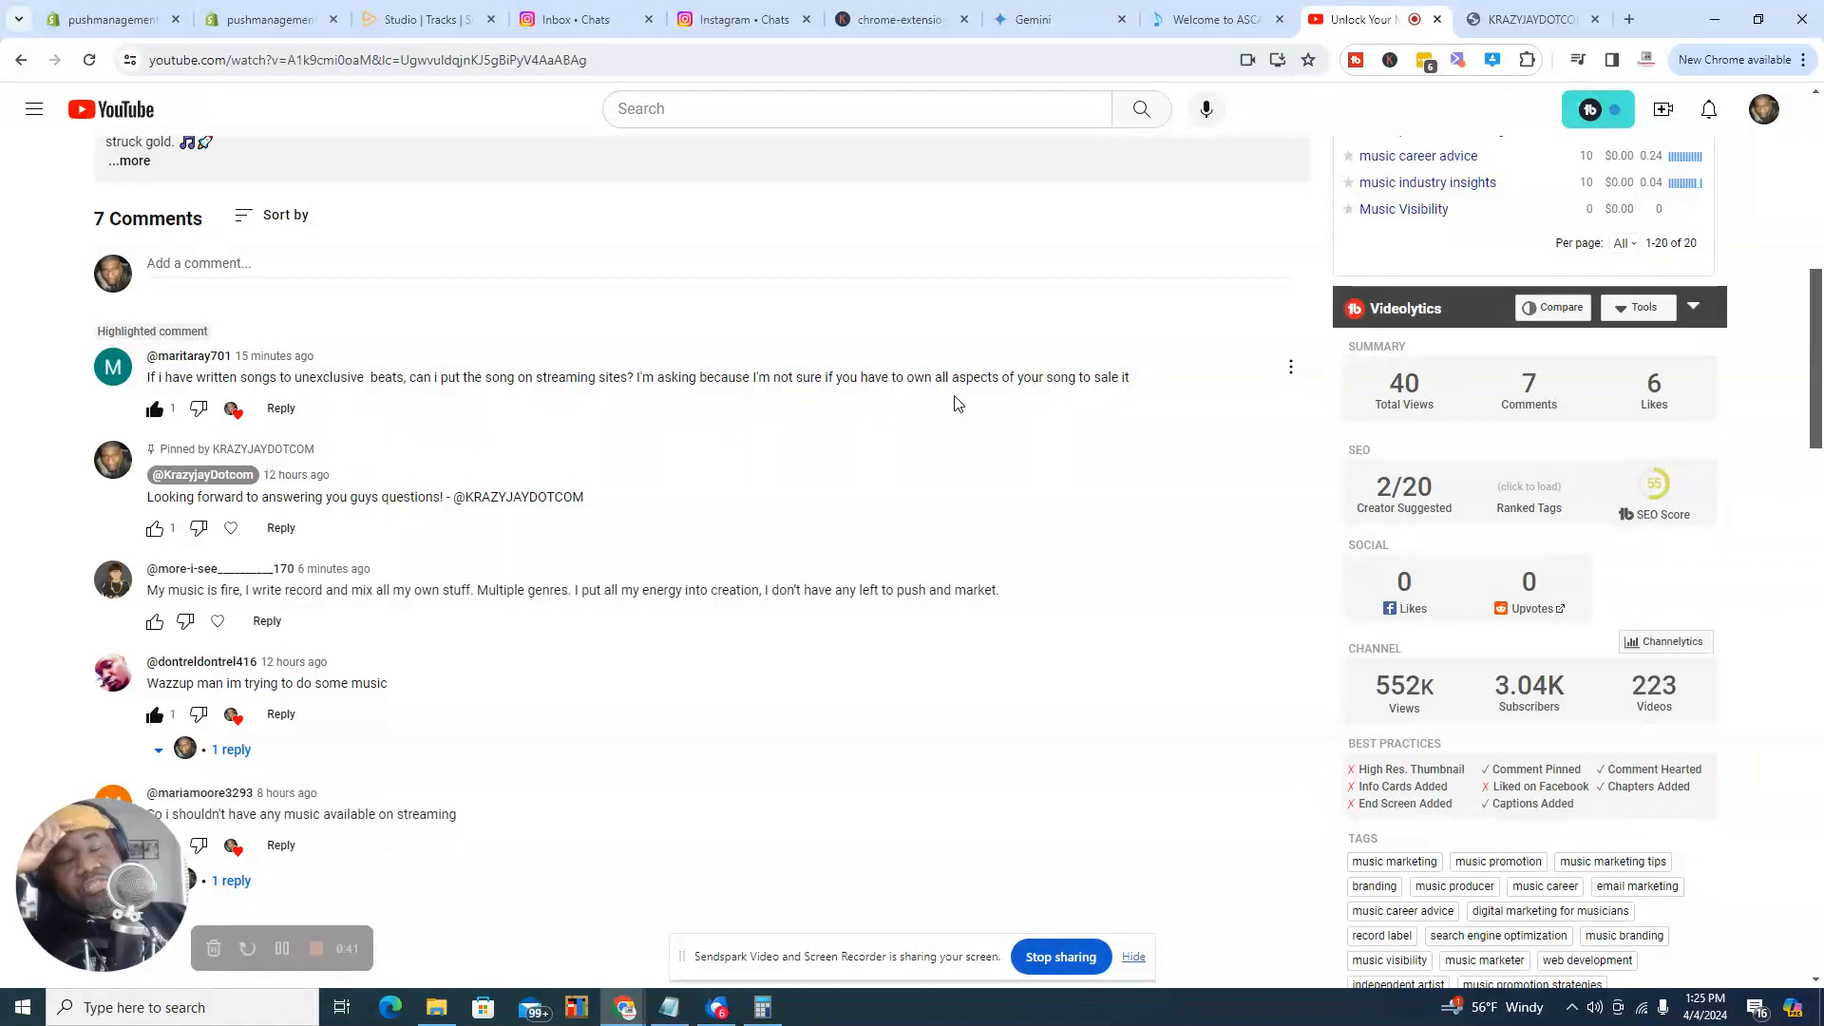
mouse_move(944, 384)
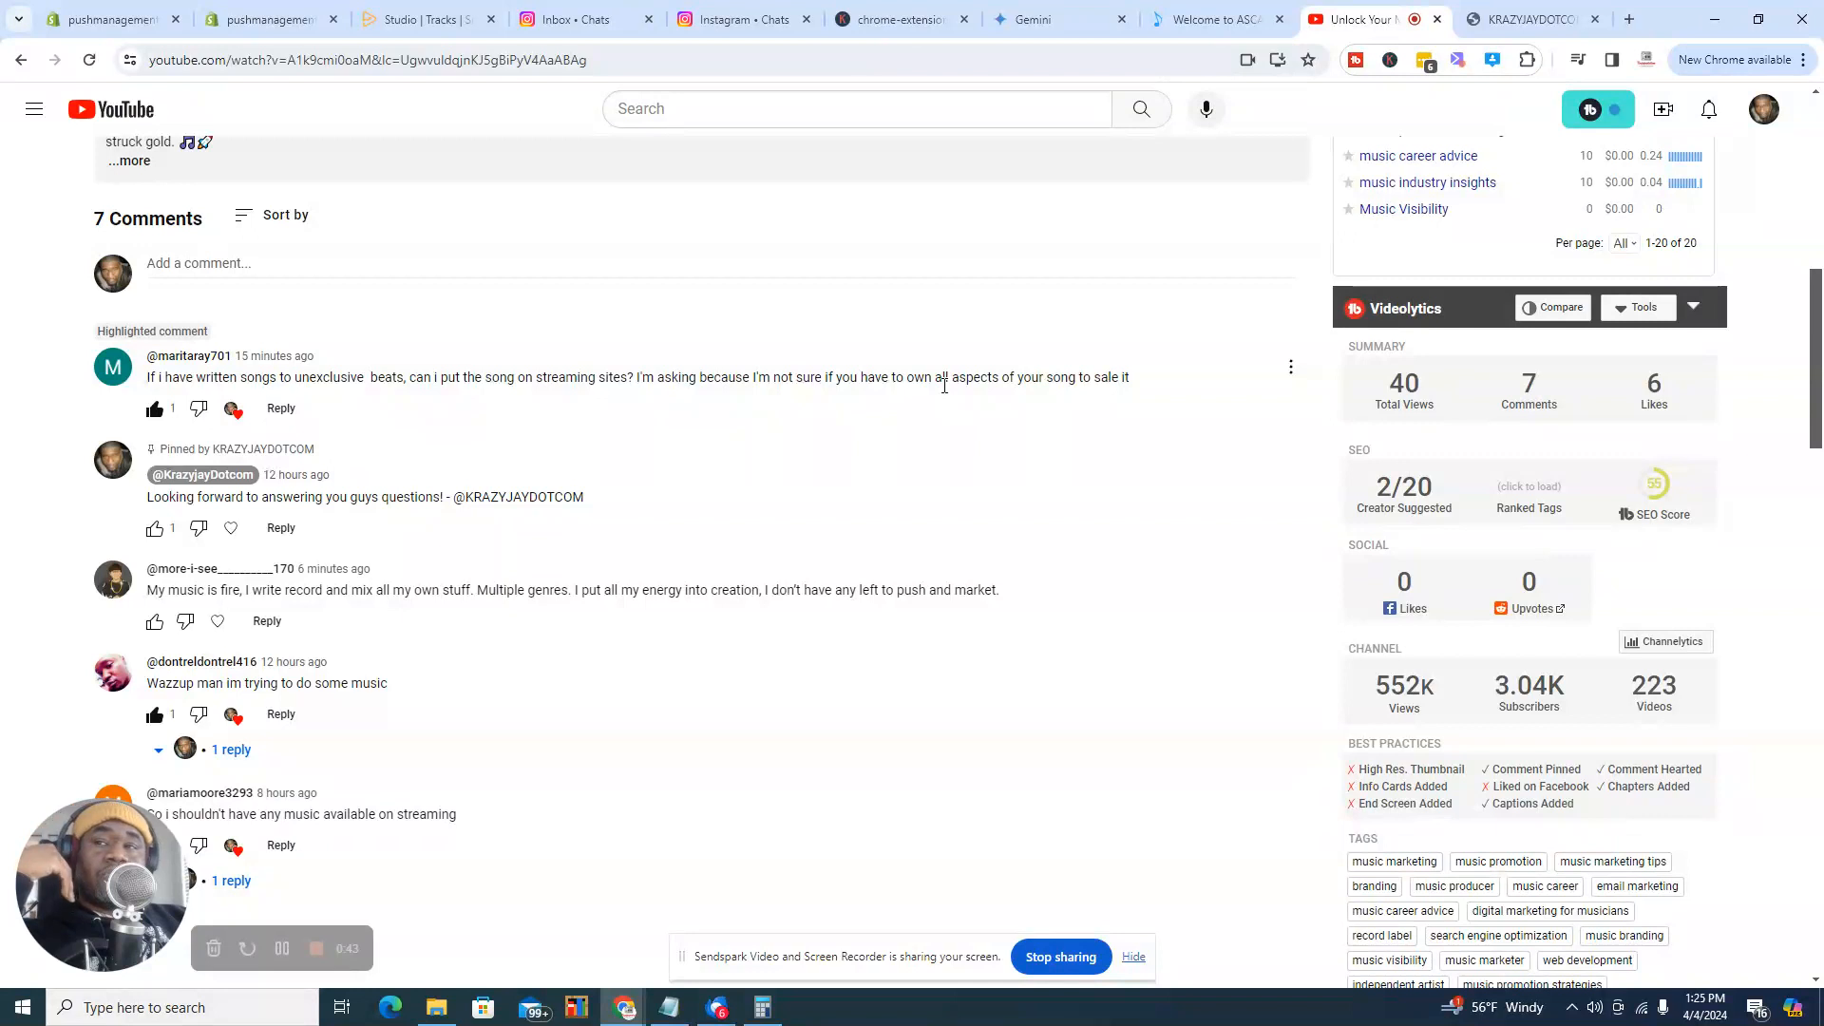
mouse_move(948, 394)
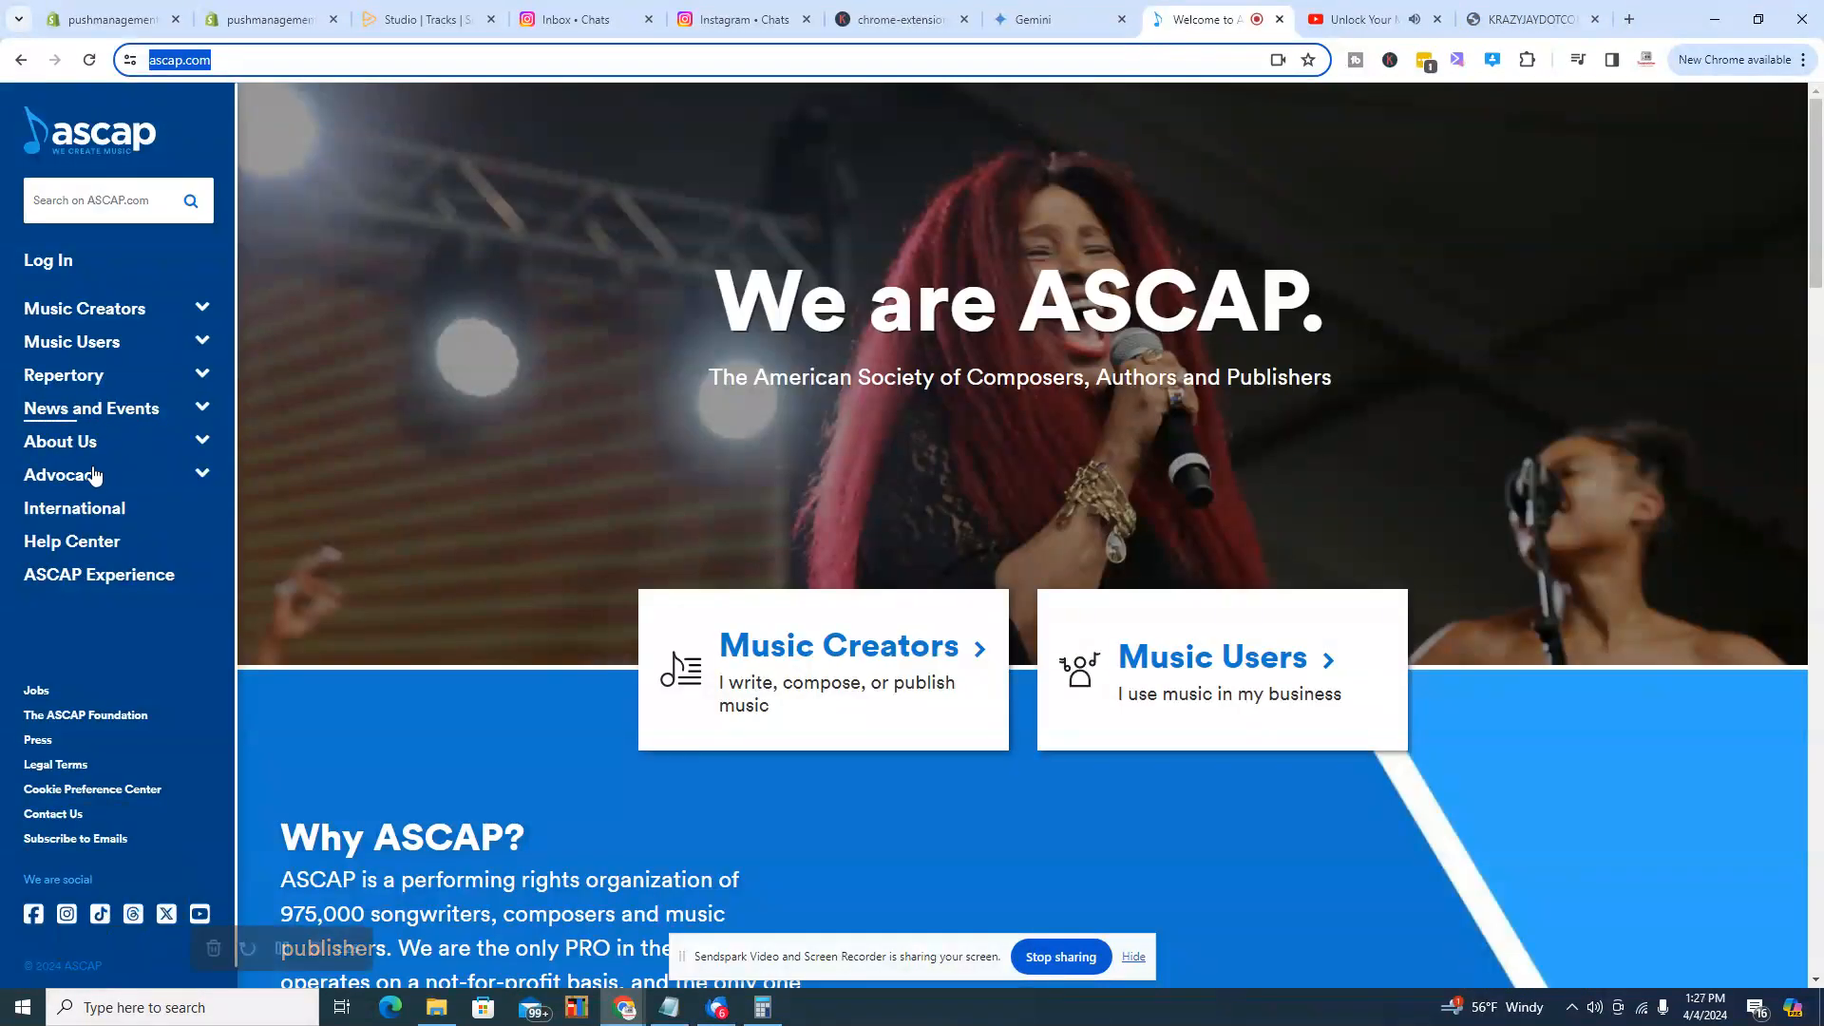
mouse_move(72, 320)
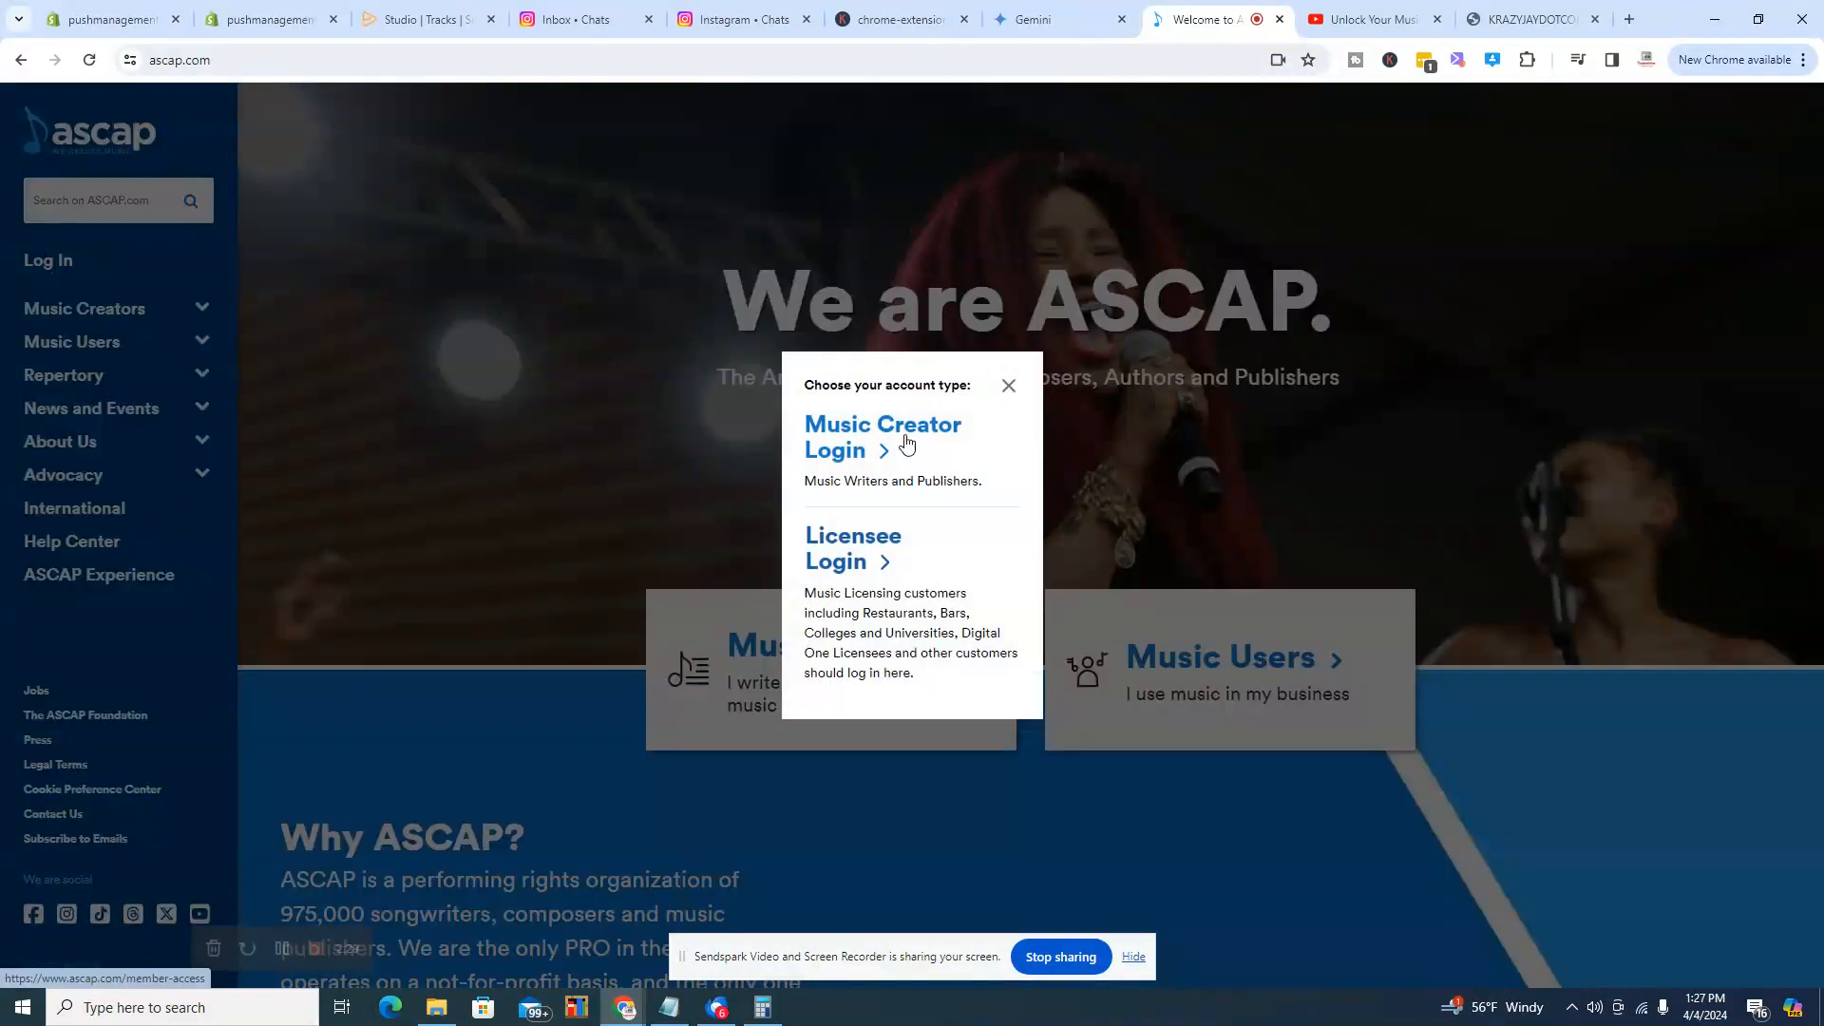
- Log in through Music Creator Login using the second saved account's credentials
click(862, 437)
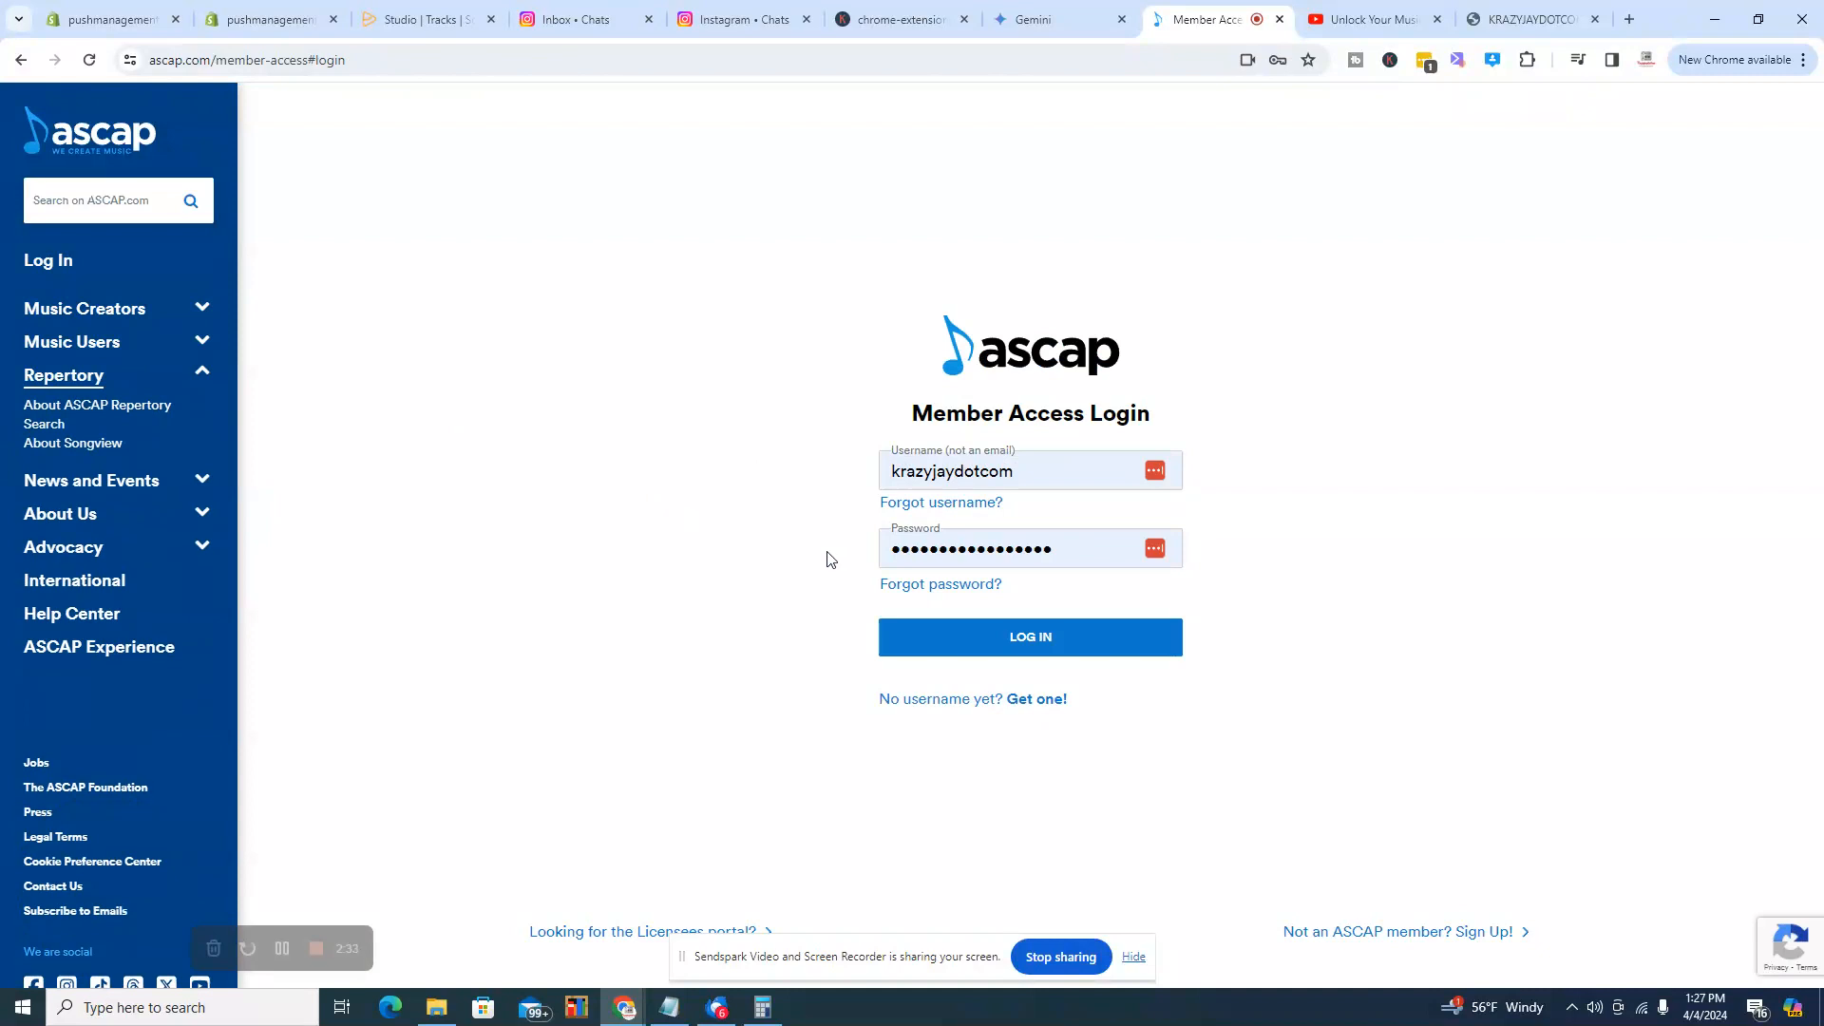
click(1022, 472)
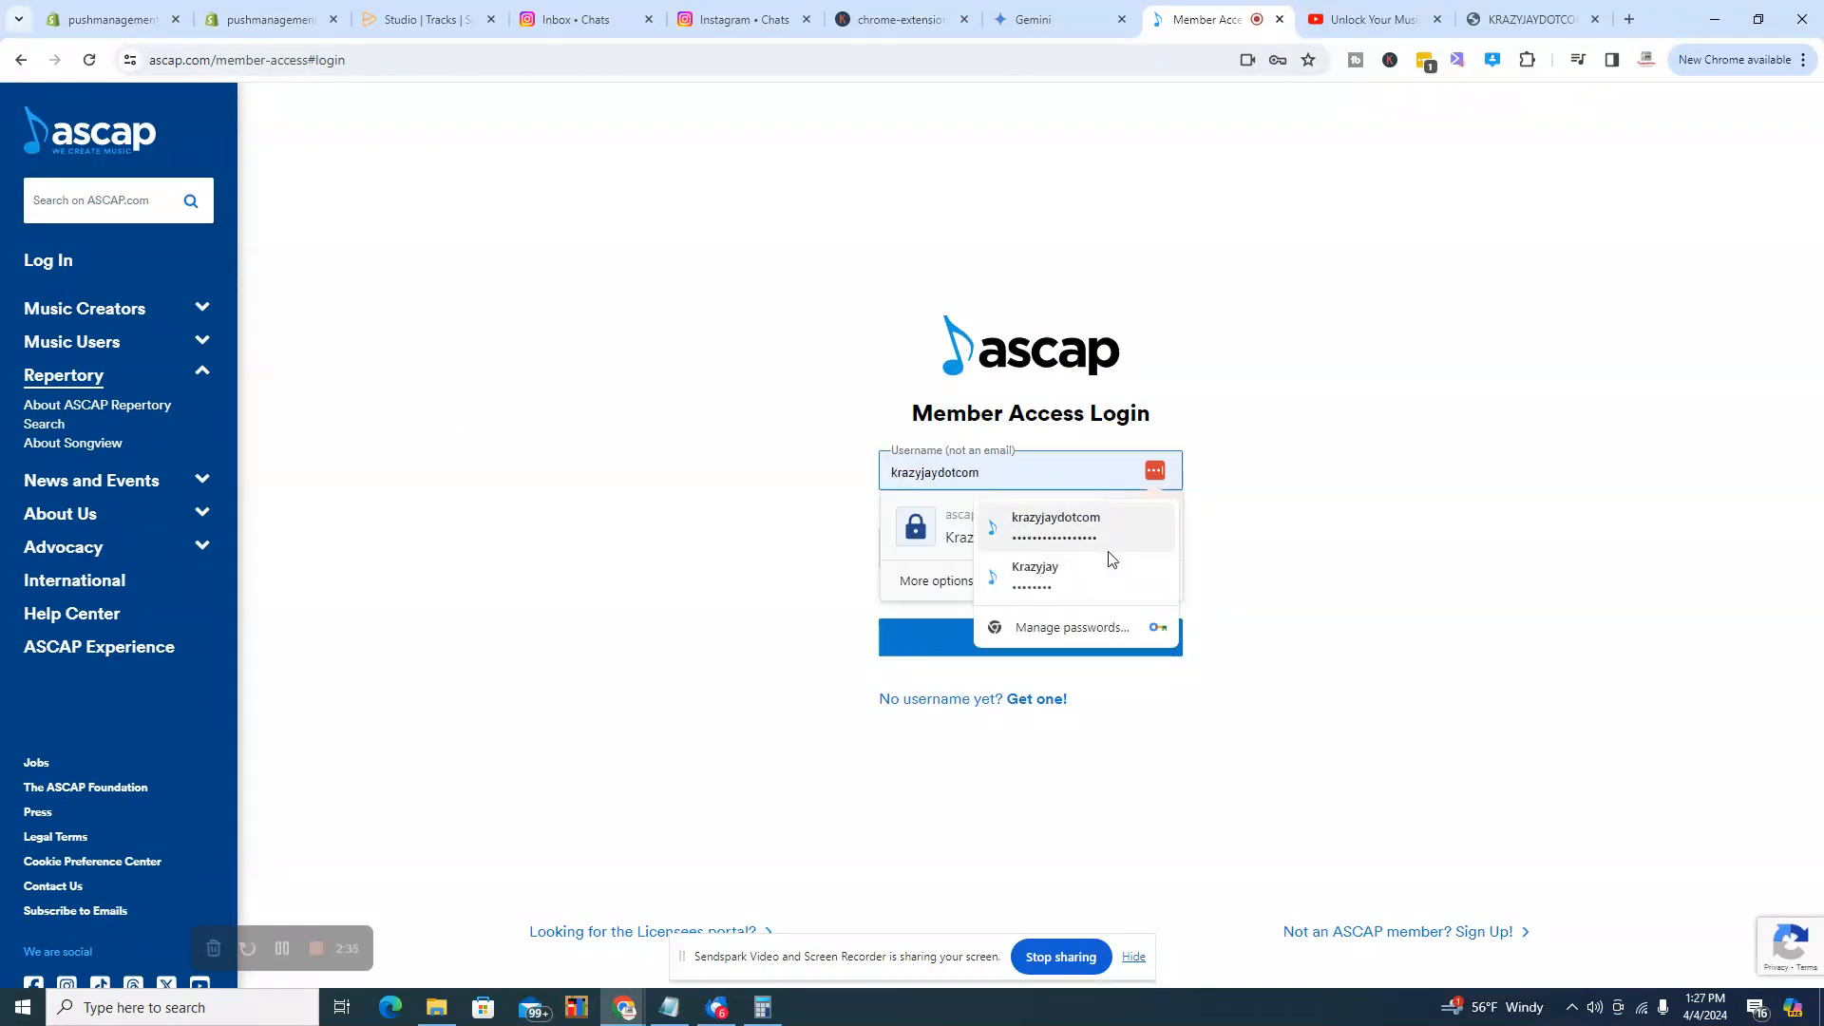
click(1036, 574)
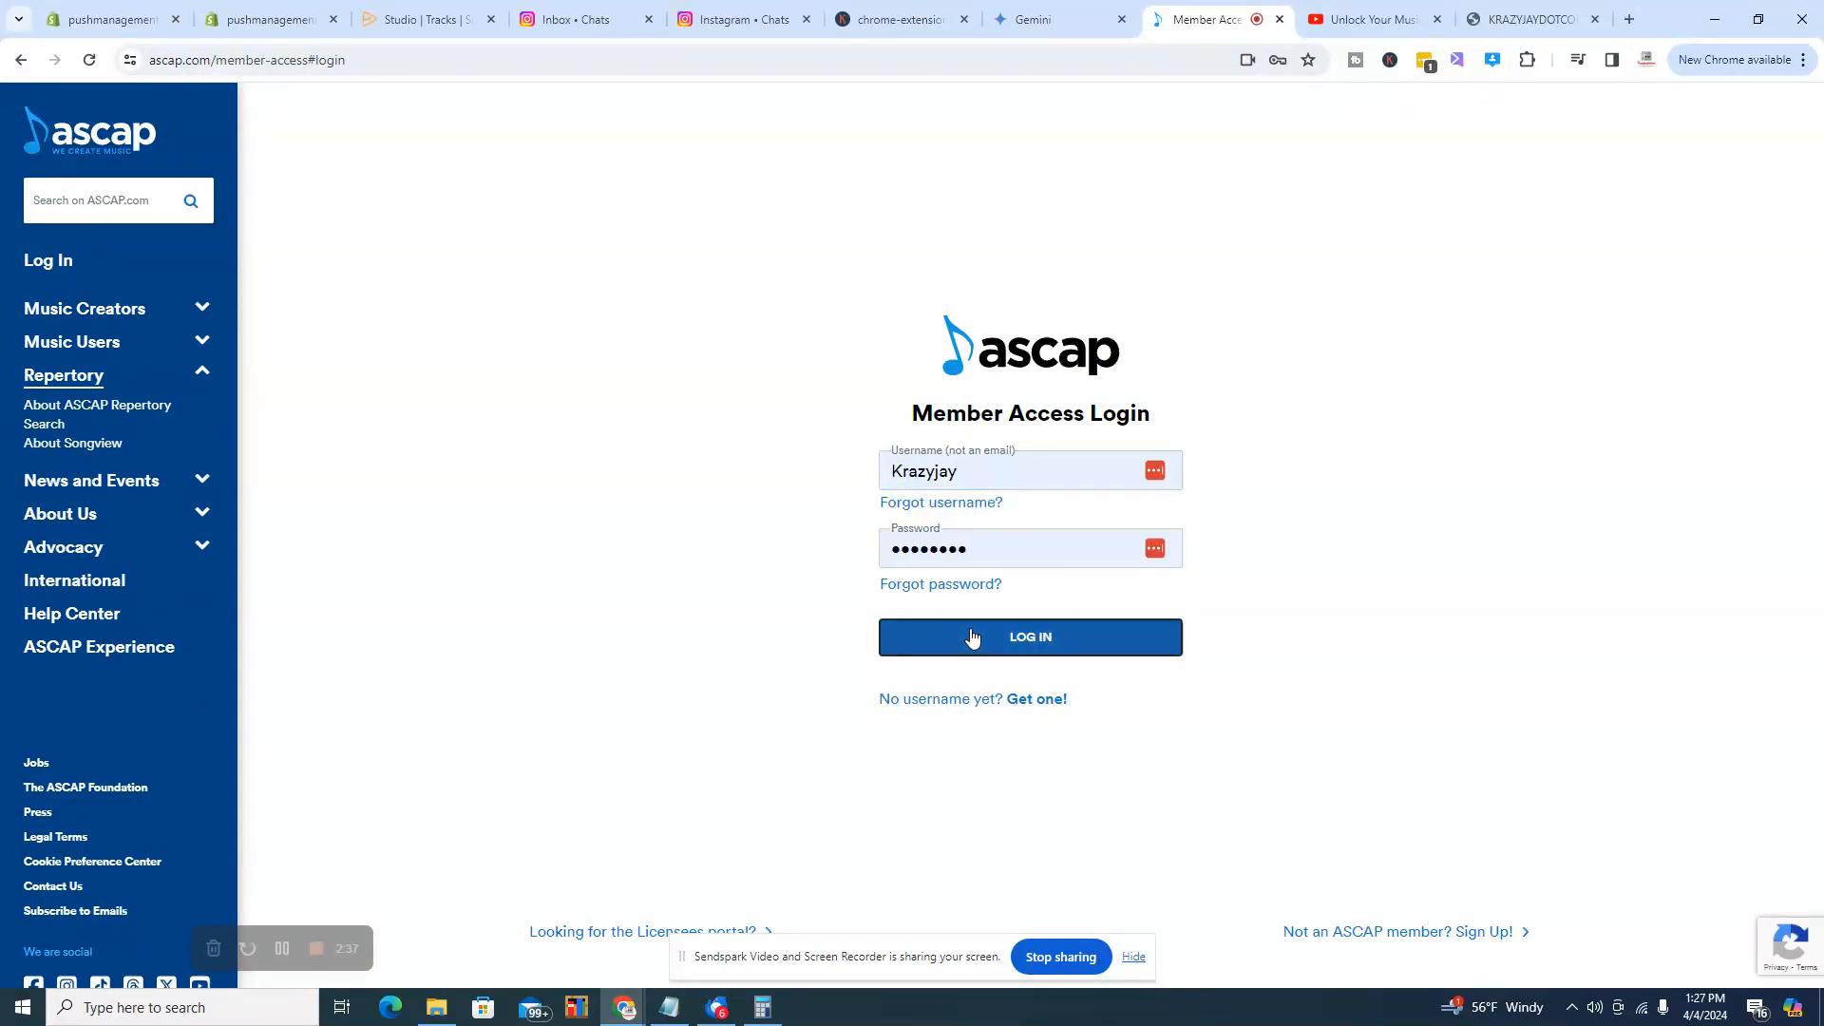
click(1030, 637)
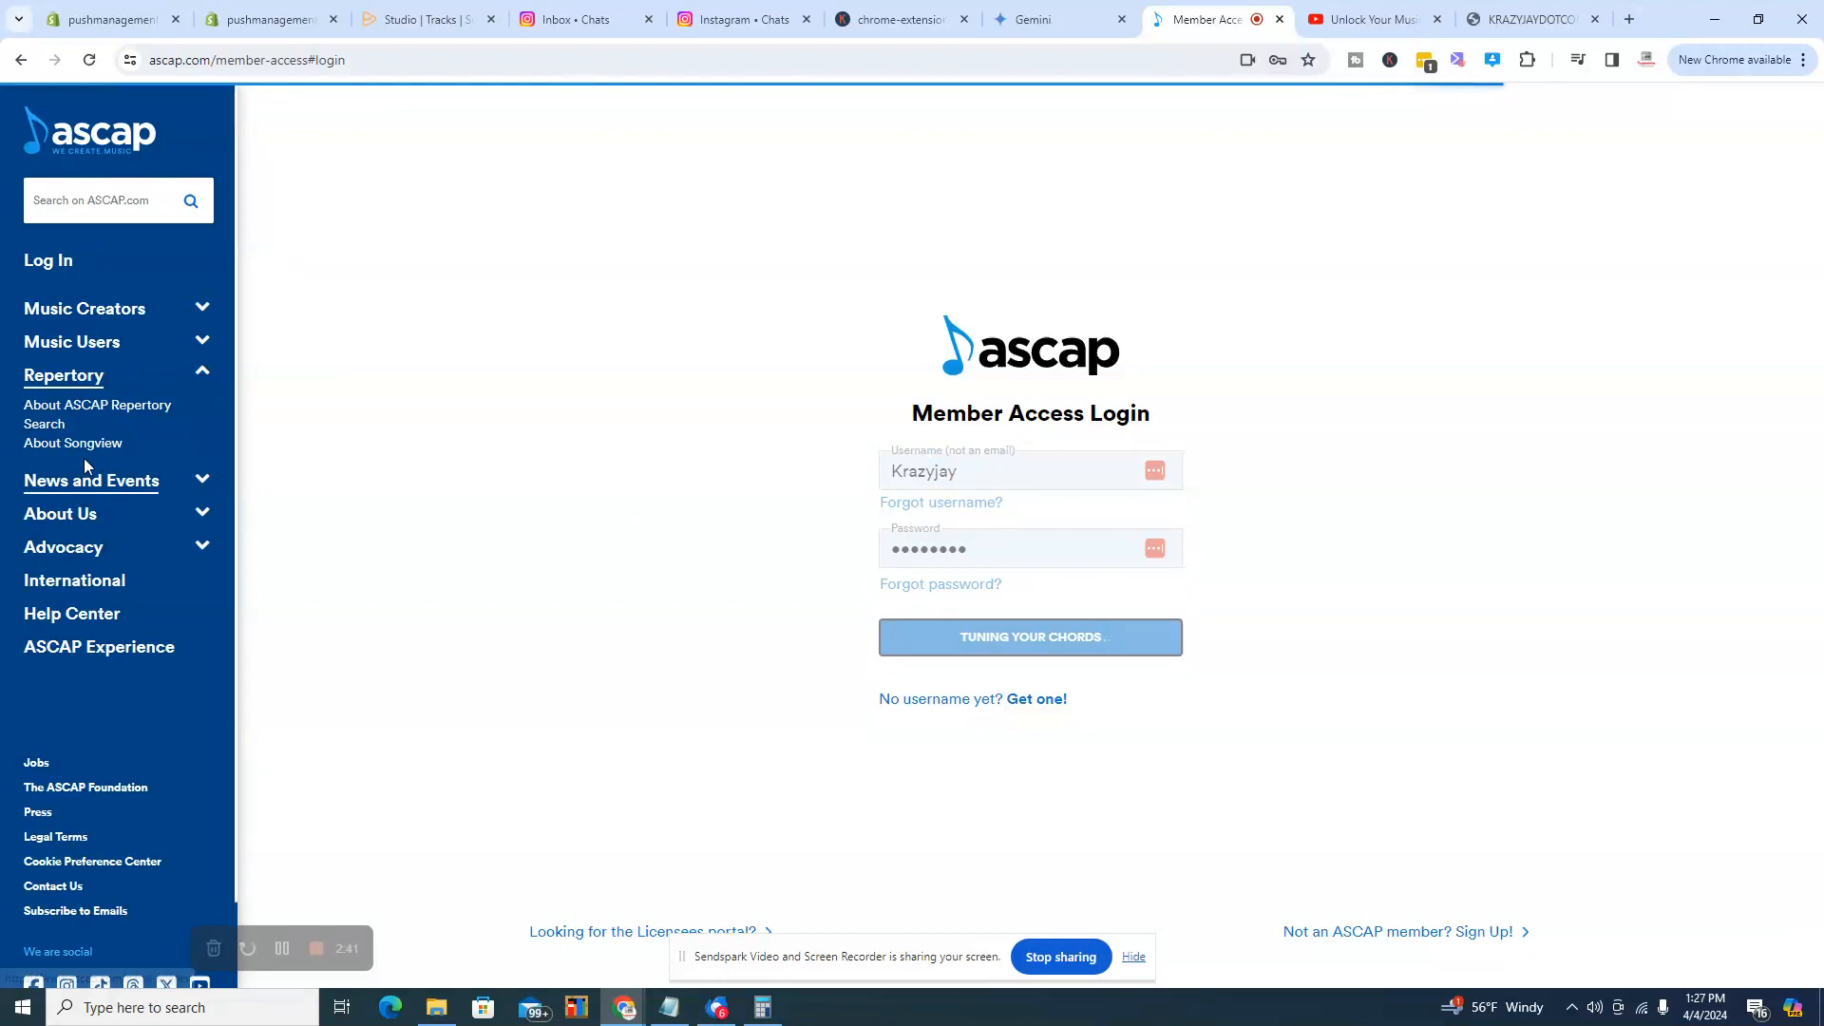
click(1029, 636)
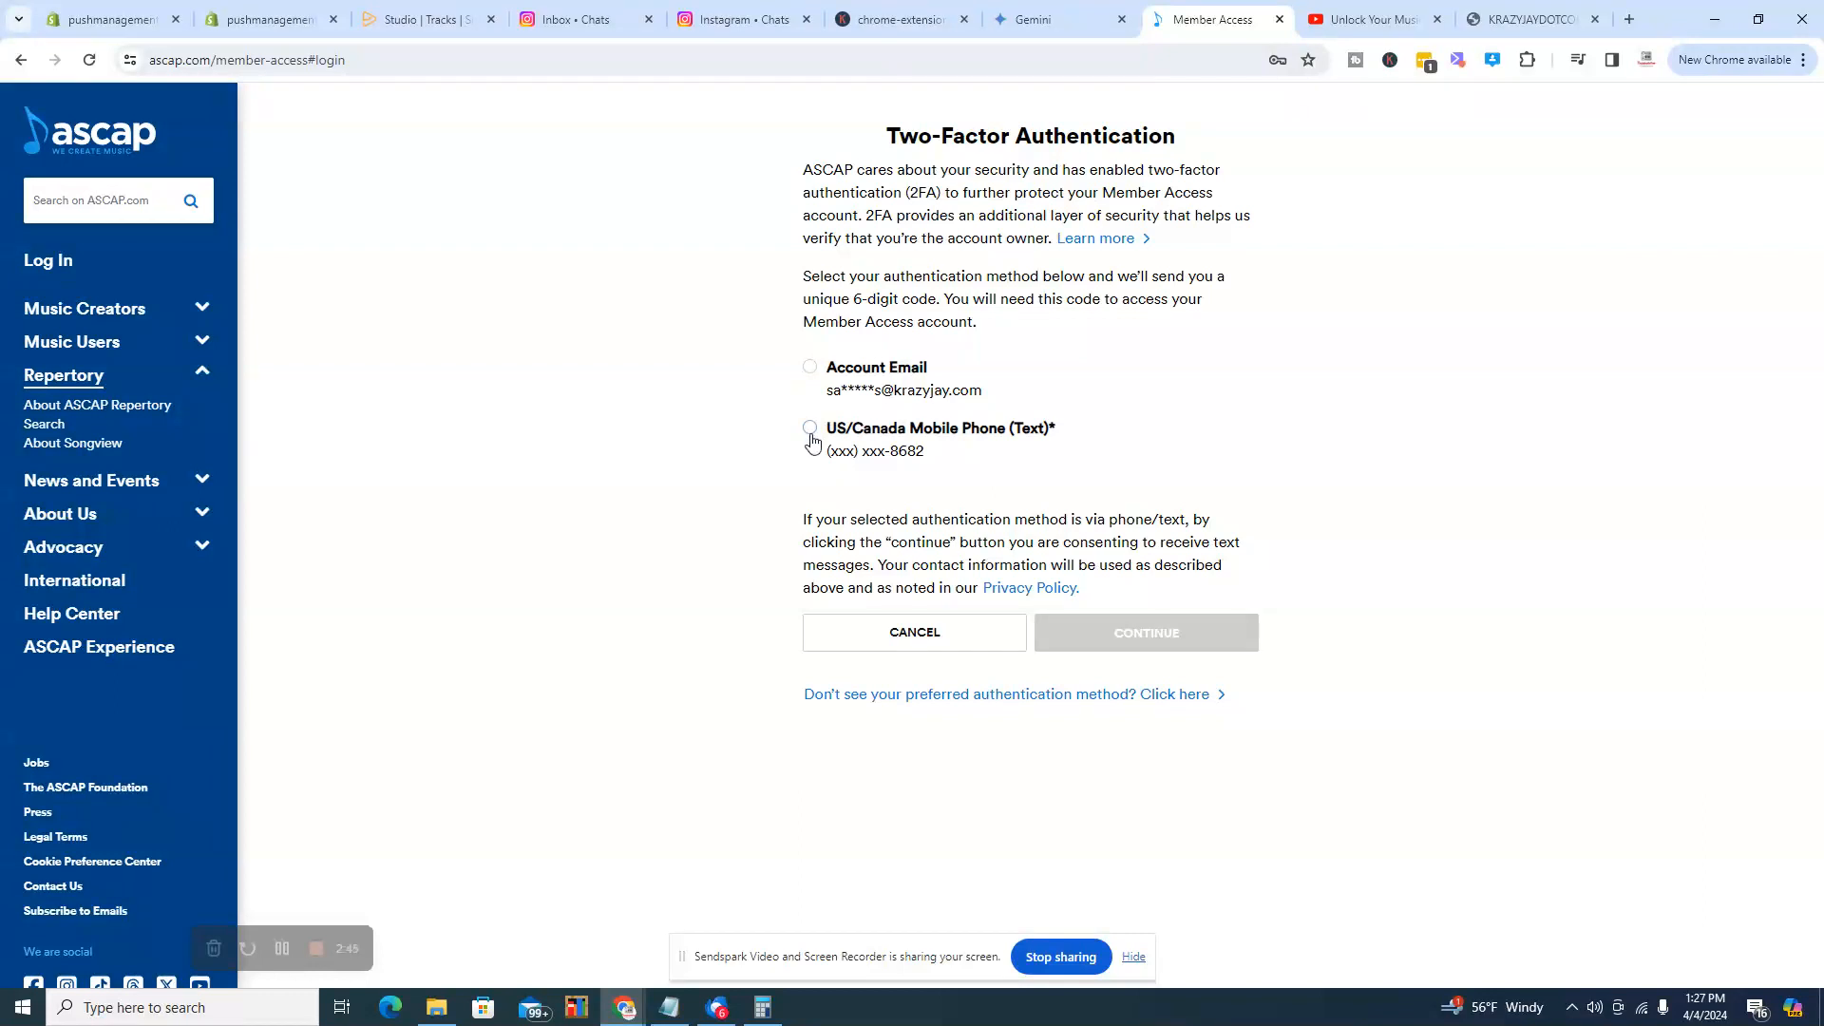
click(809, 427)
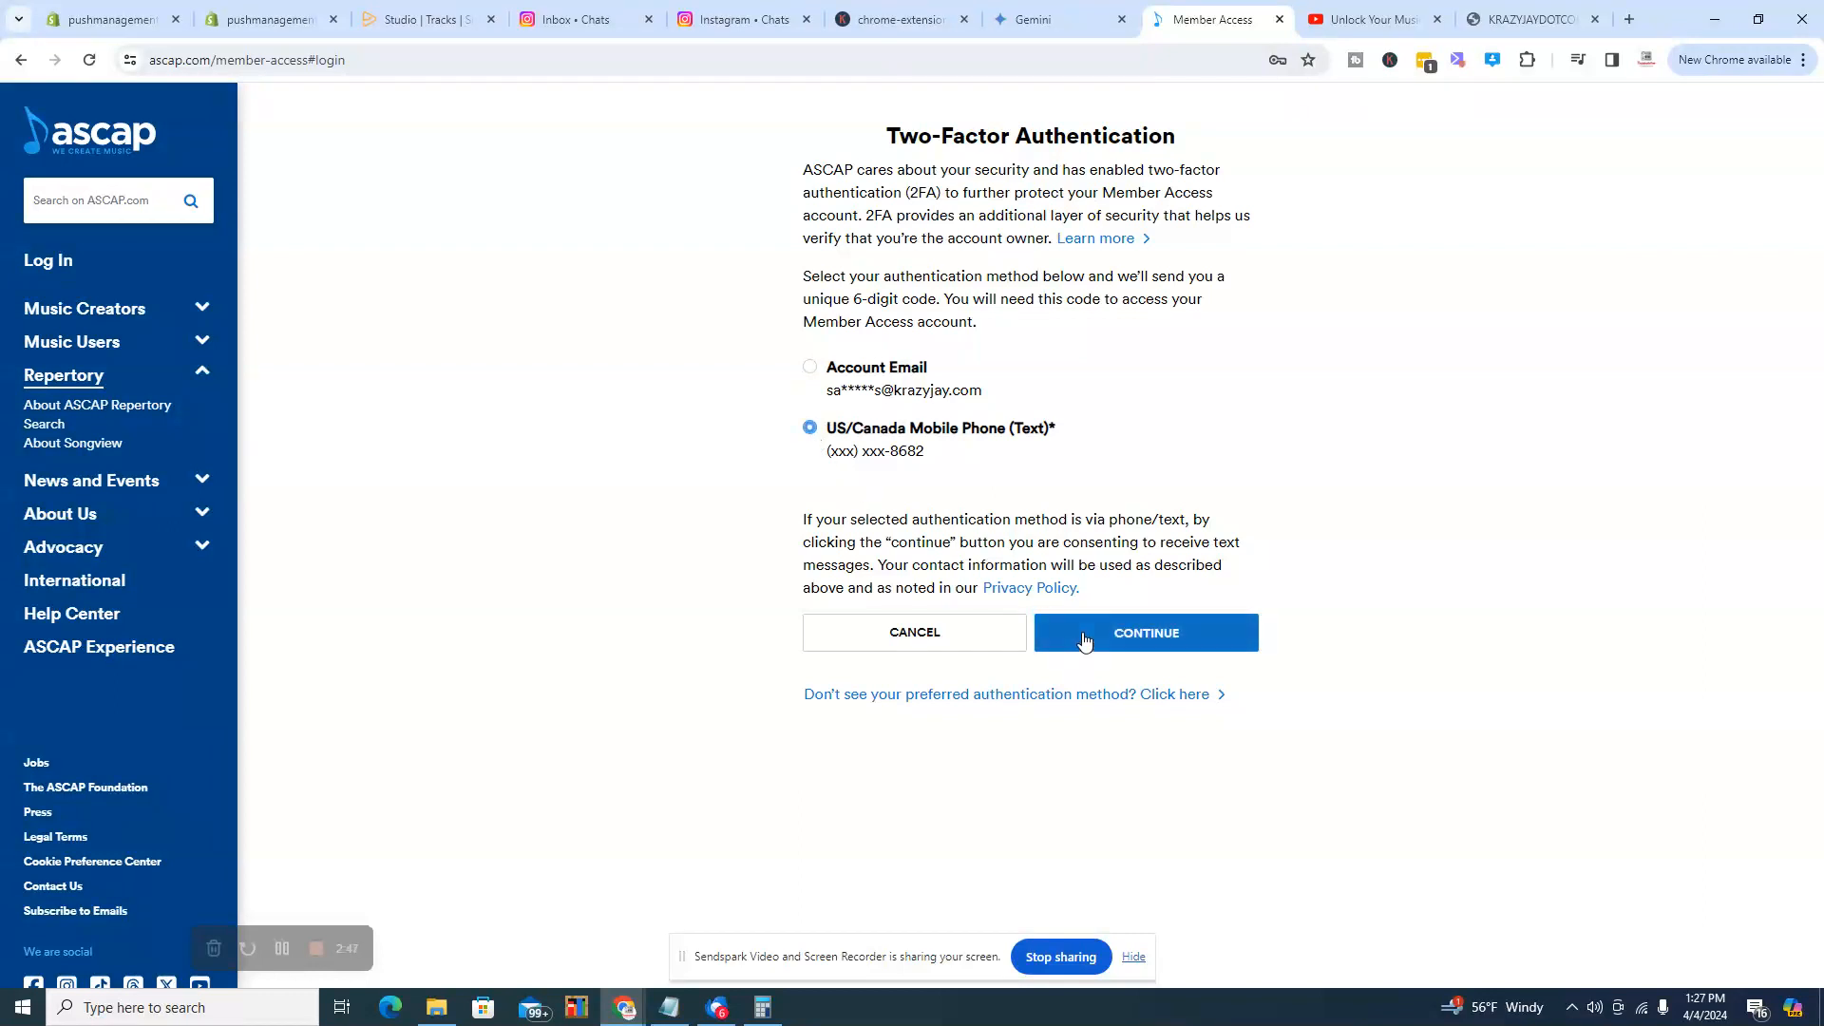
click(1146, 633)
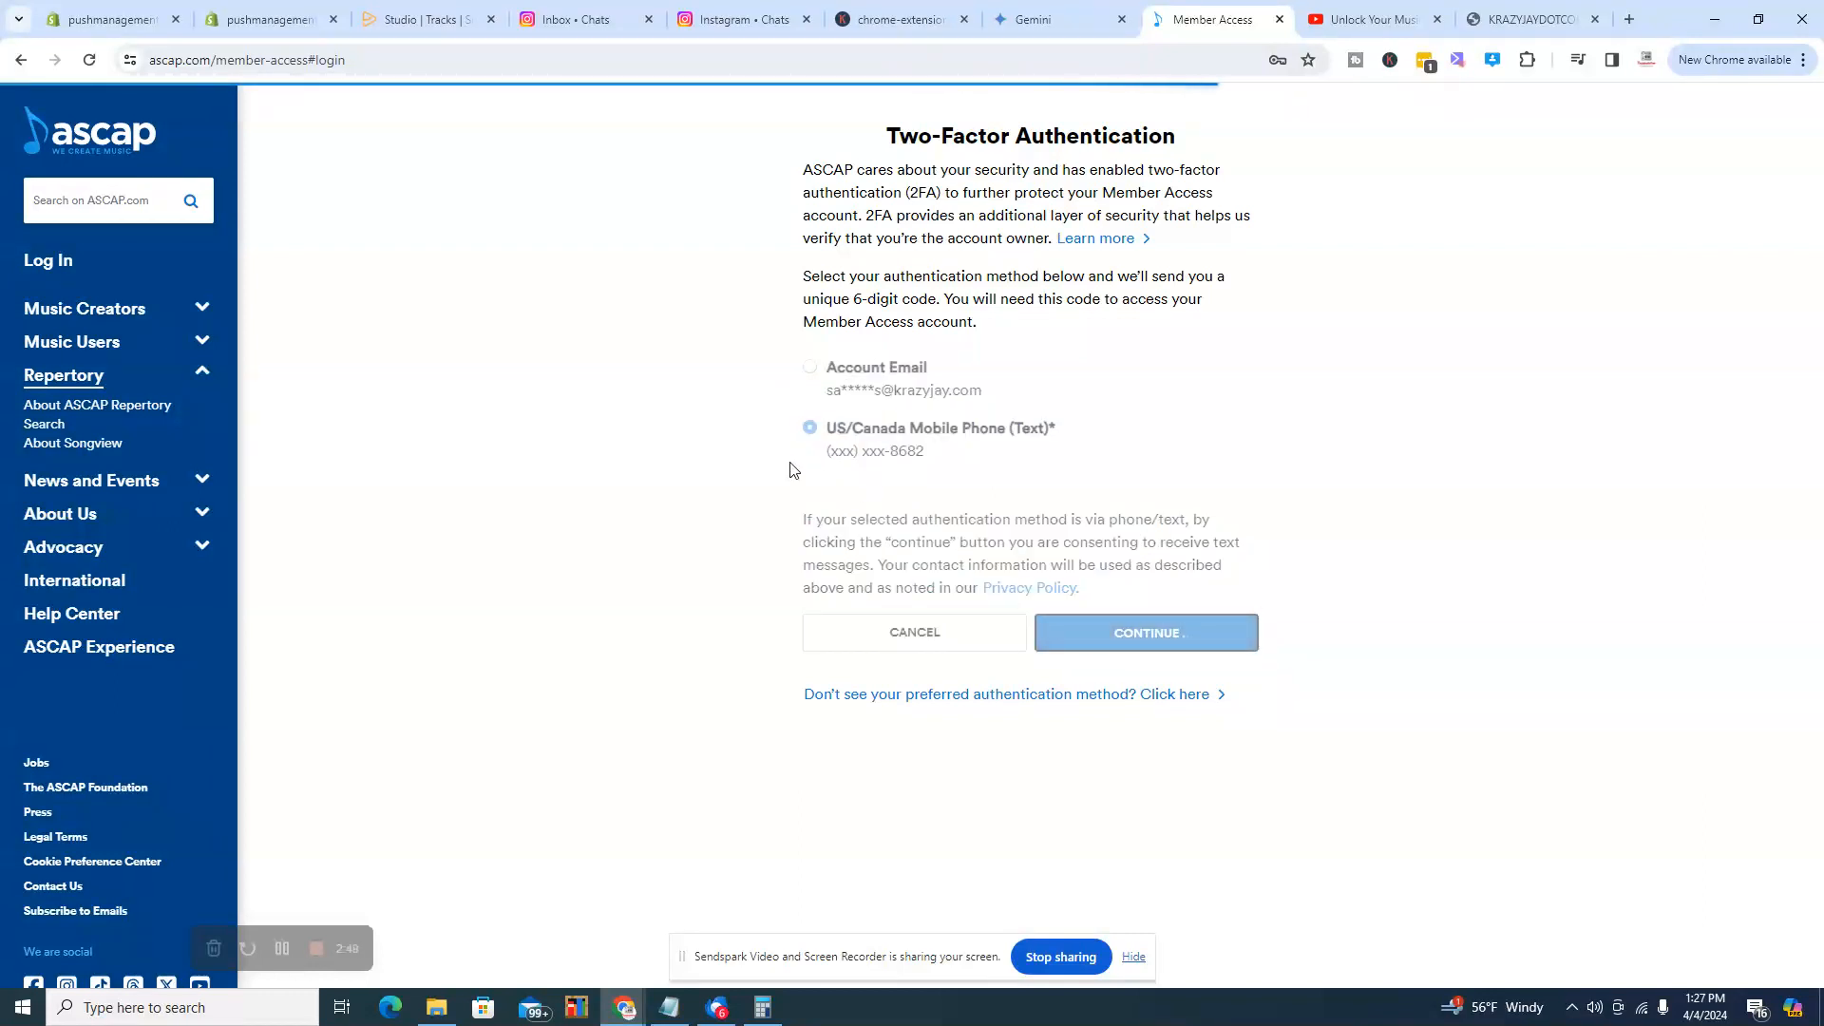
click(1146, 633)
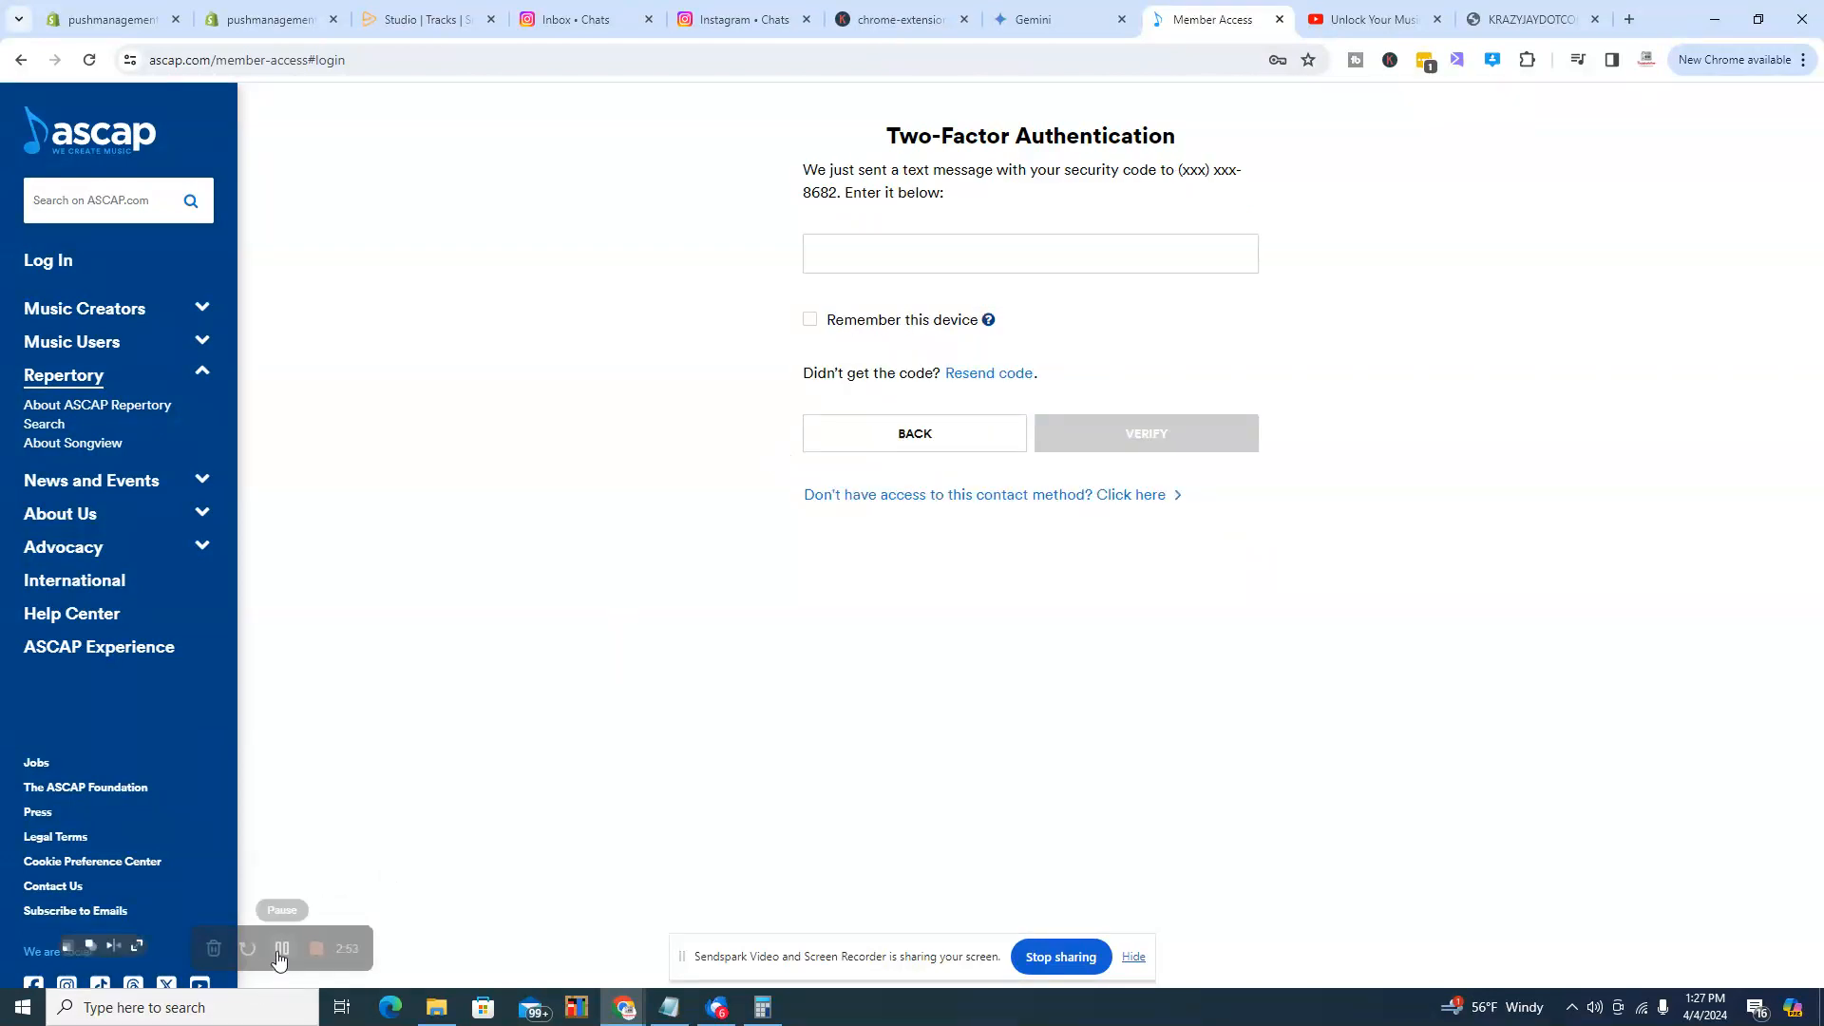
click(1030, 255)
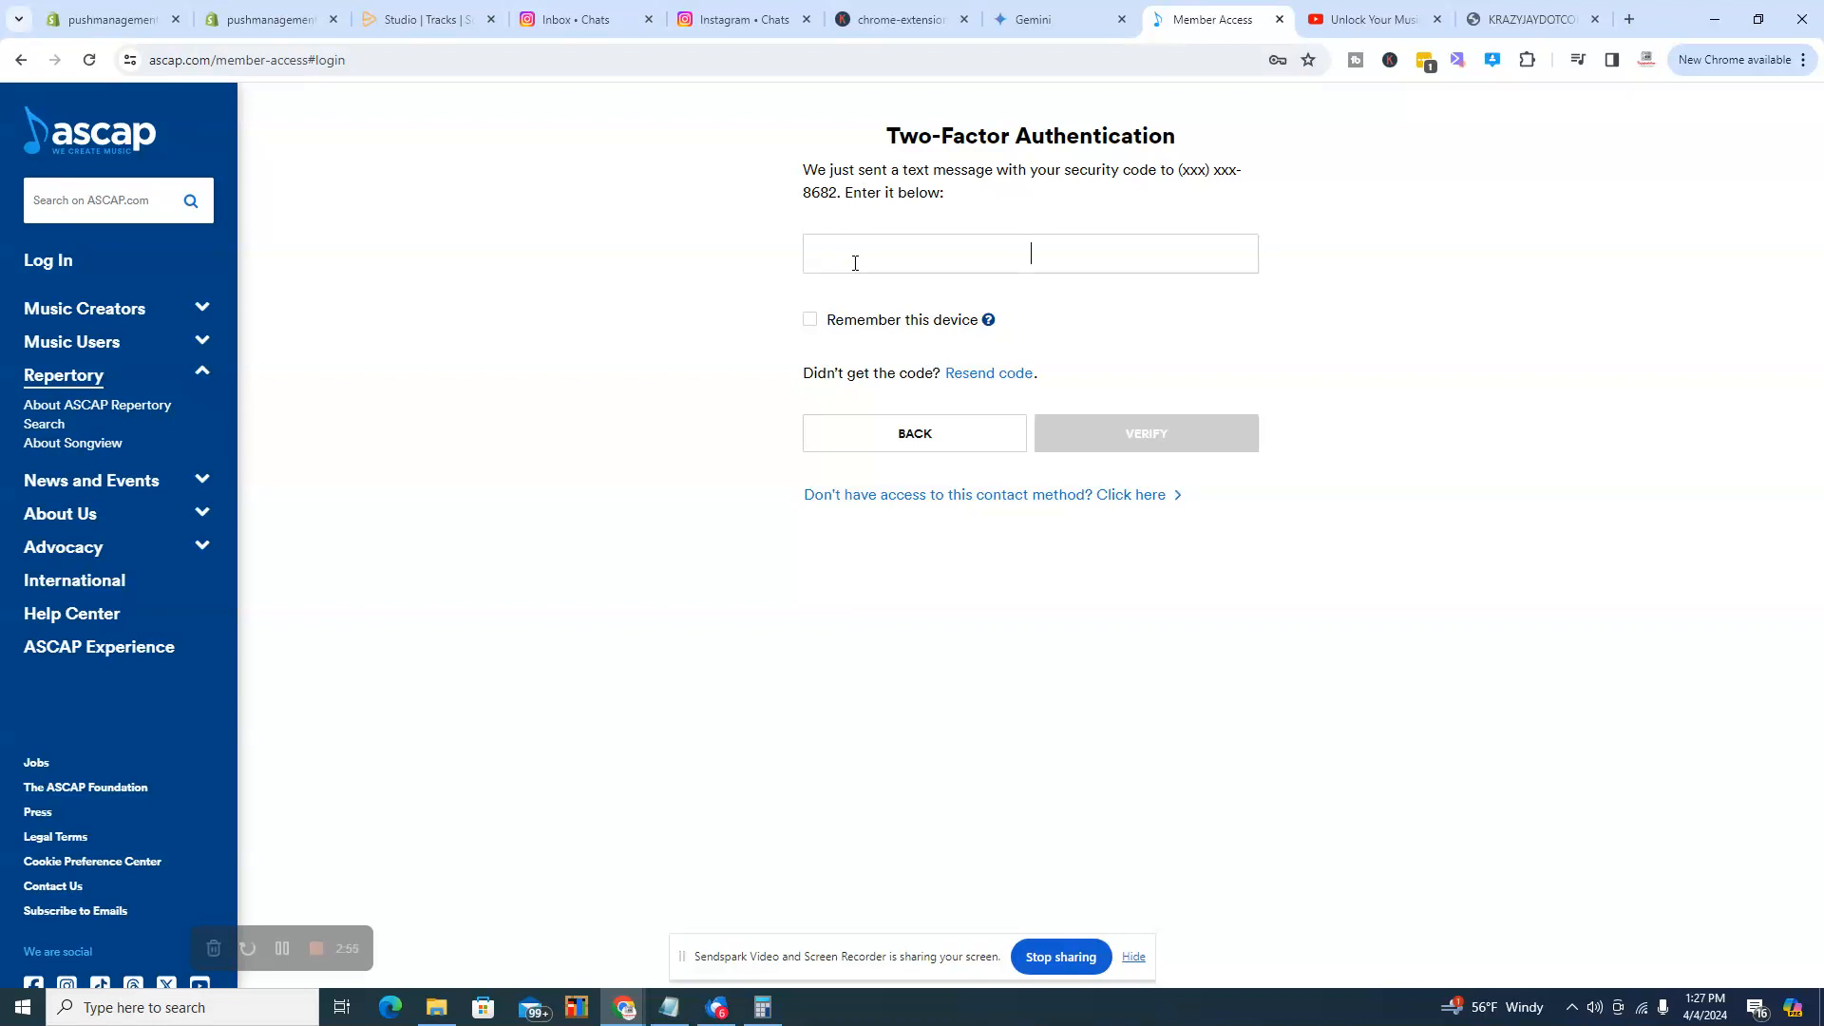
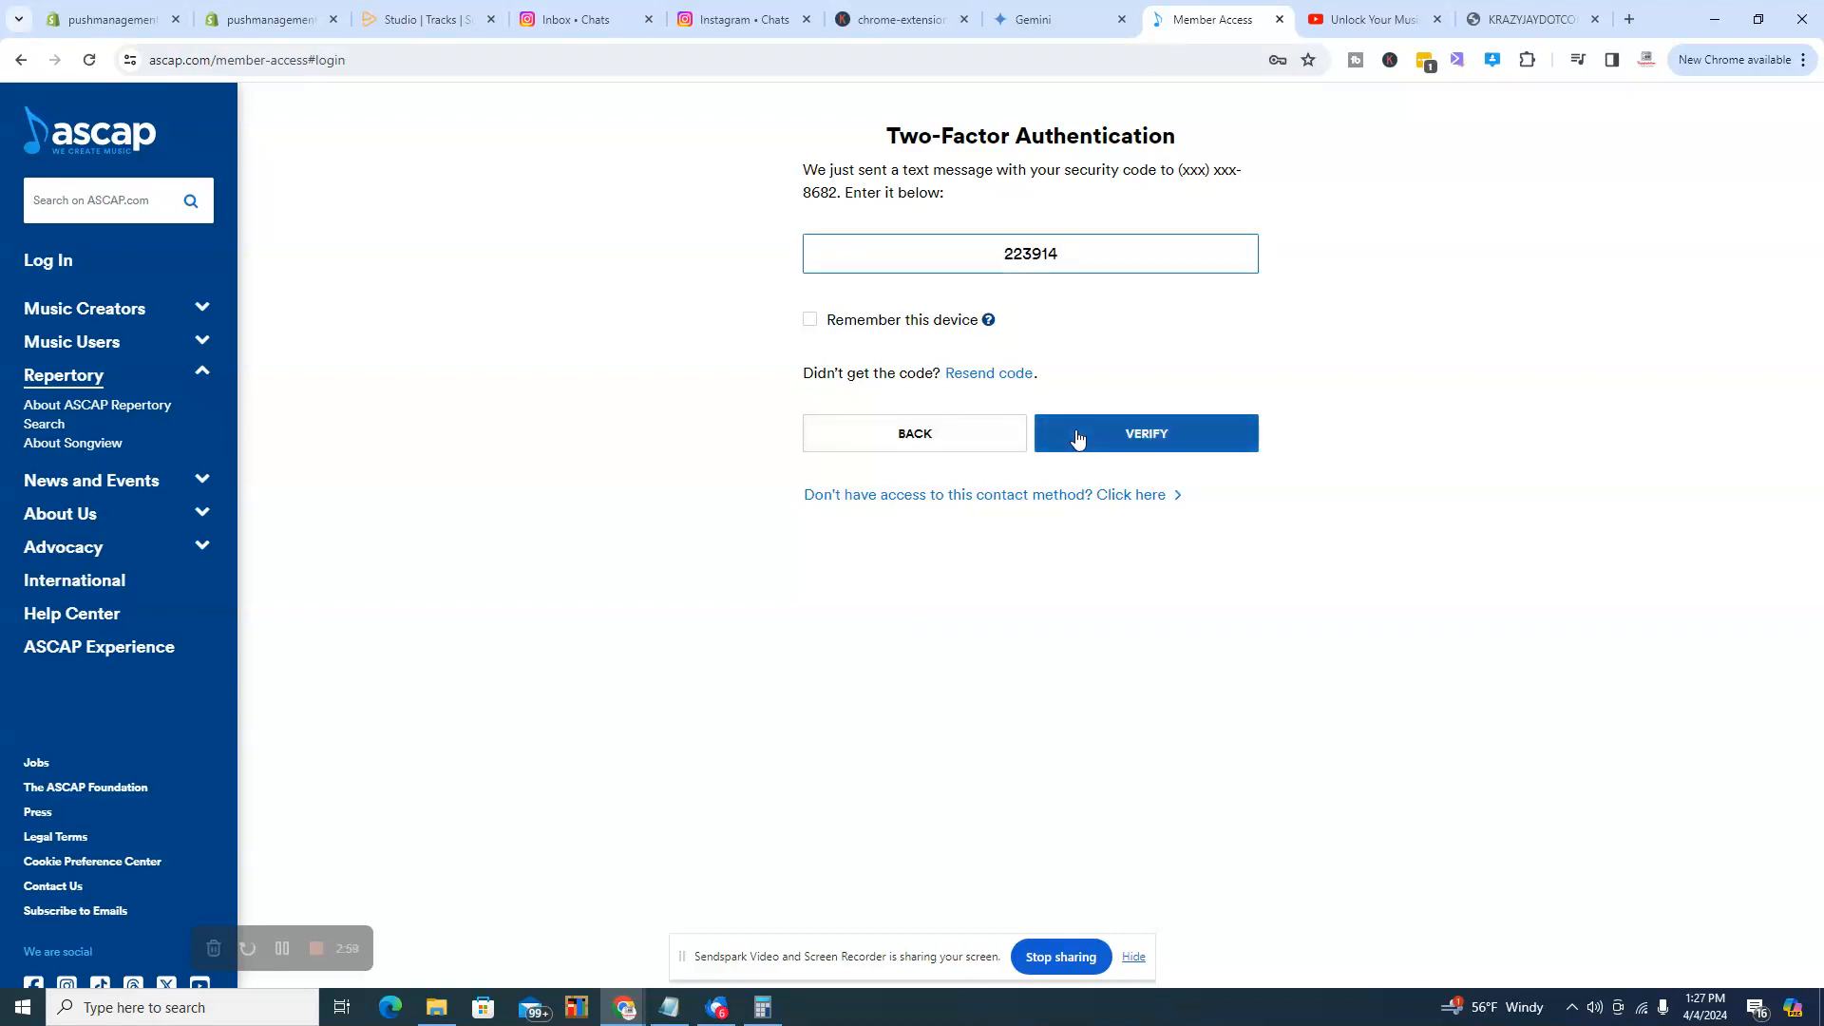
click(810, 320)
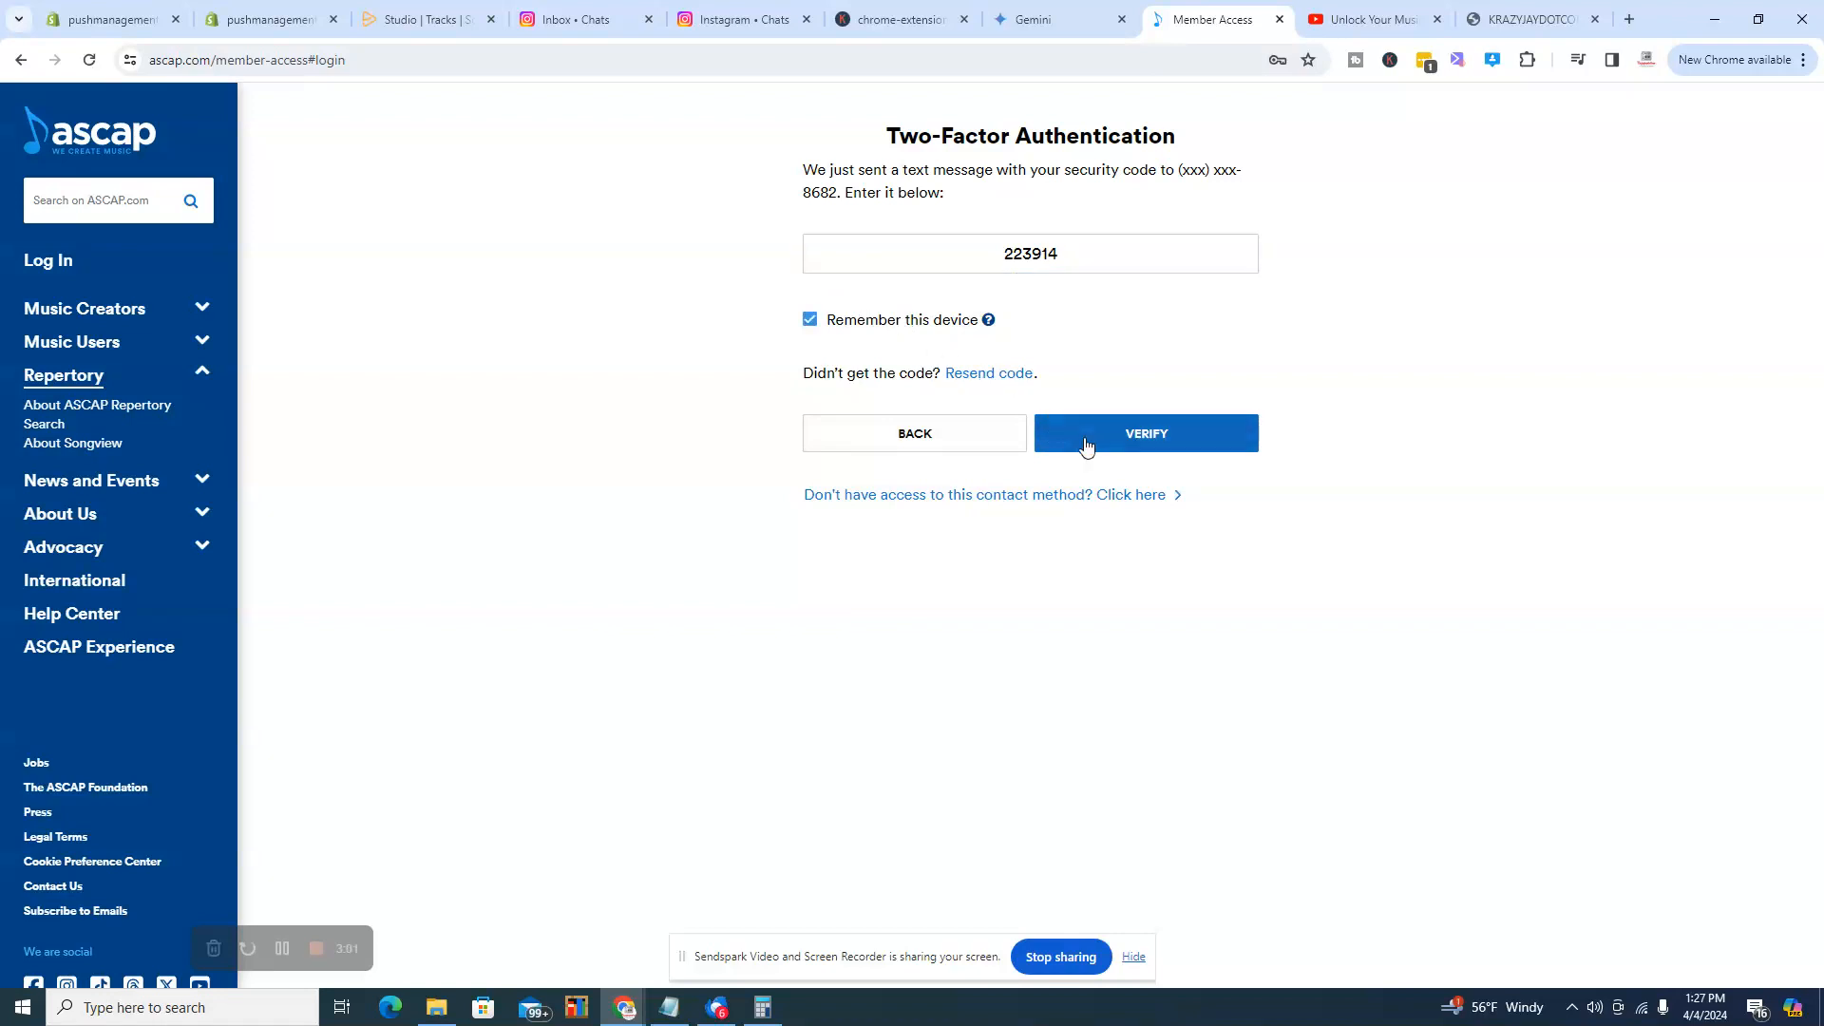
click(1146, 433)
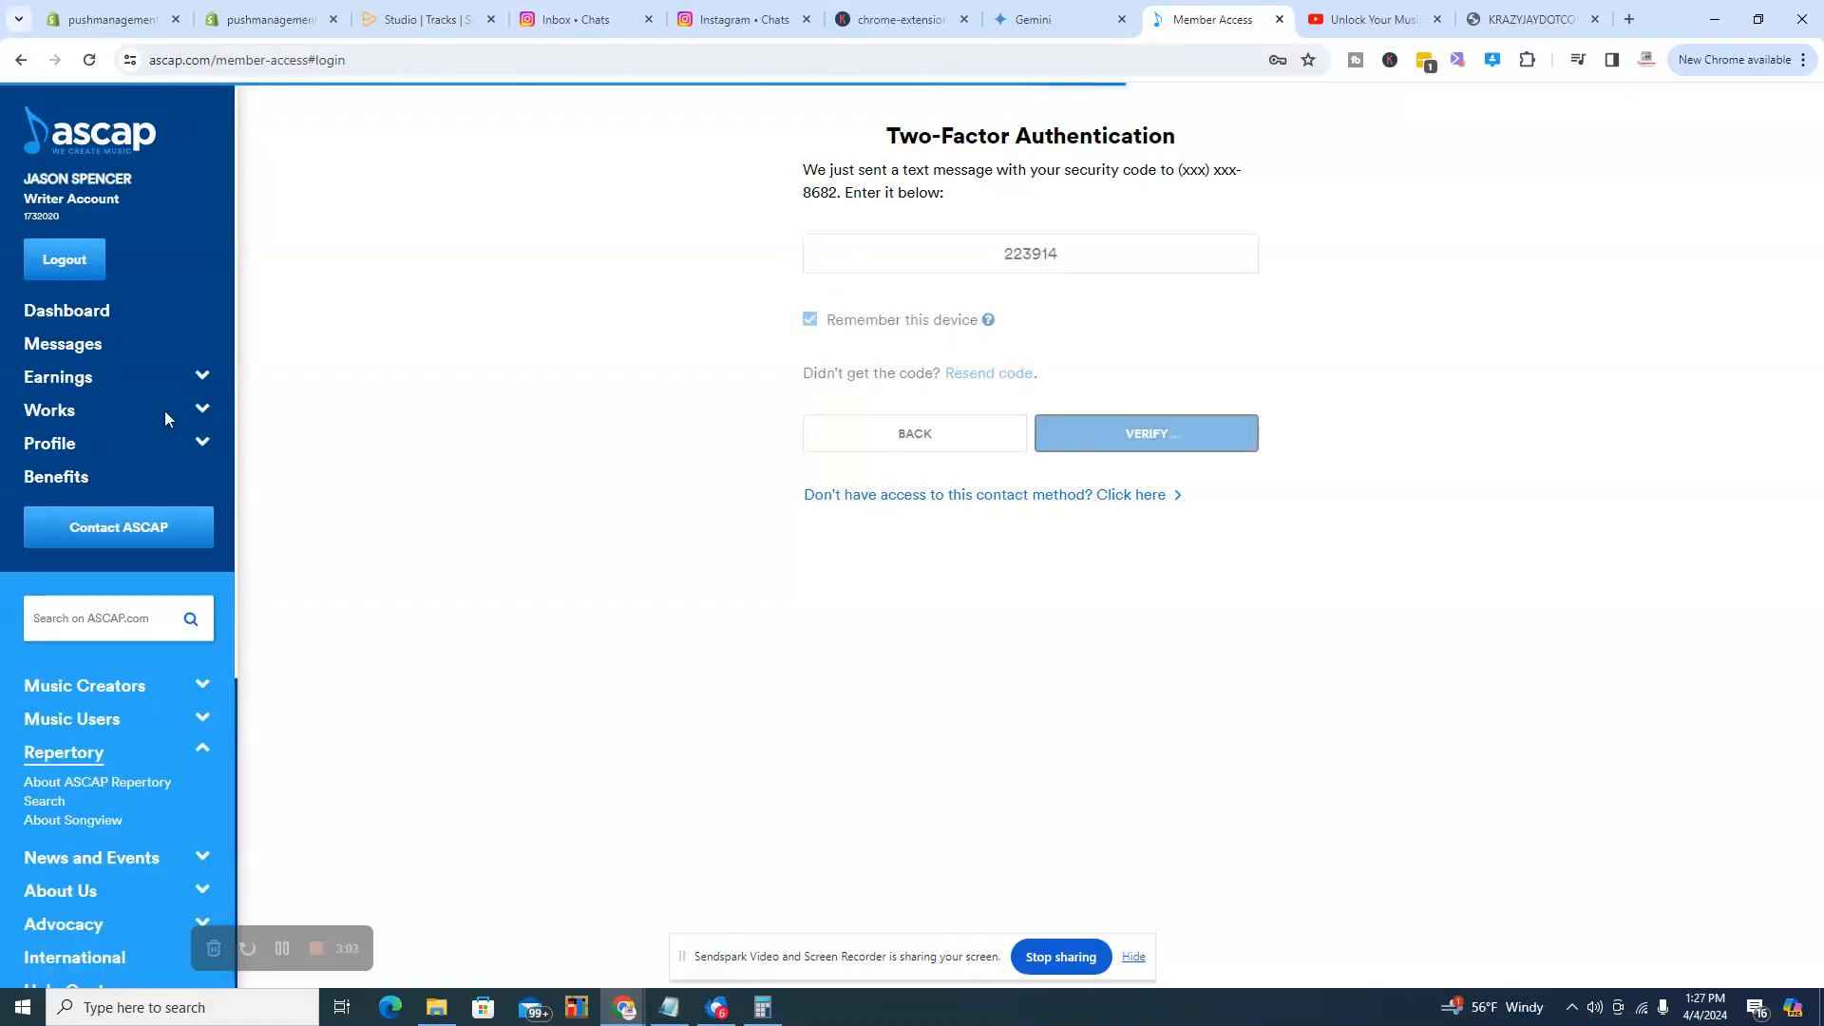
- Read down the Songview explainer and start the Repertory search from 'Start searching'
click(1145, 433)
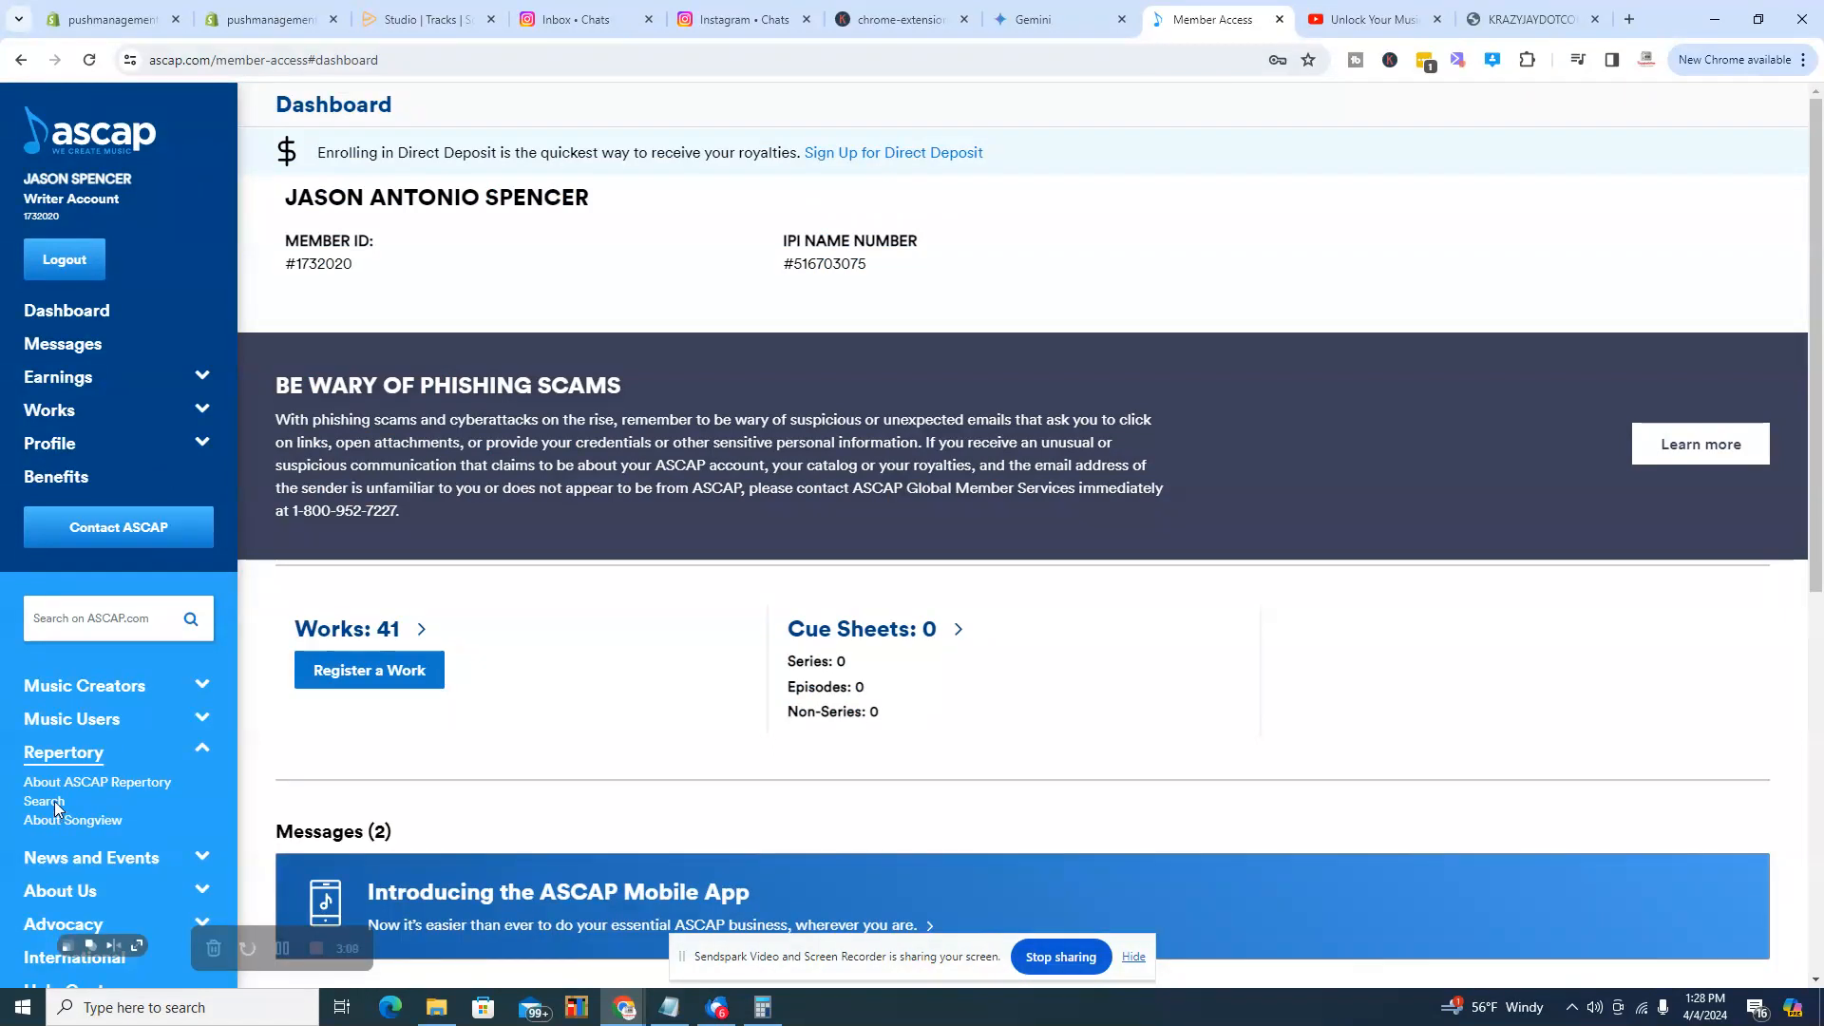
mouse_move(164, 770)
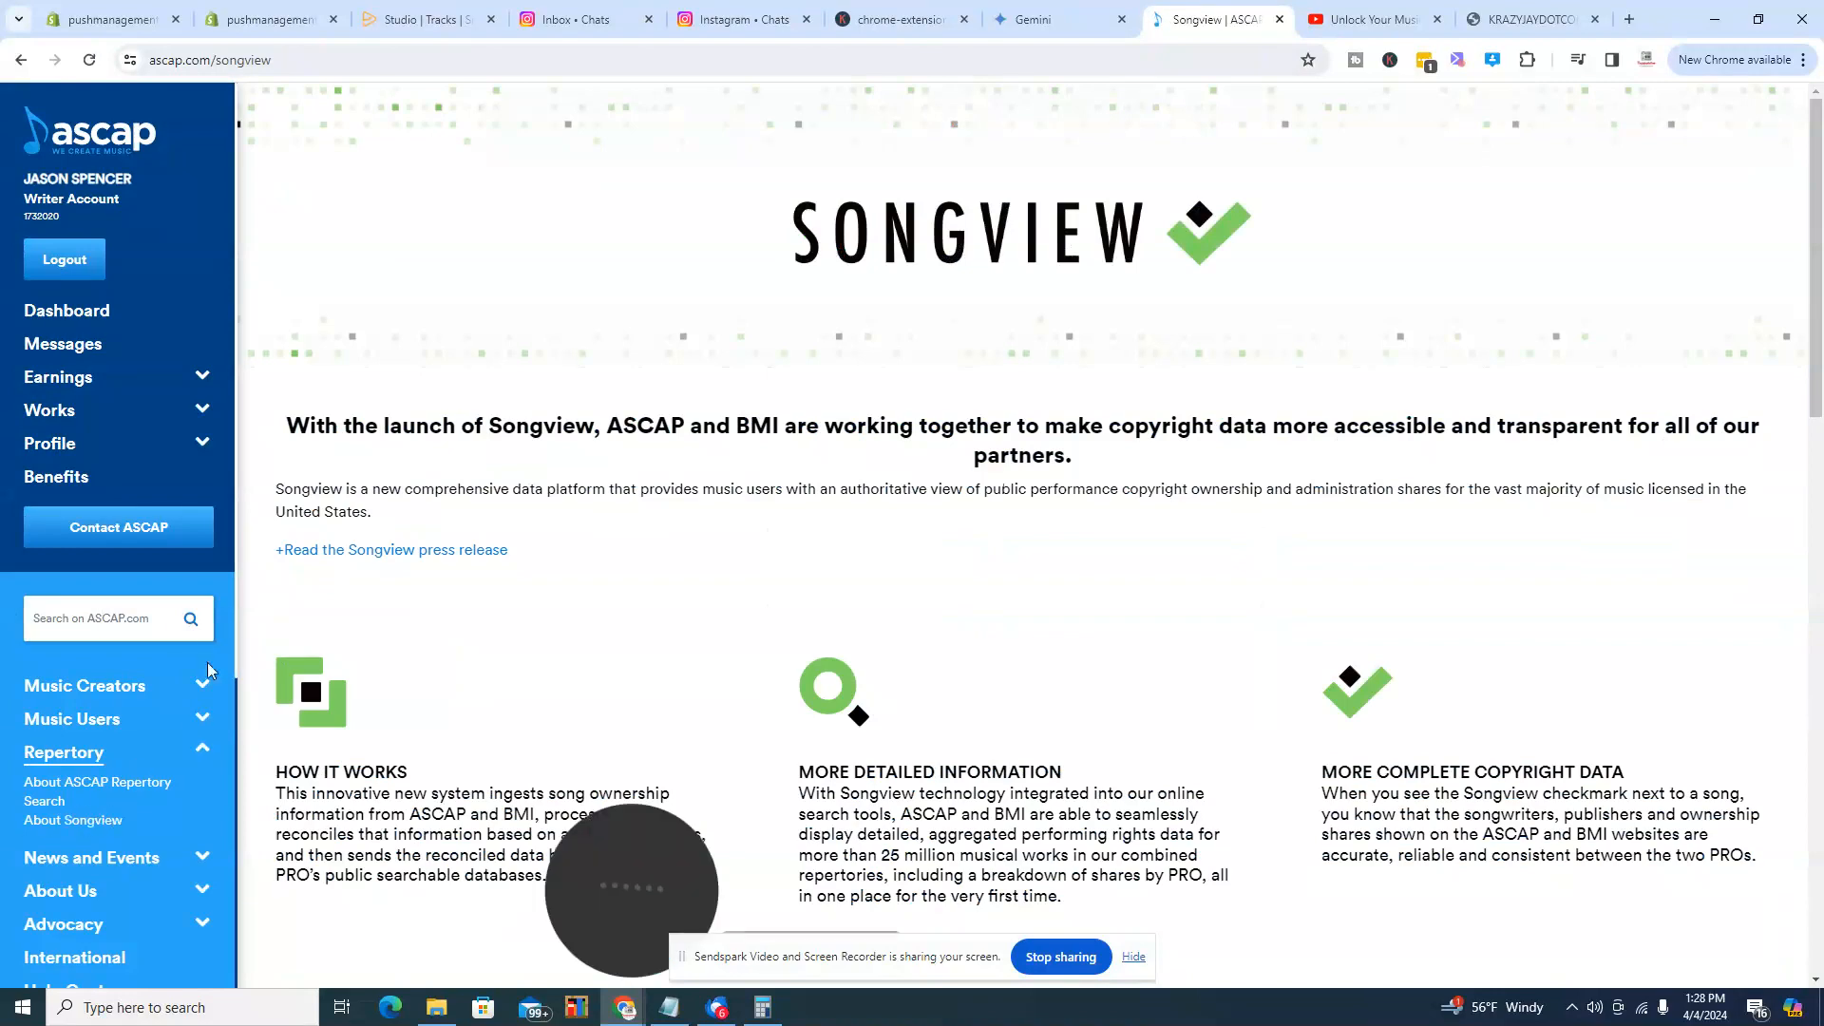
scroll(down, 3)
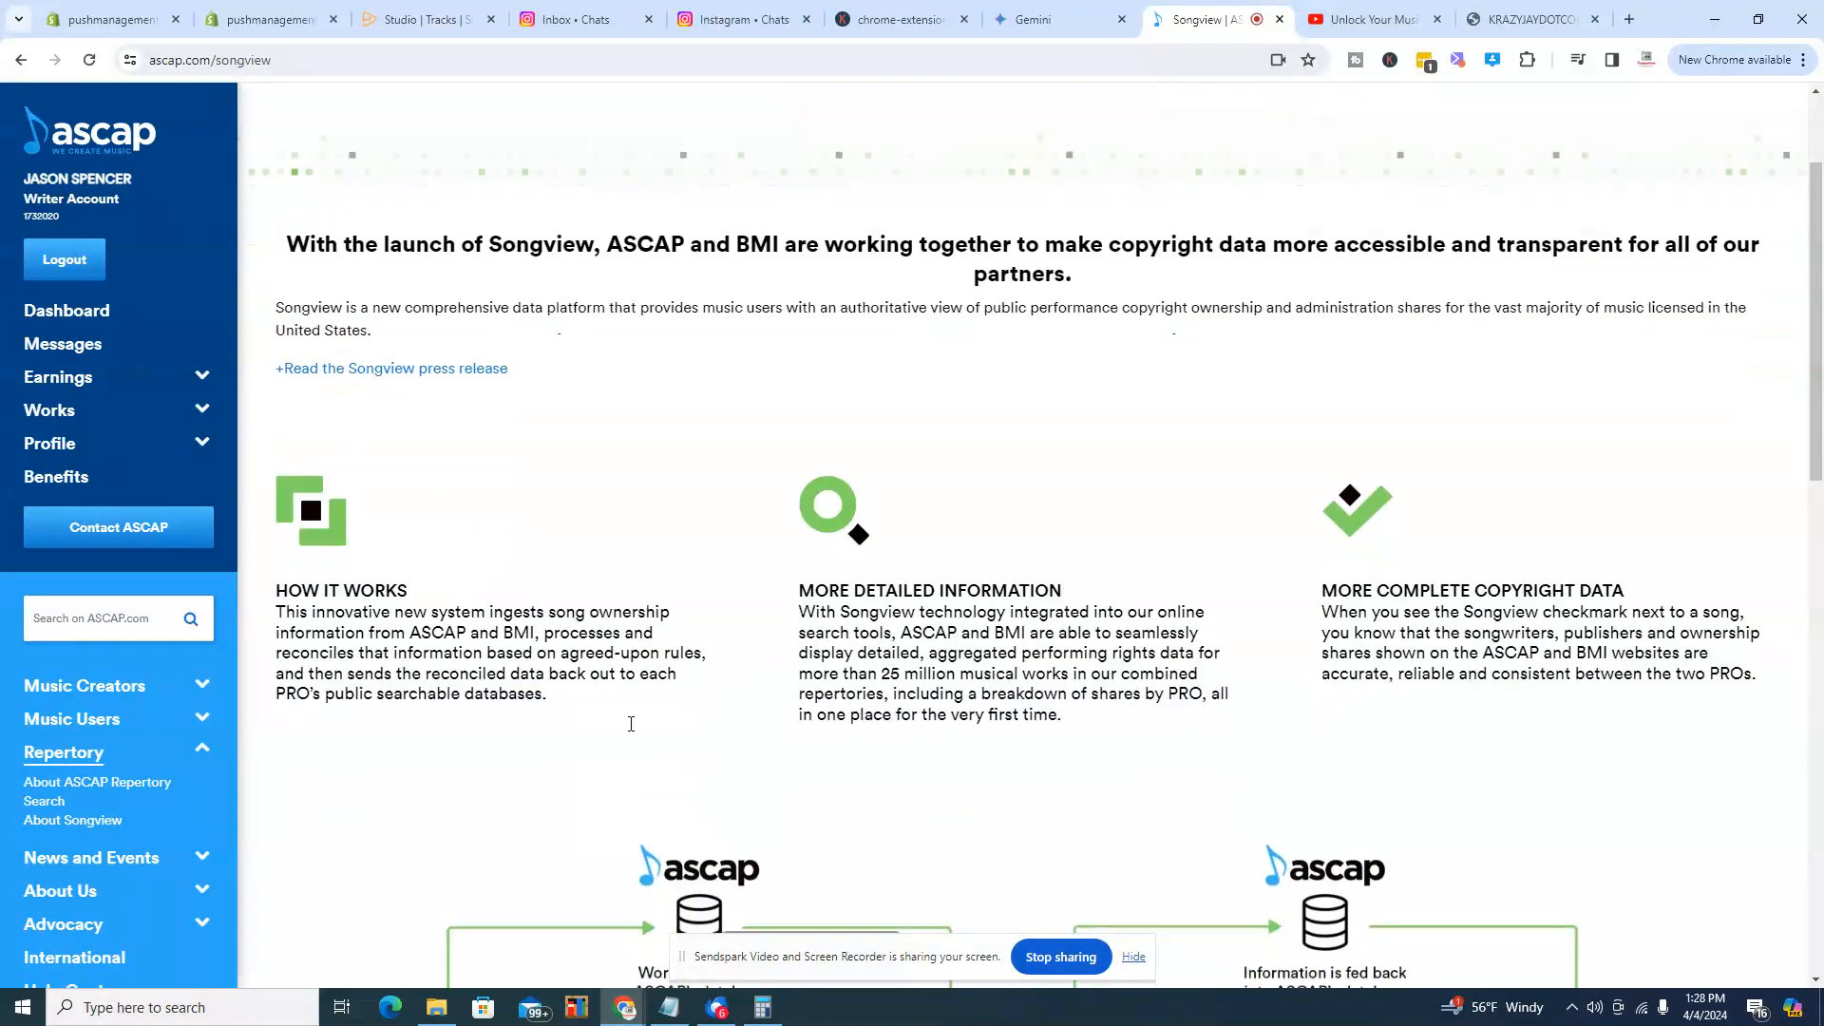
scroll(down, 3)
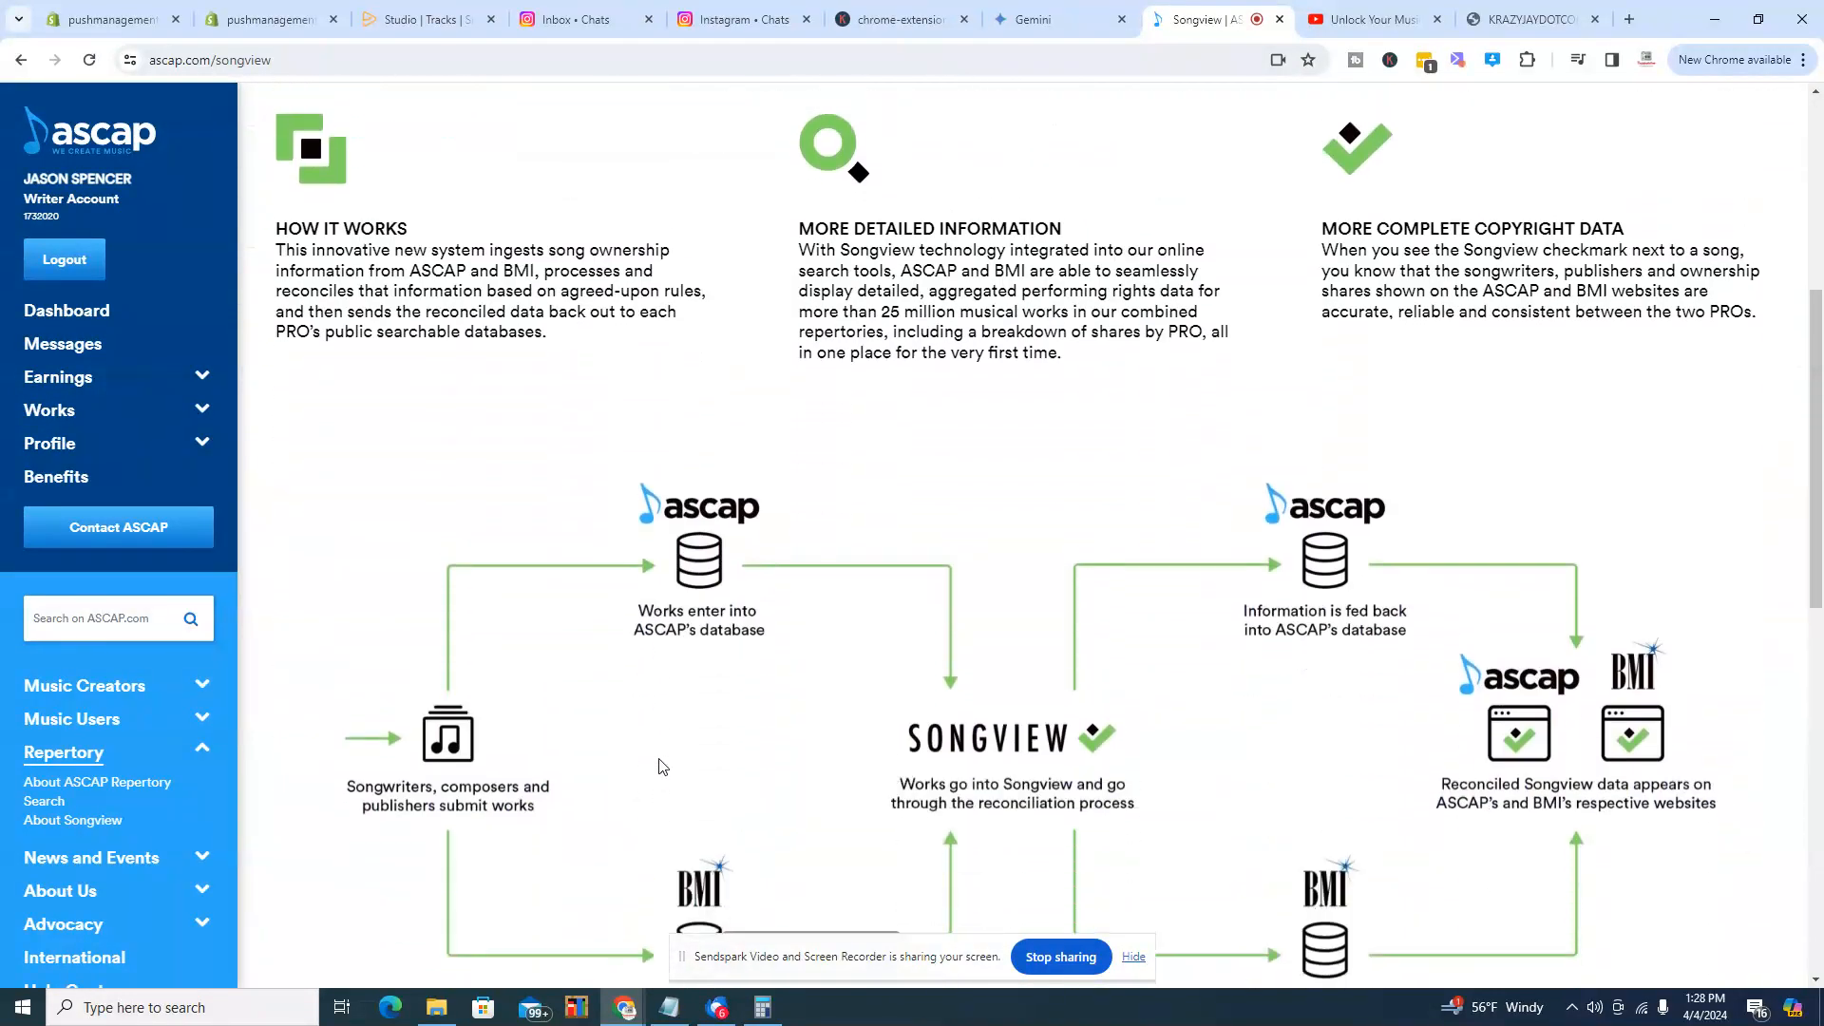
scroll(up, 3)
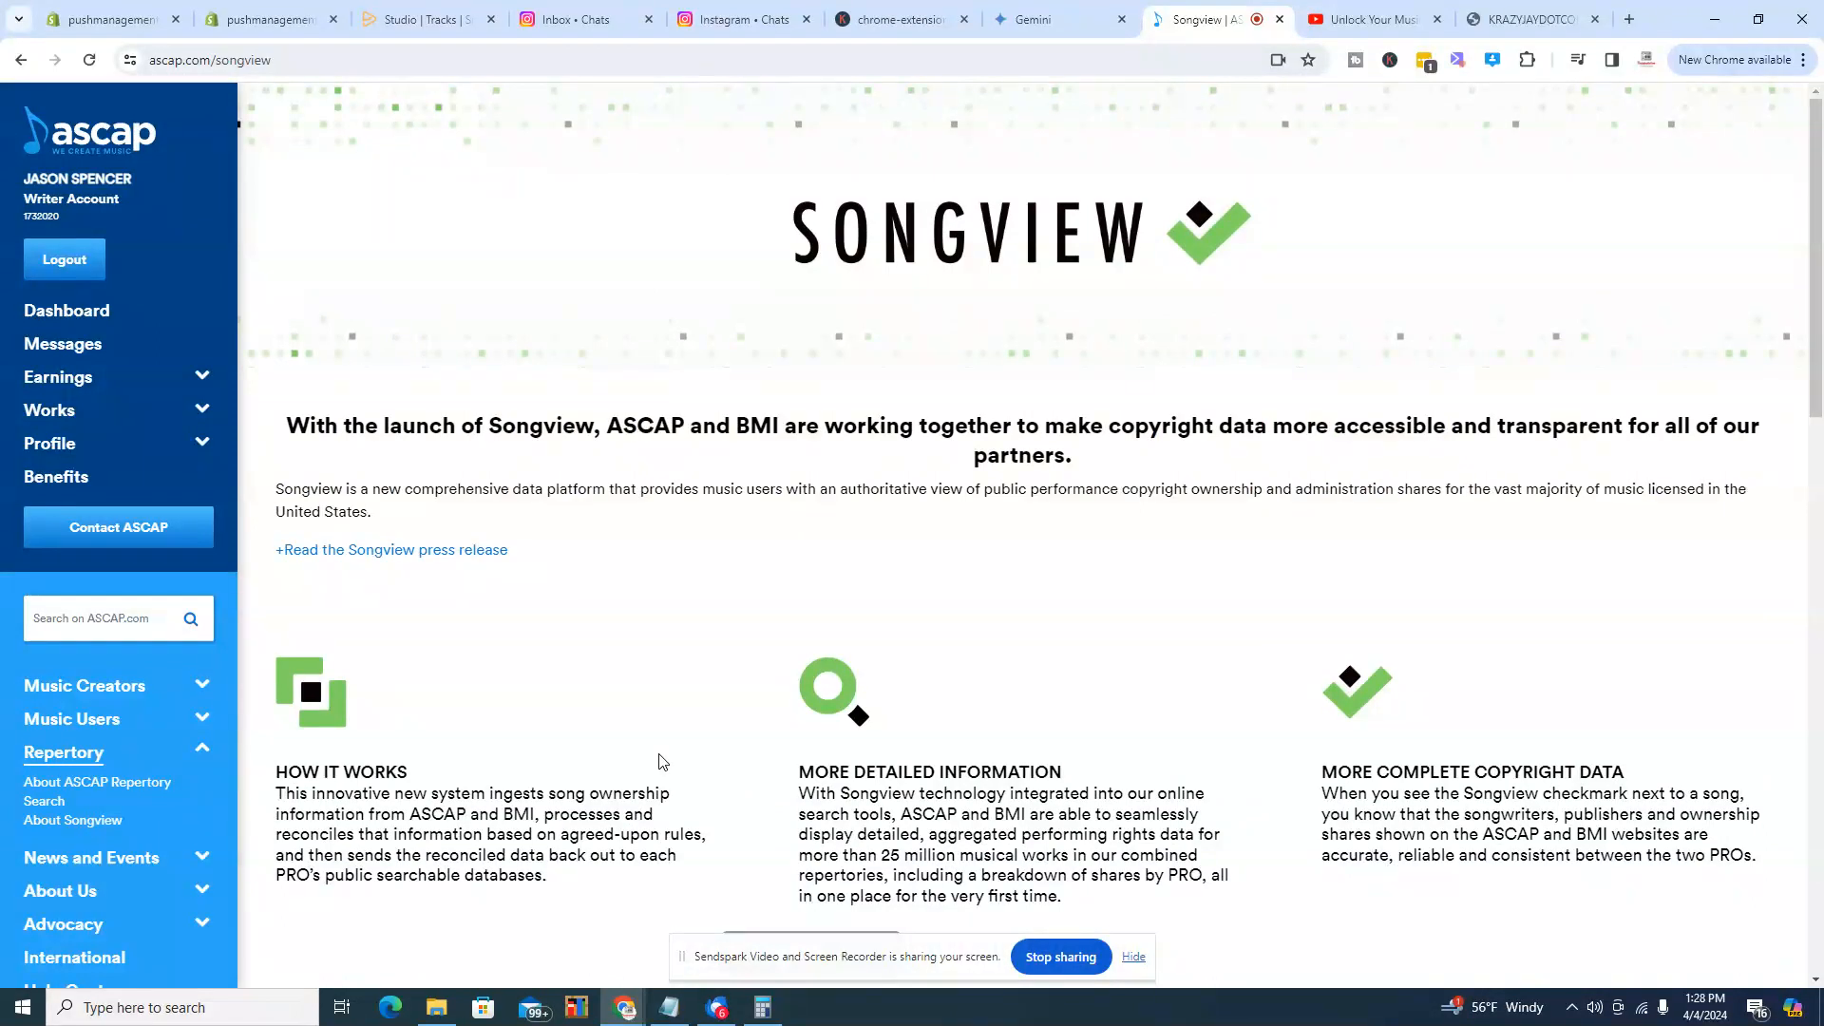
mouse_move(658, 756)
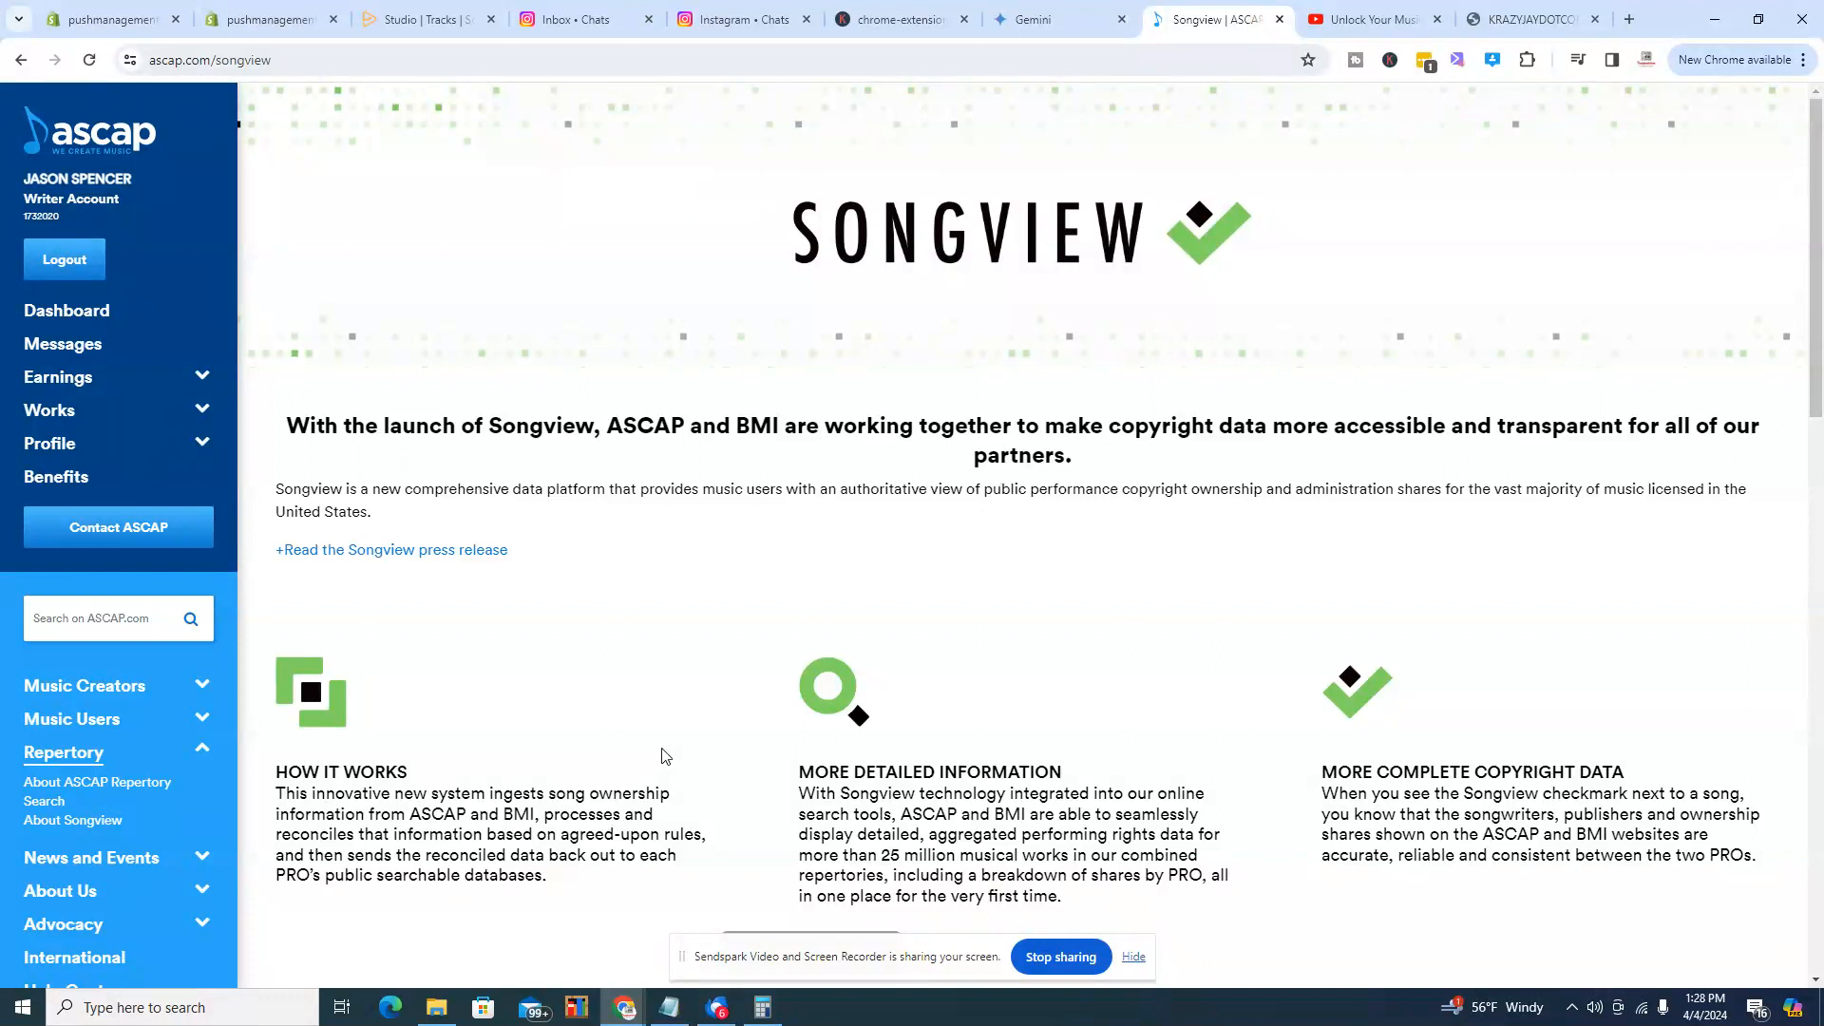
mouse_move(684, 745)
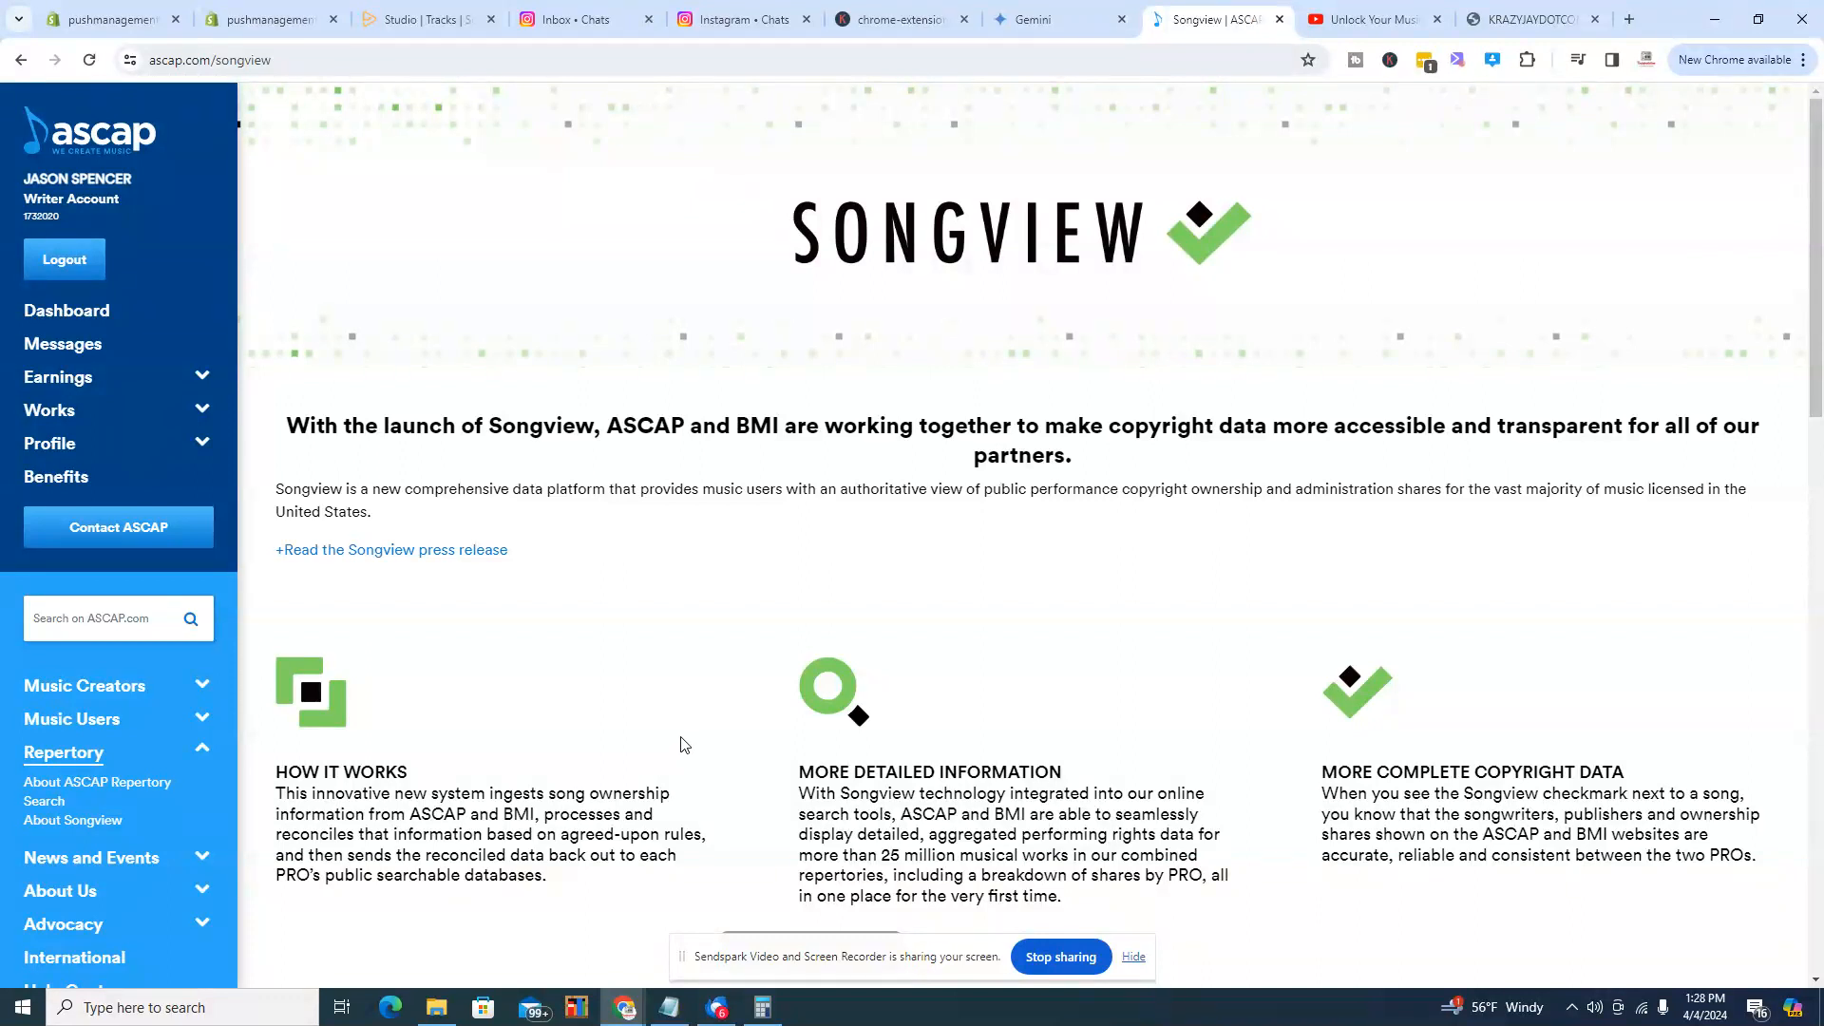
mouse_move(722, 682)
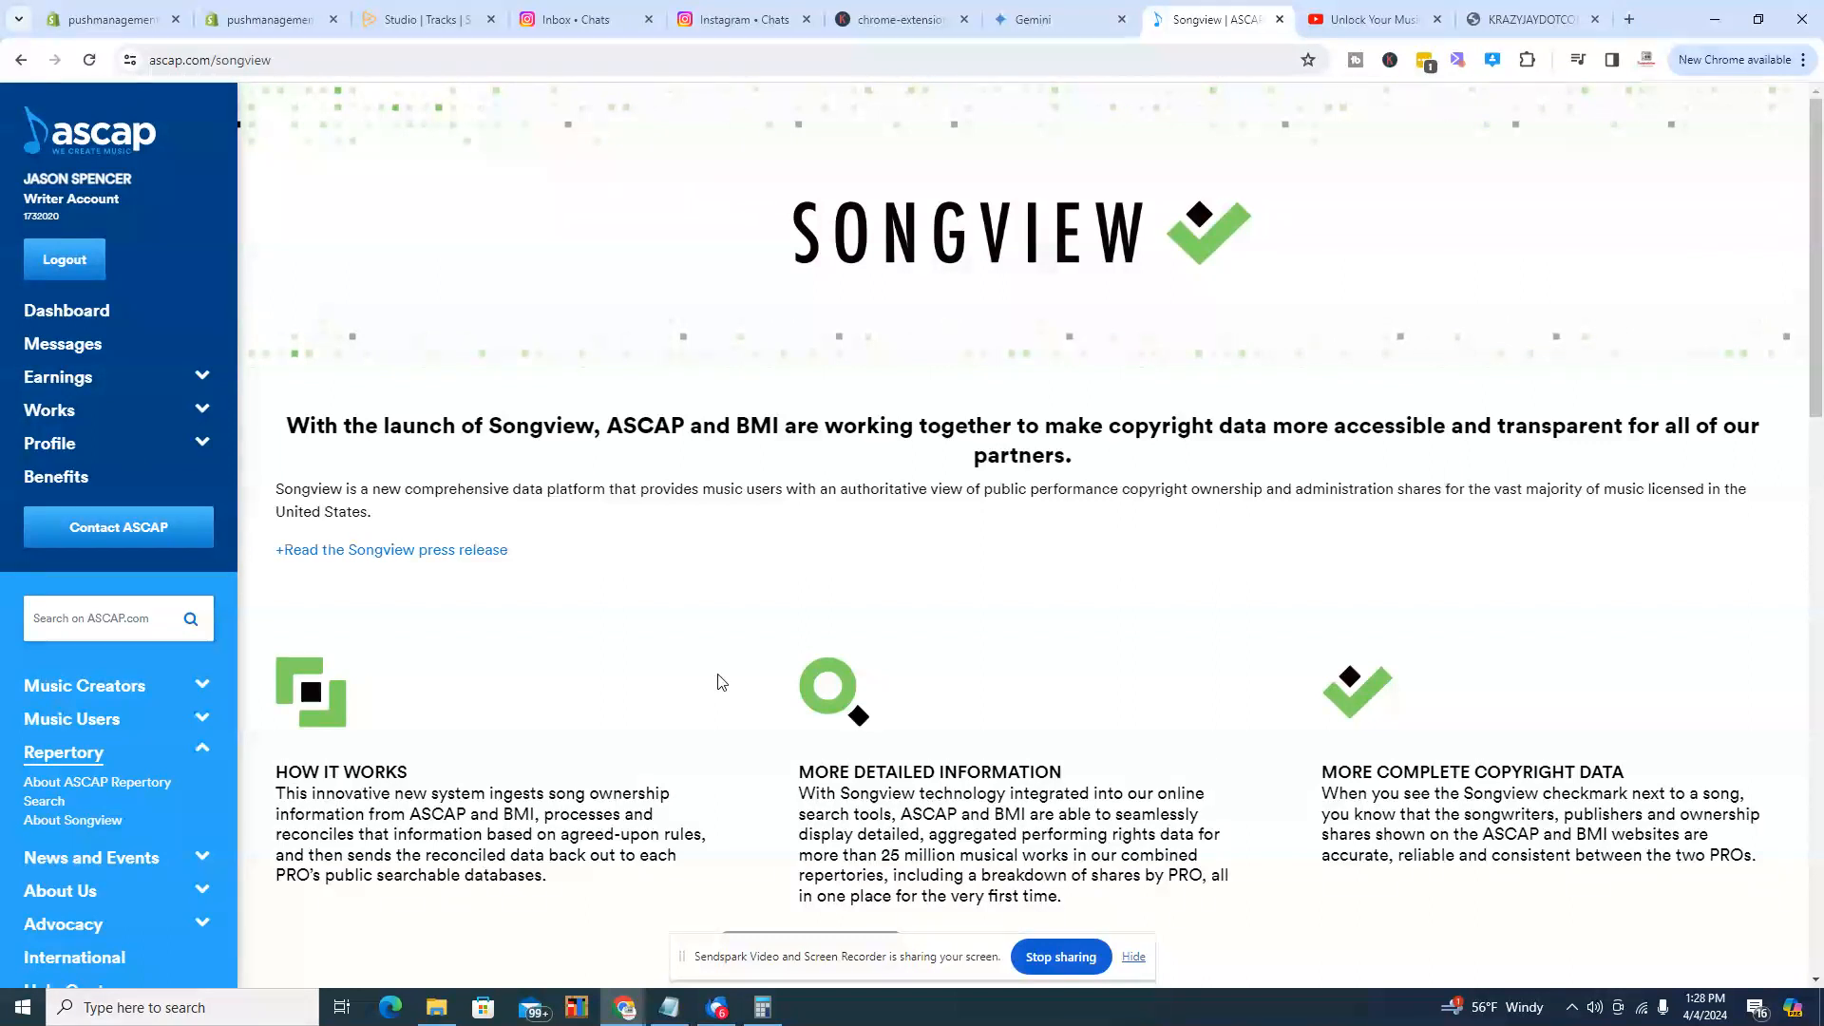
scroll(down, 3)
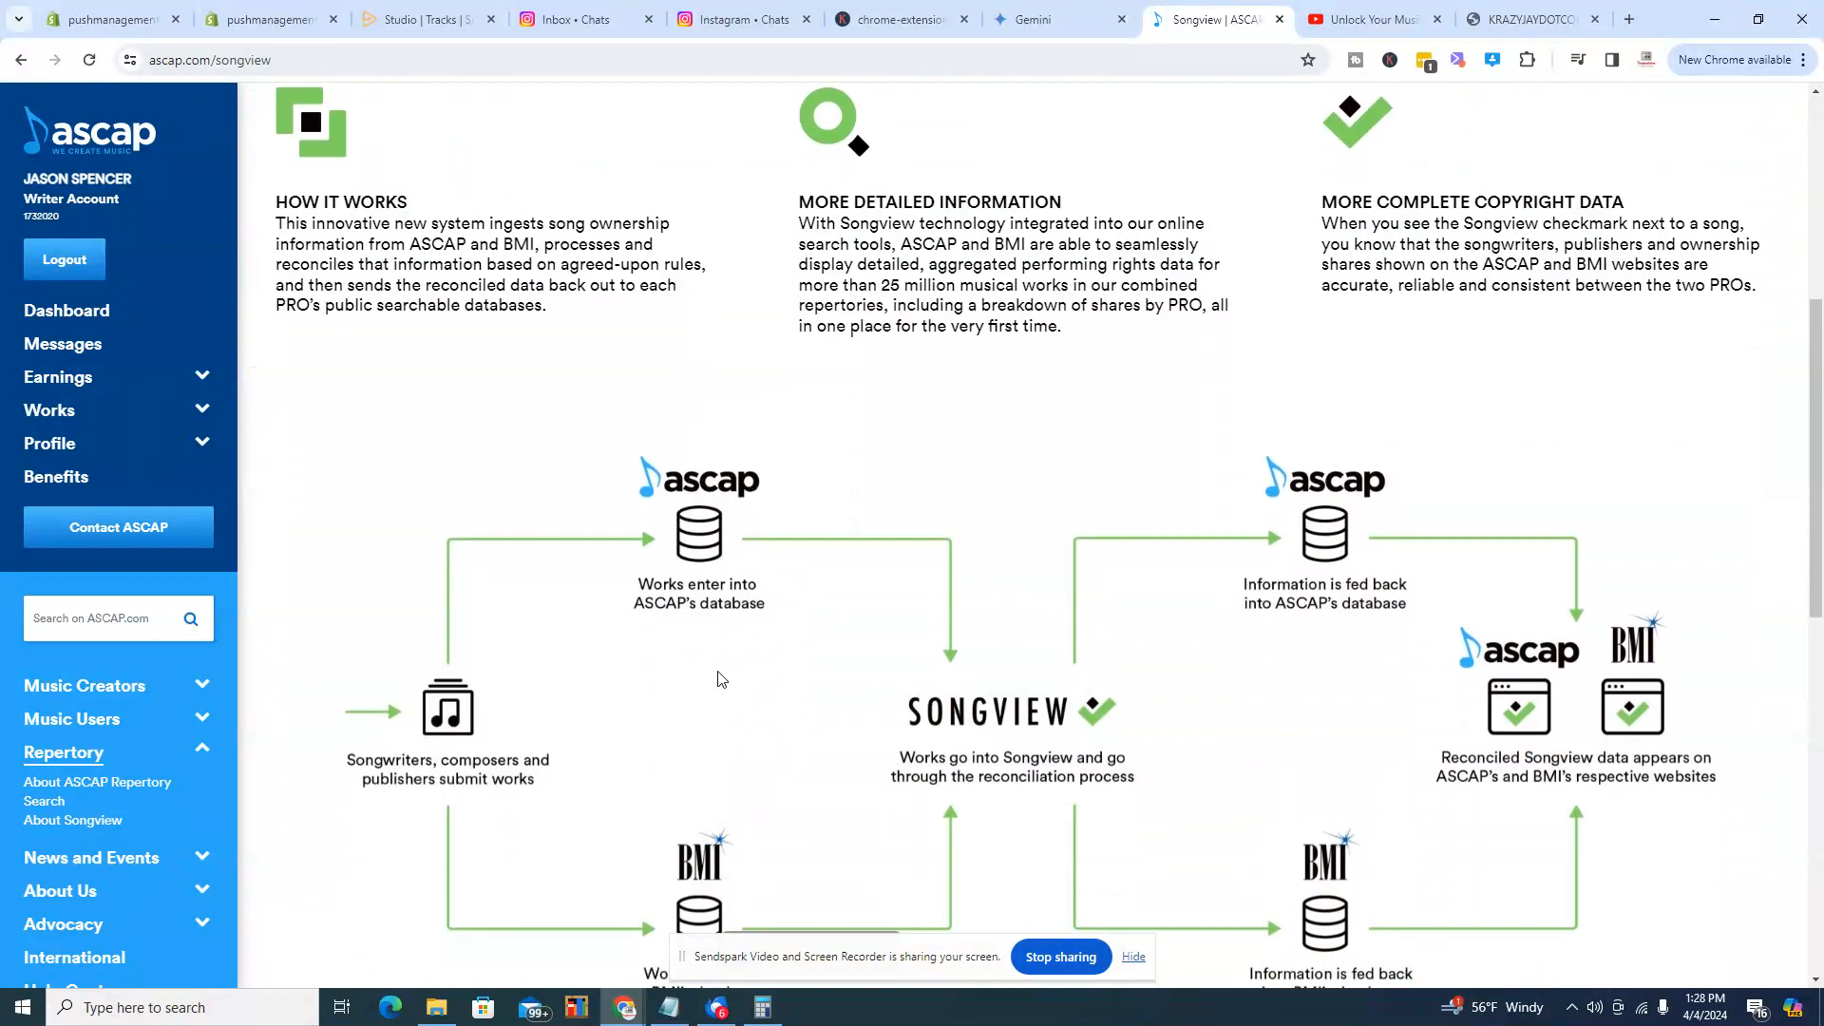
scroll(down, 3)
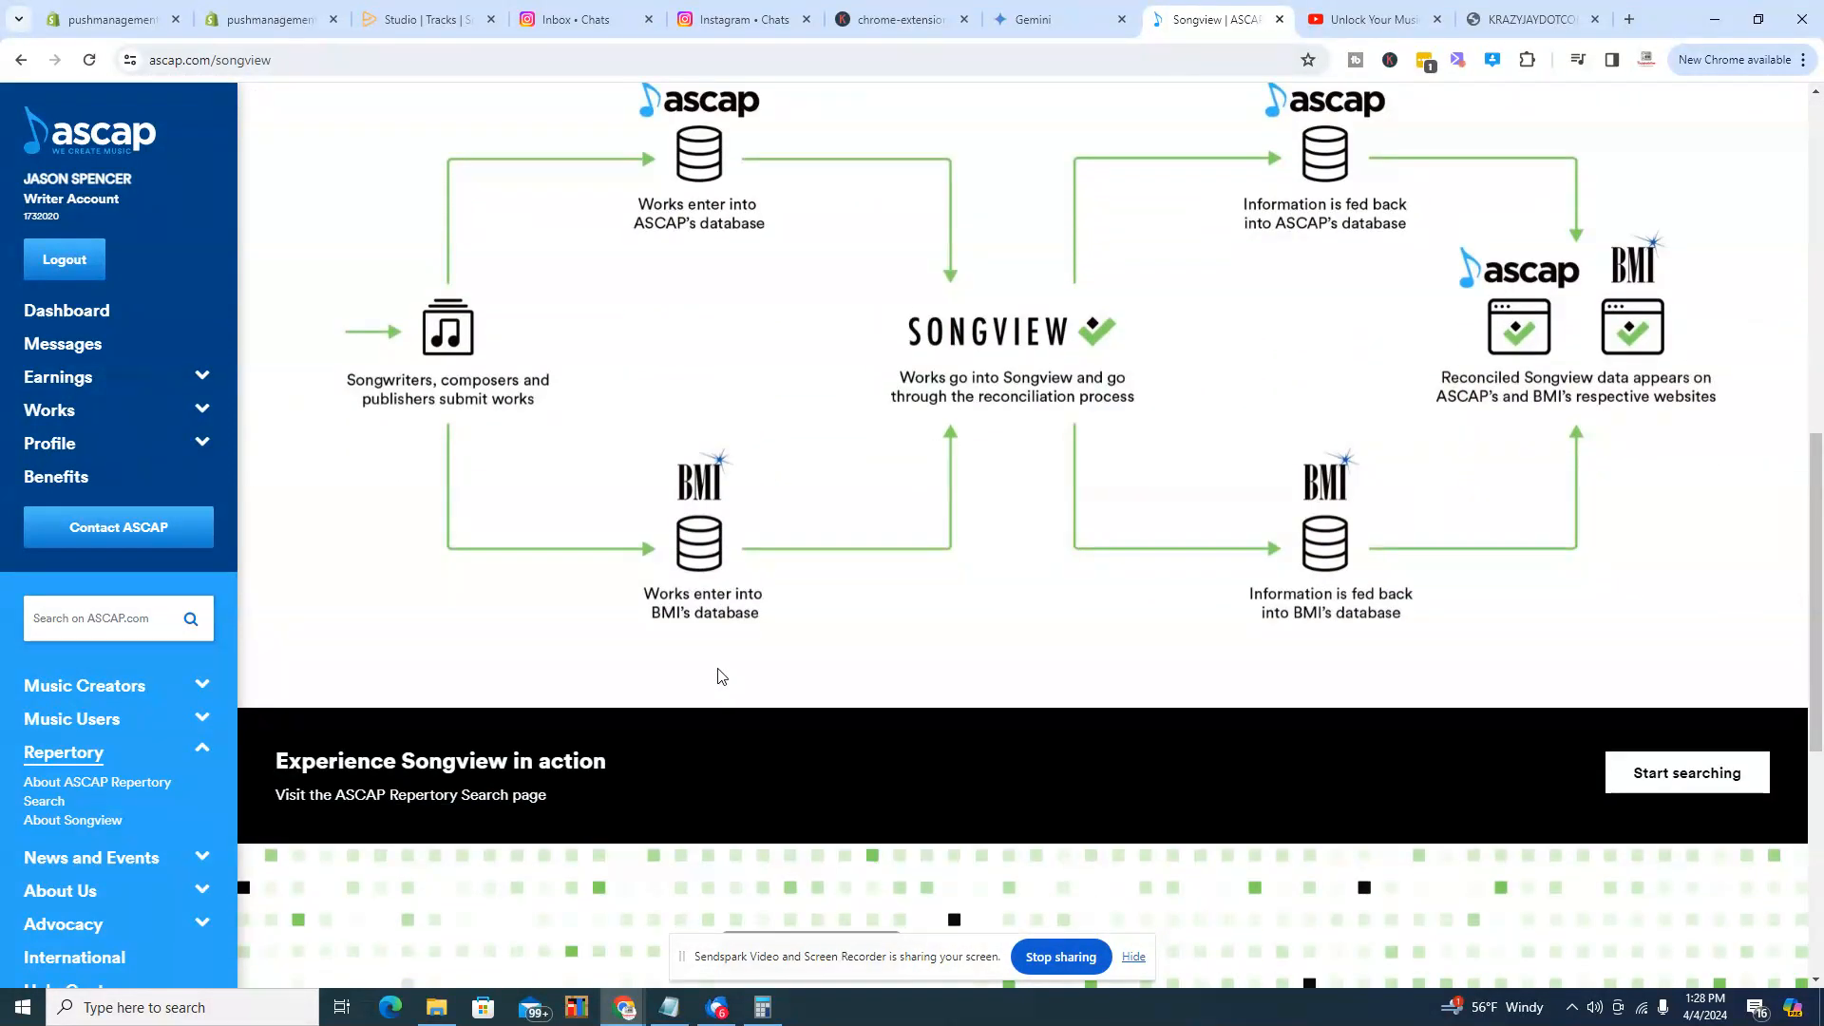
scroll(down, 3)
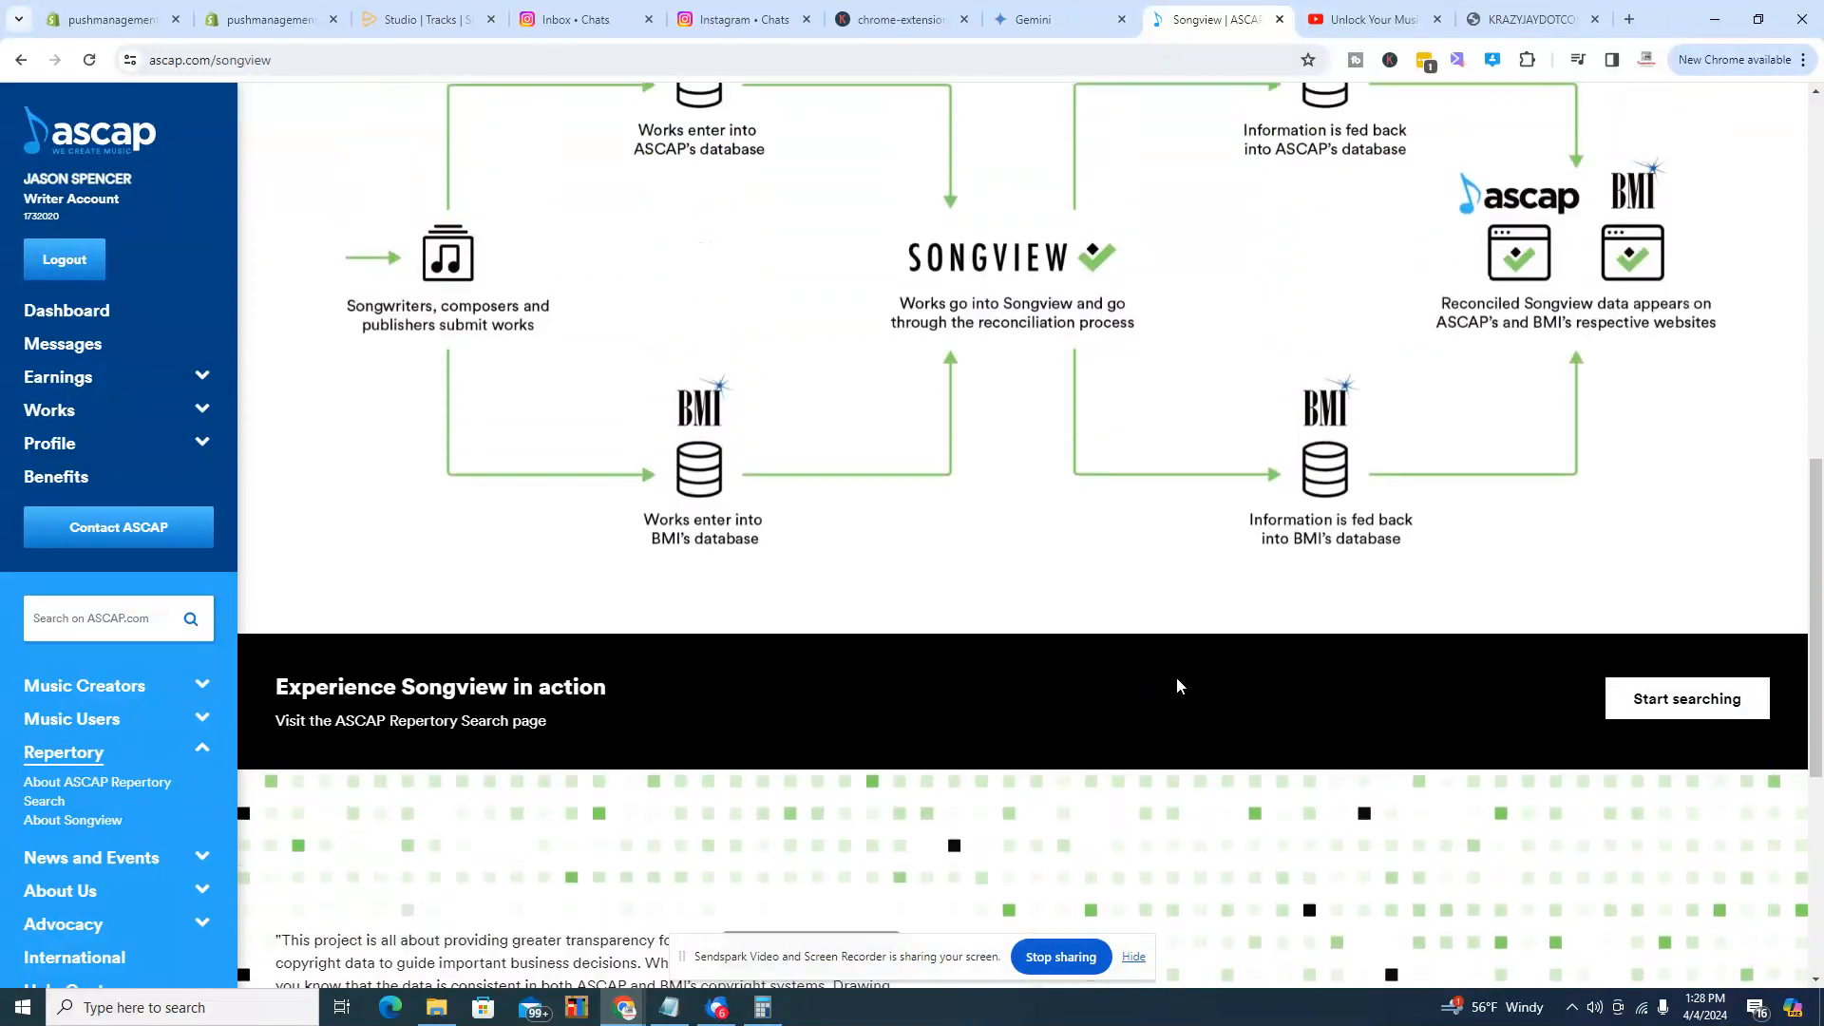
click(1687, 718)
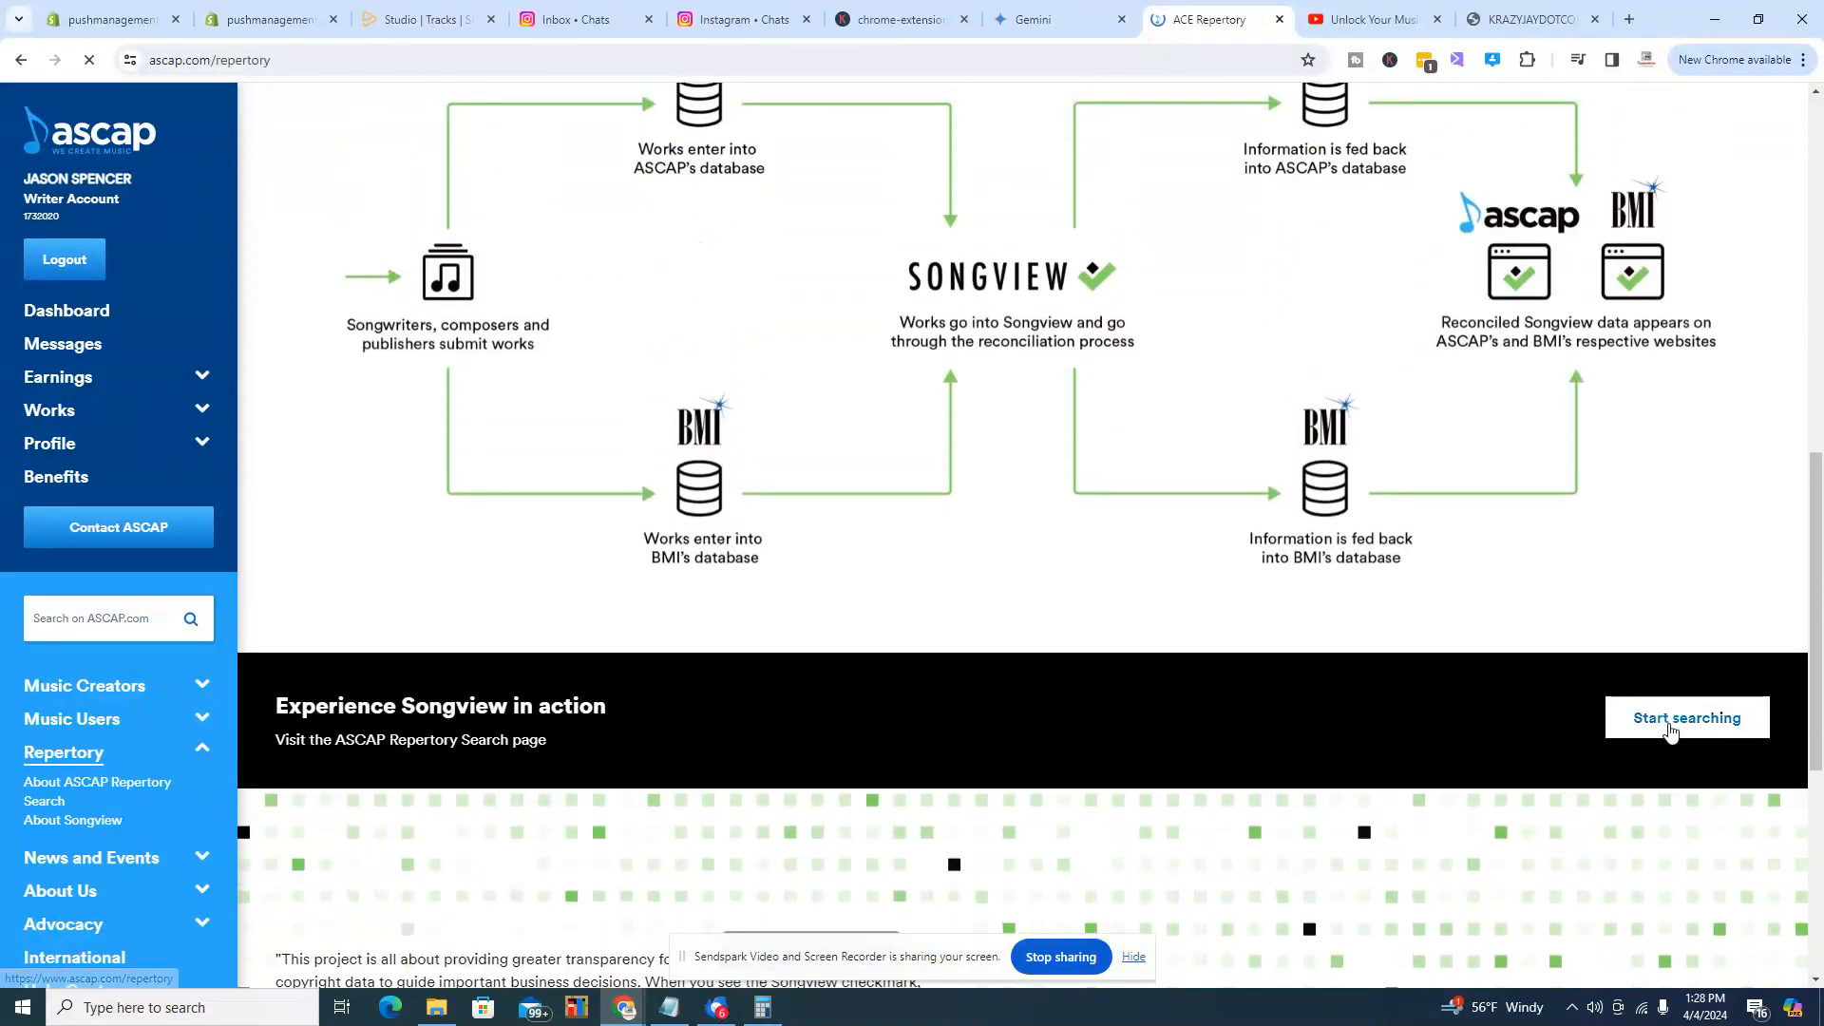
- Enter the title Ballen, chosen from the suggestions
click(1688, 718)
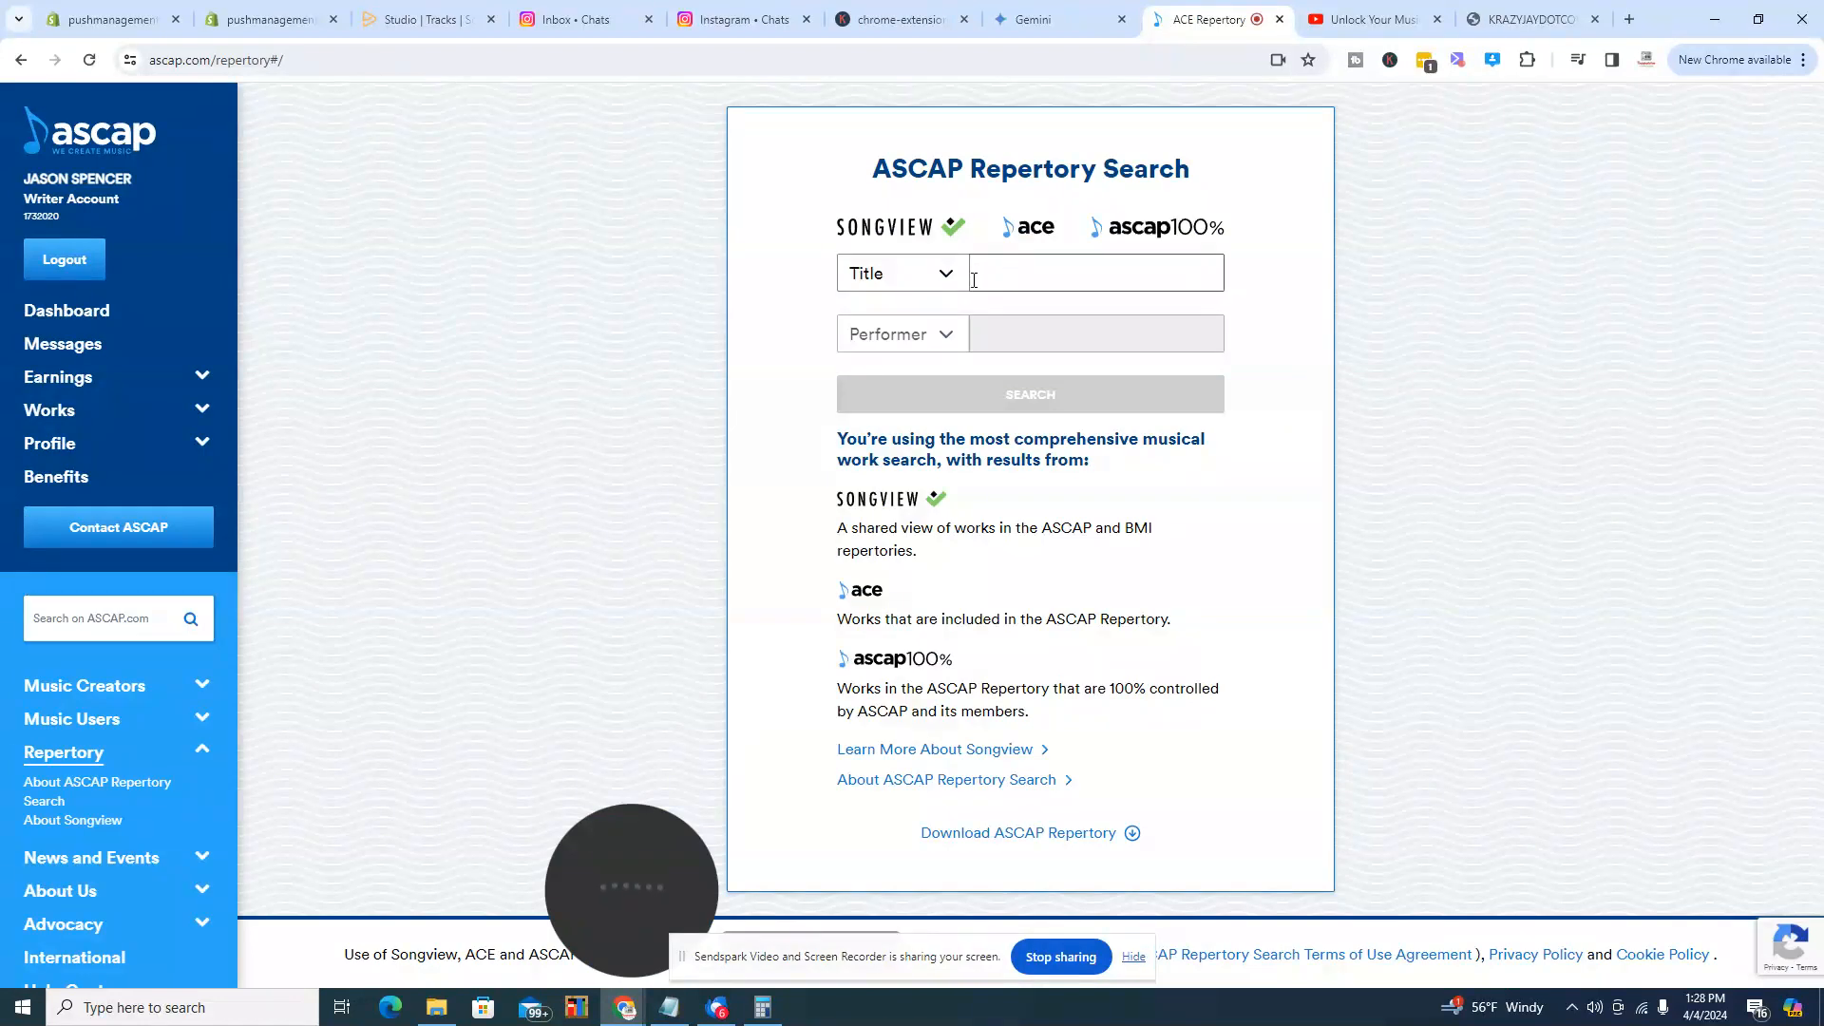
click(1096, 273)
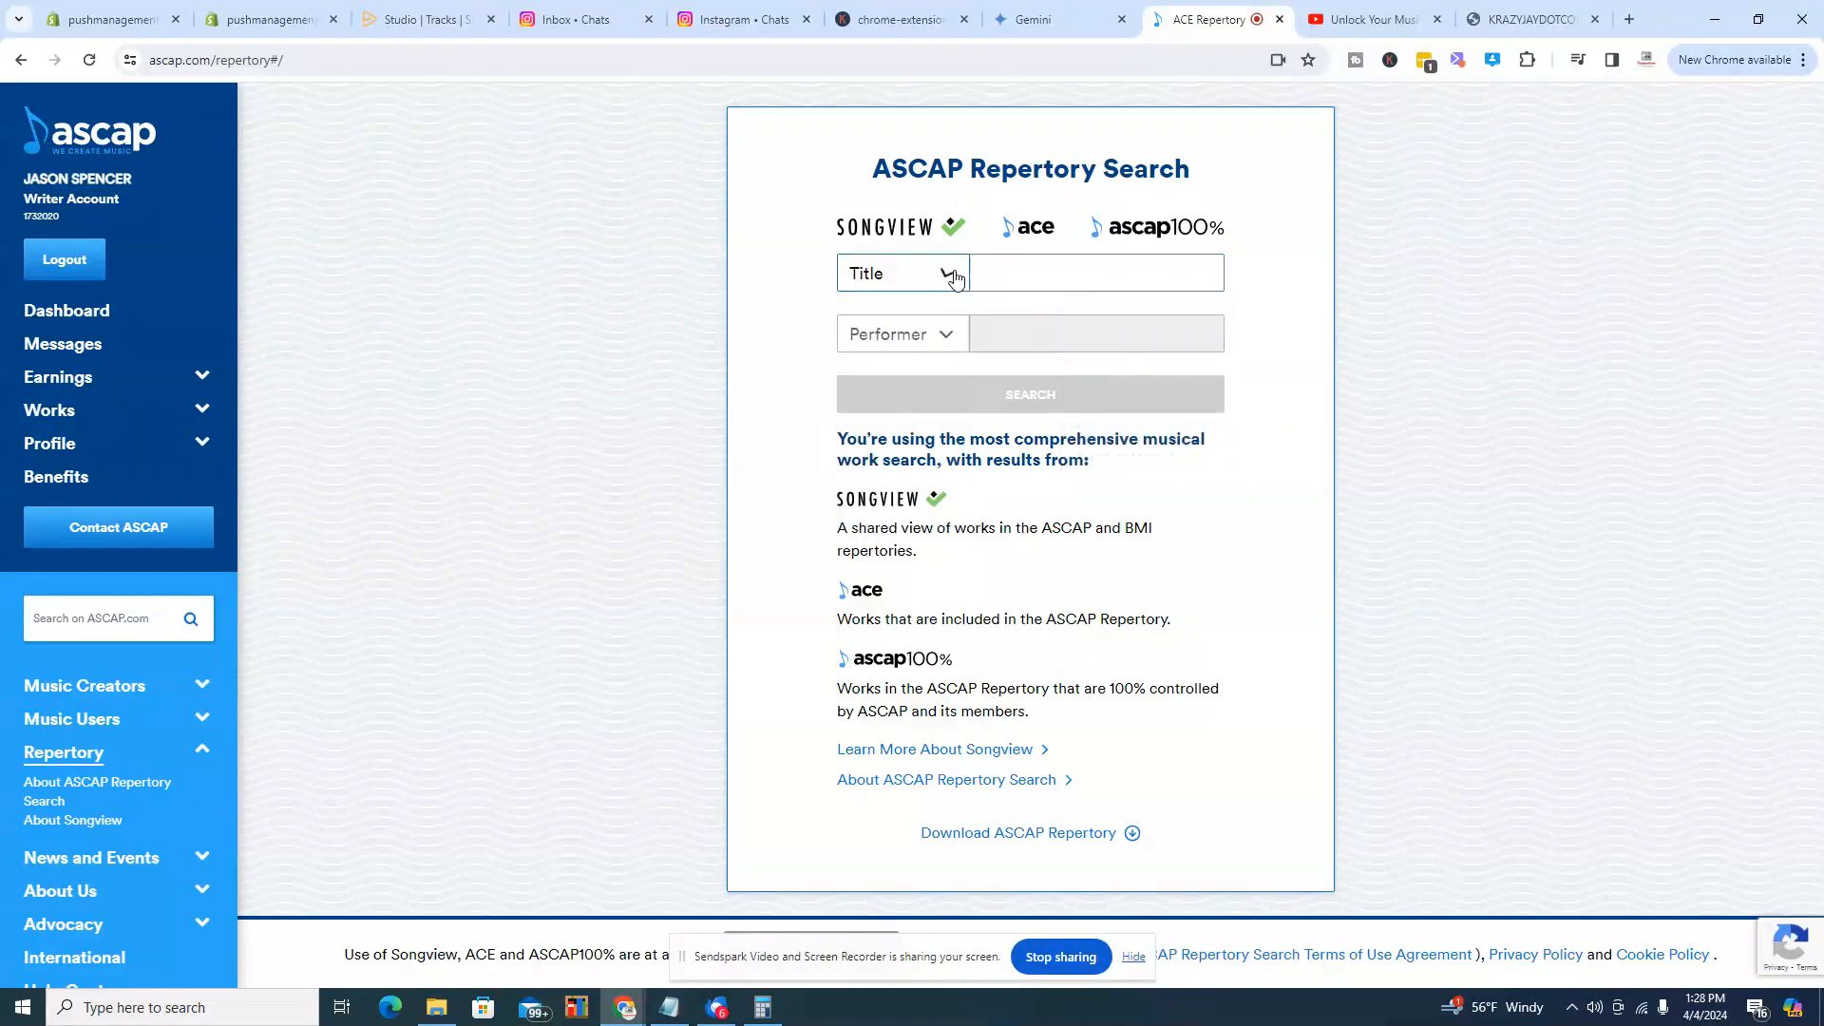
click(1094, 274)
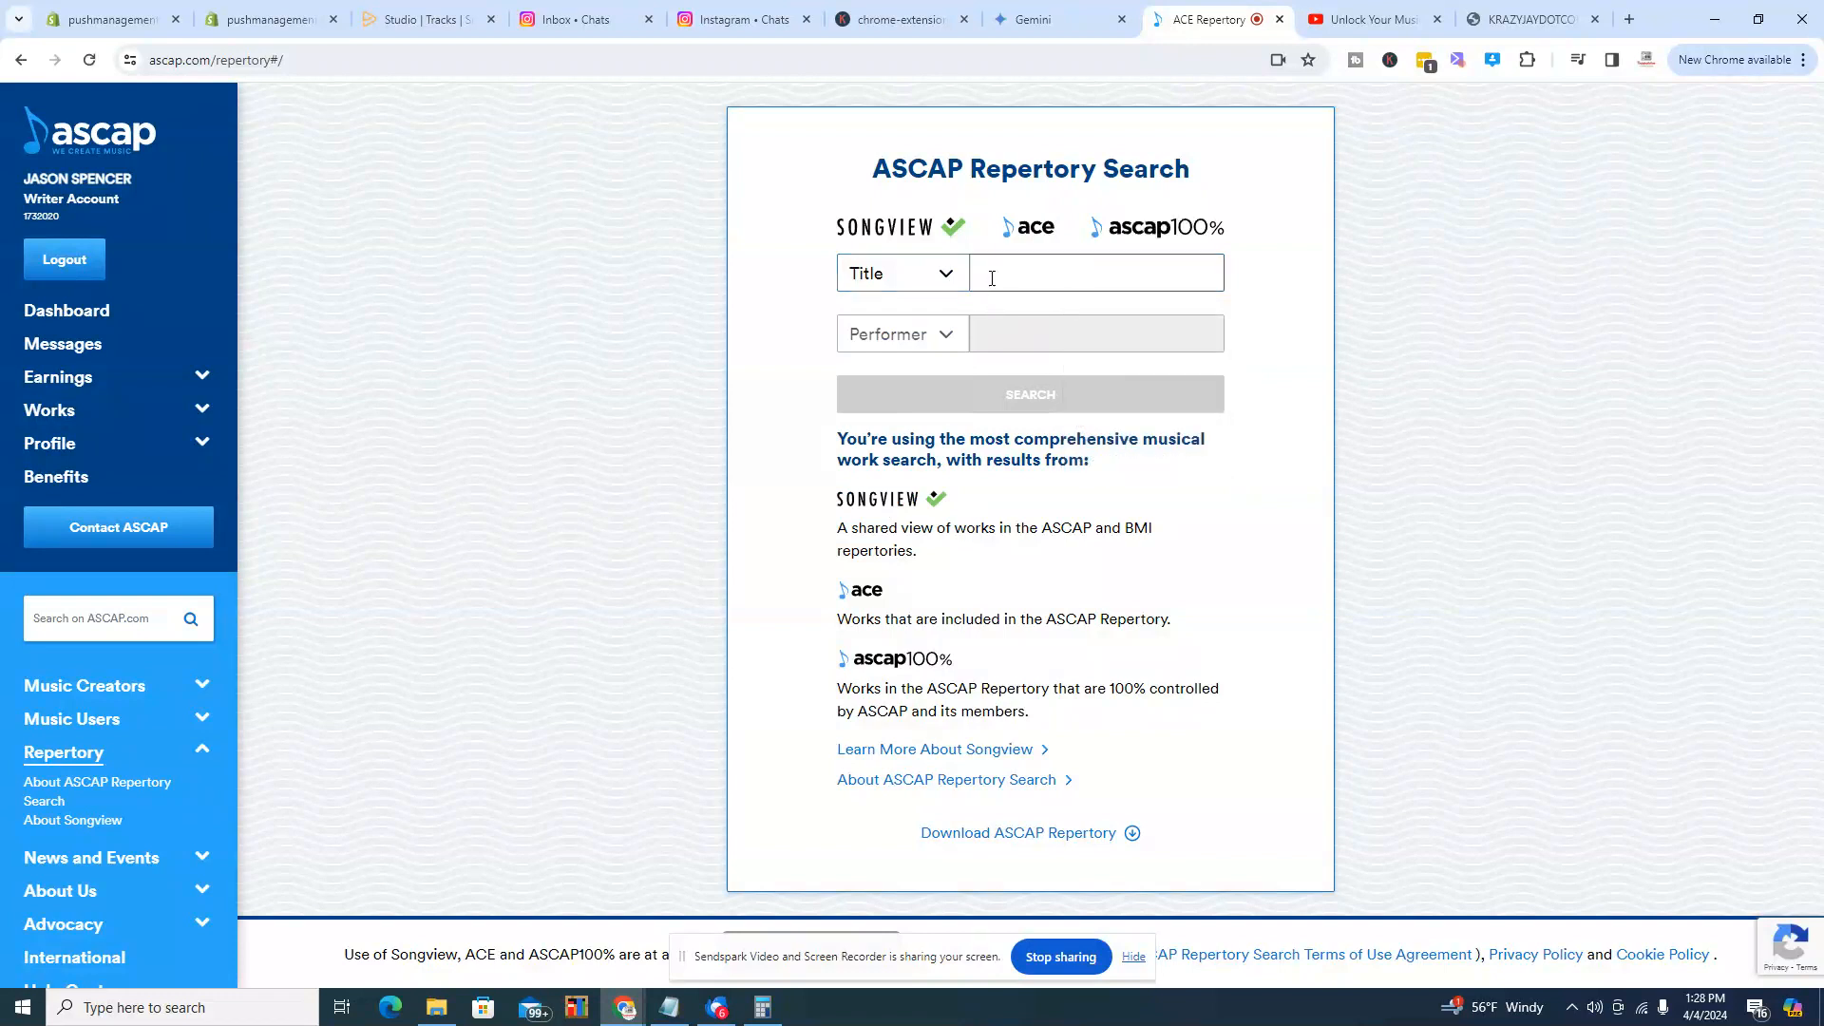
click(1097, 273)
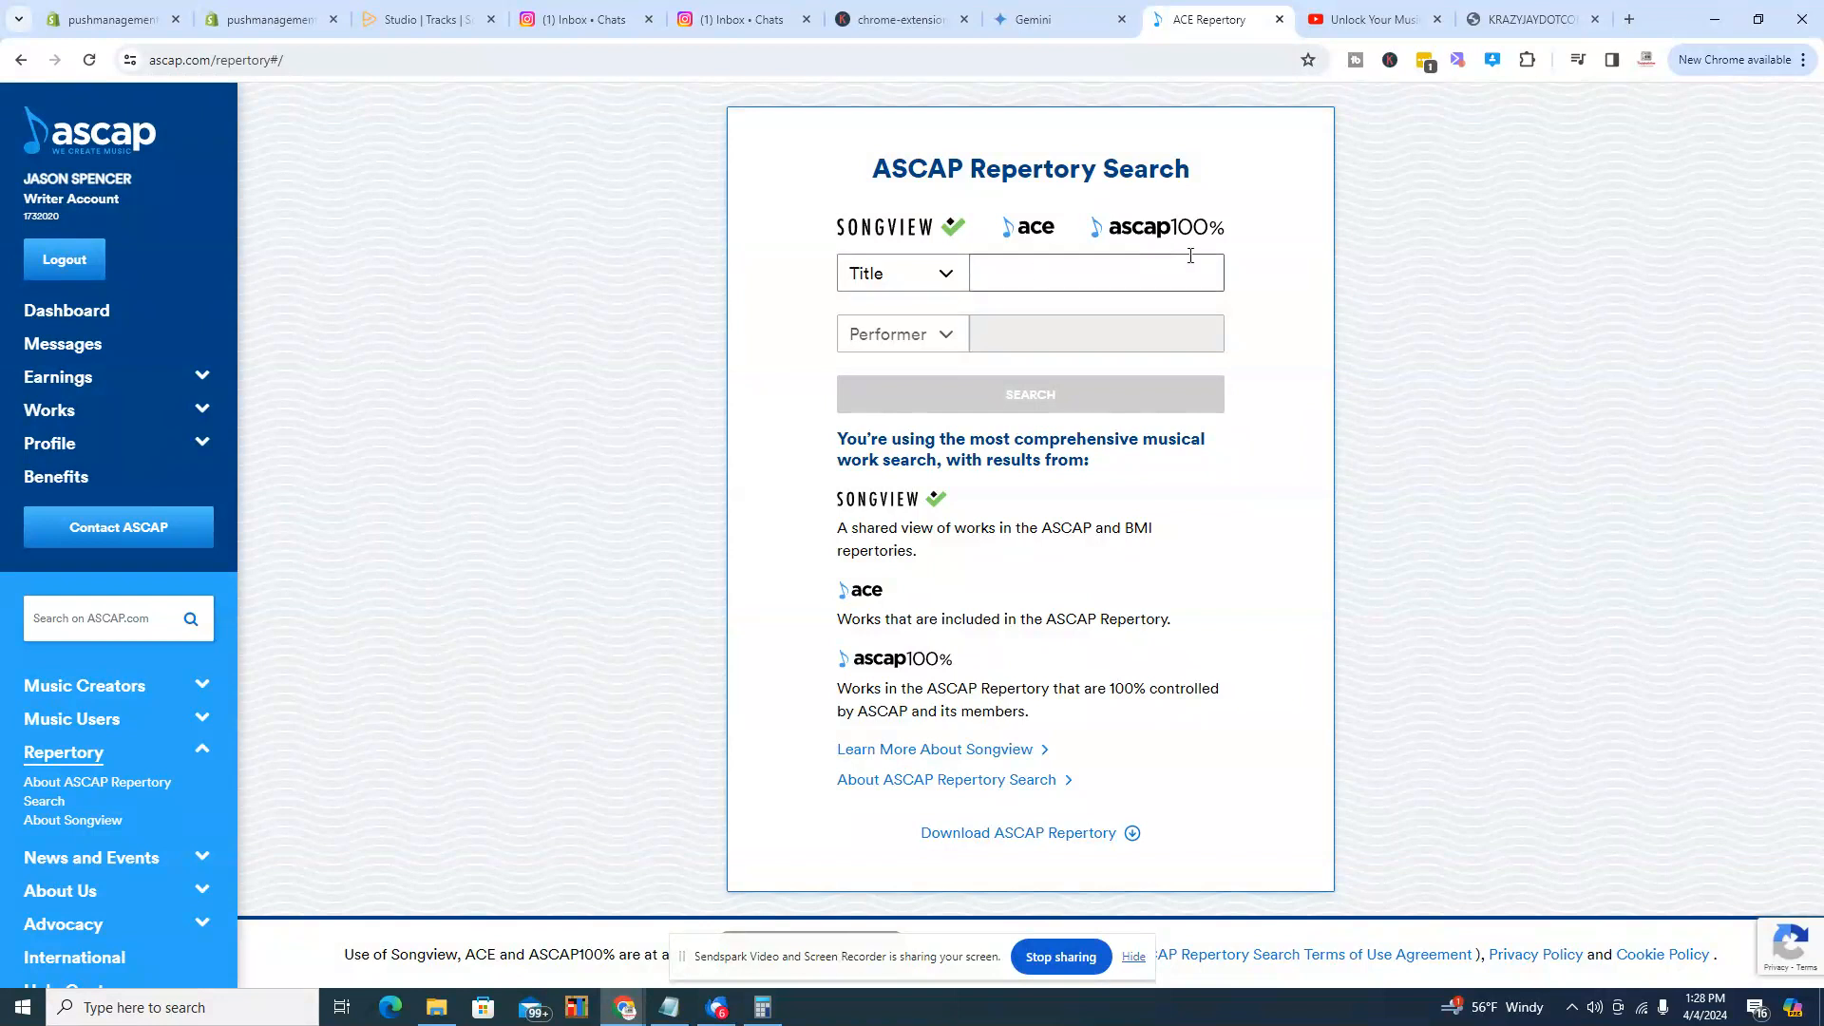
text(ballen)
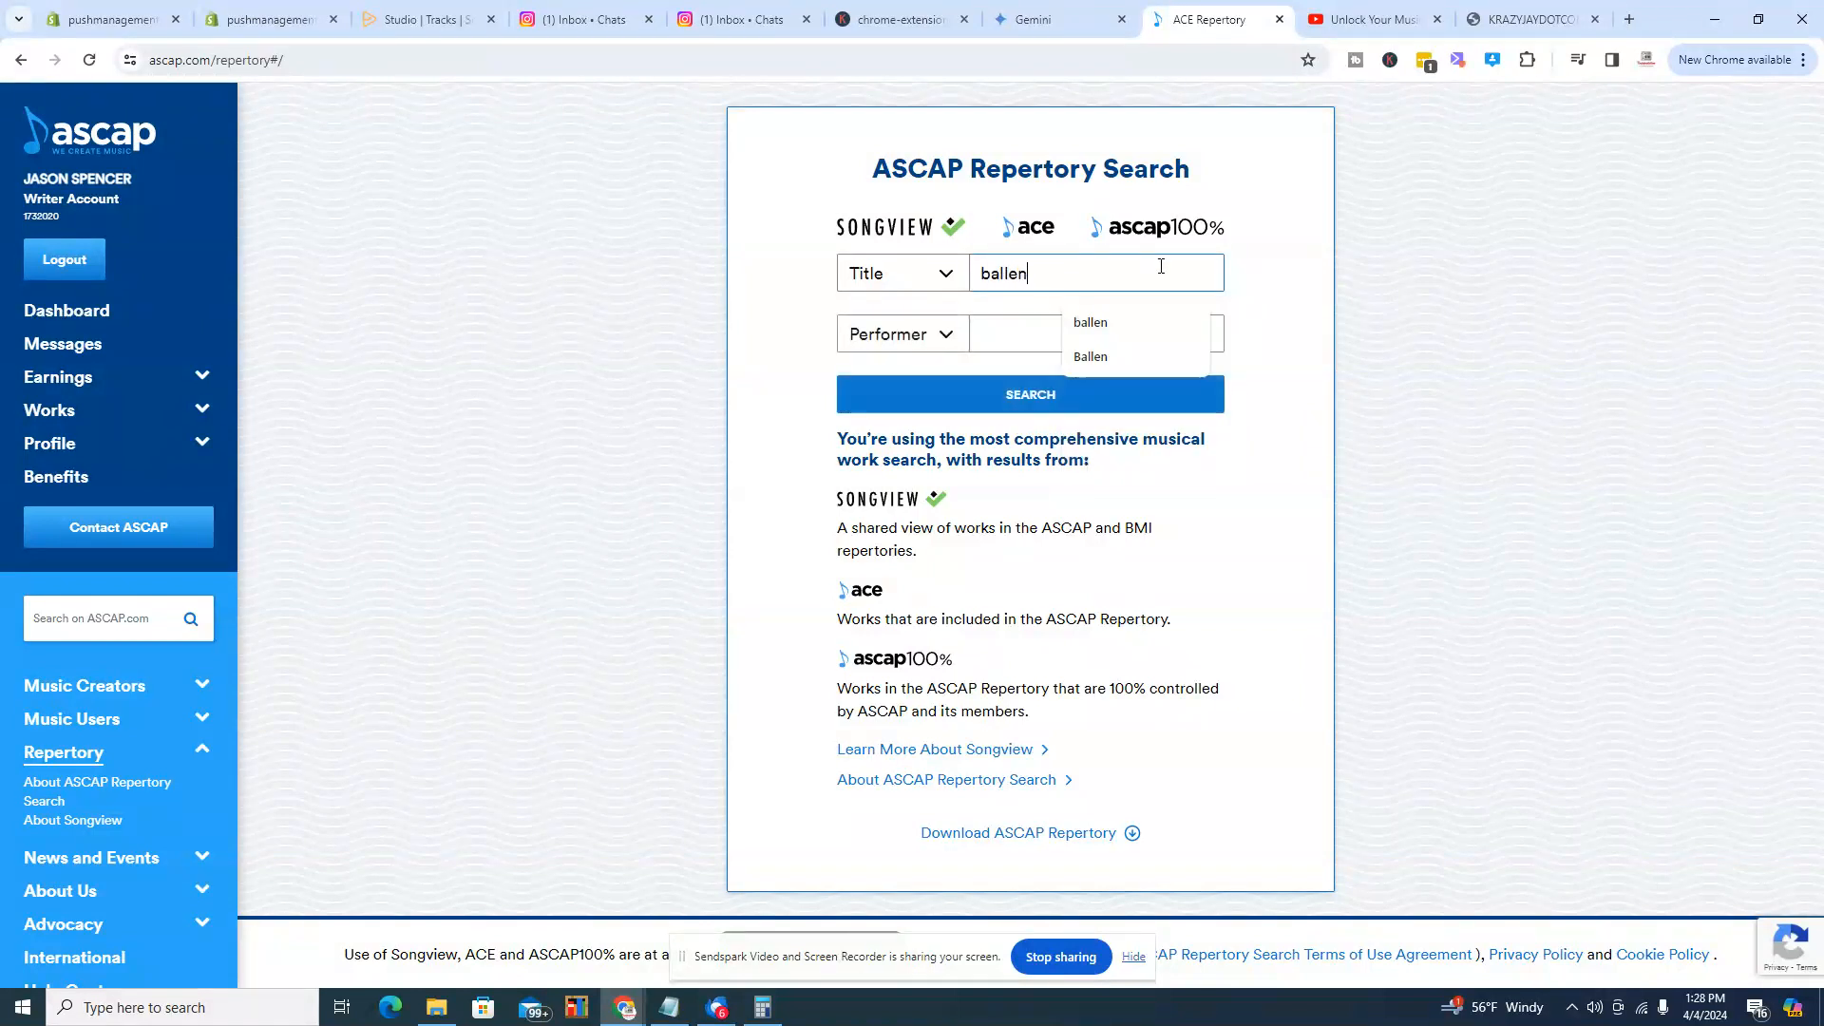
click(1090, 357)
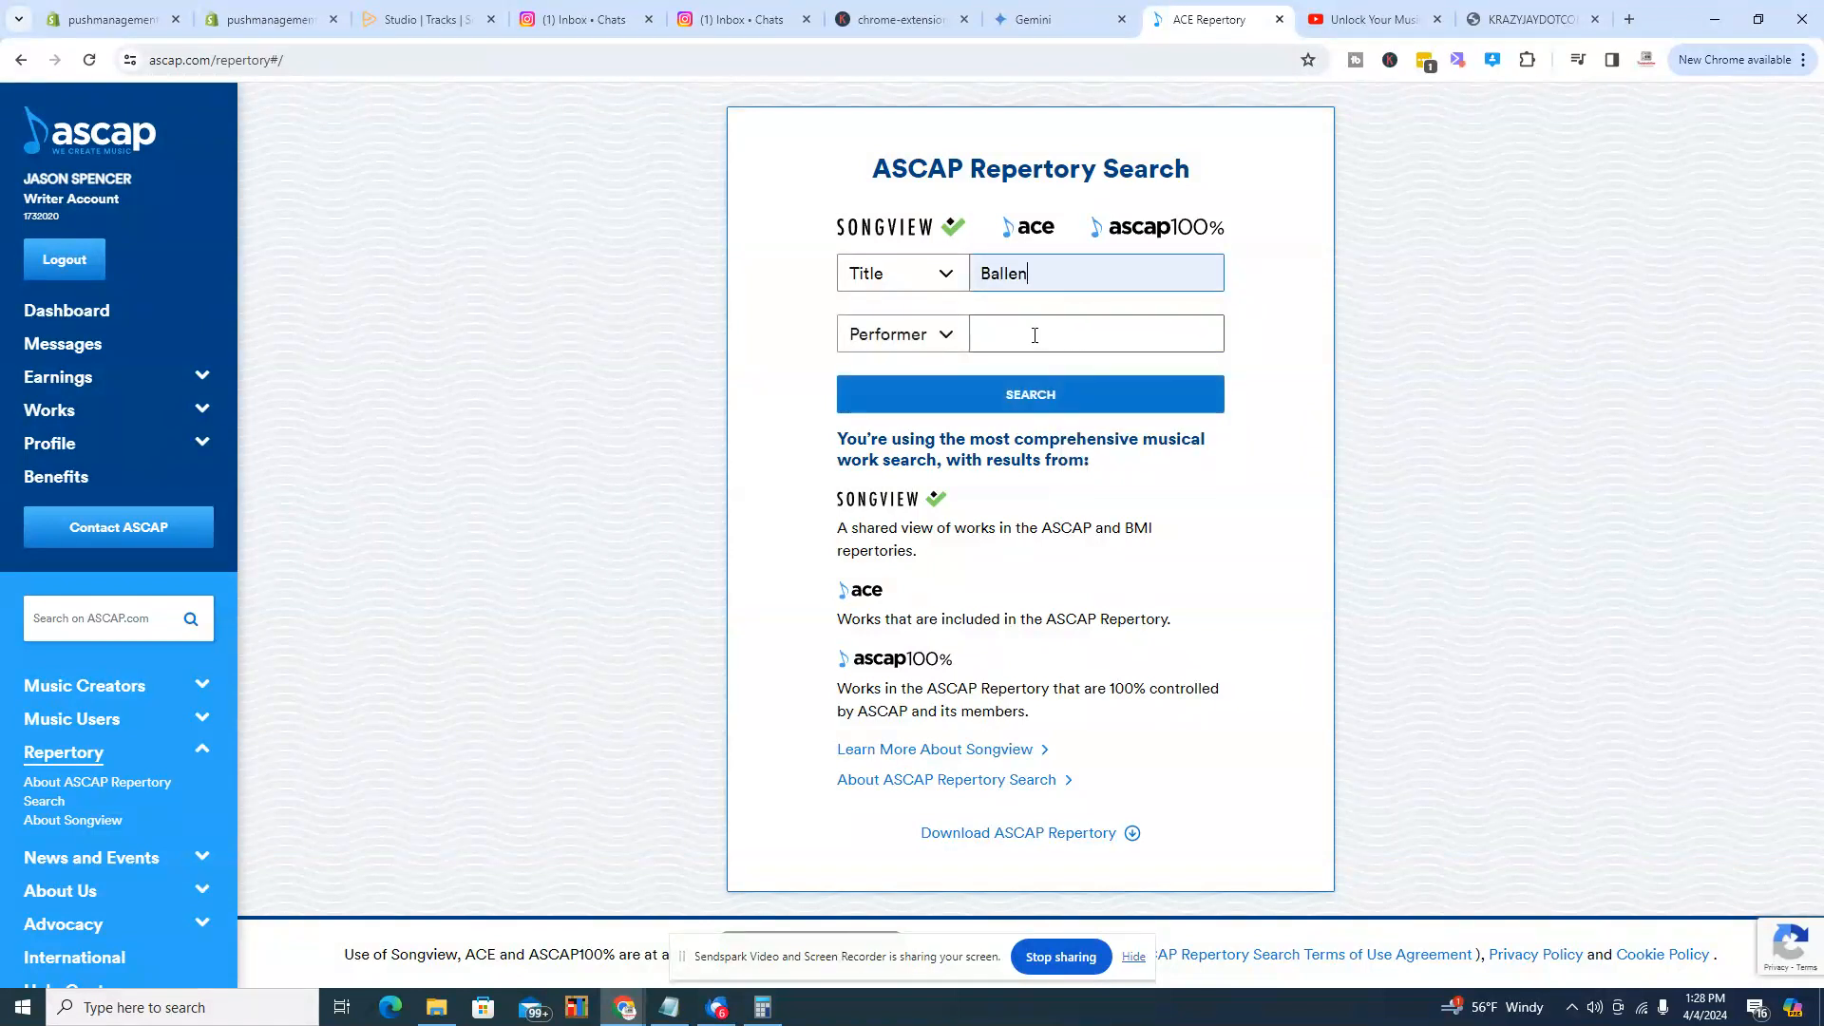
- Add performer Chingy and search to show the Songview result with writers, publishers and shares
click(900, 333)
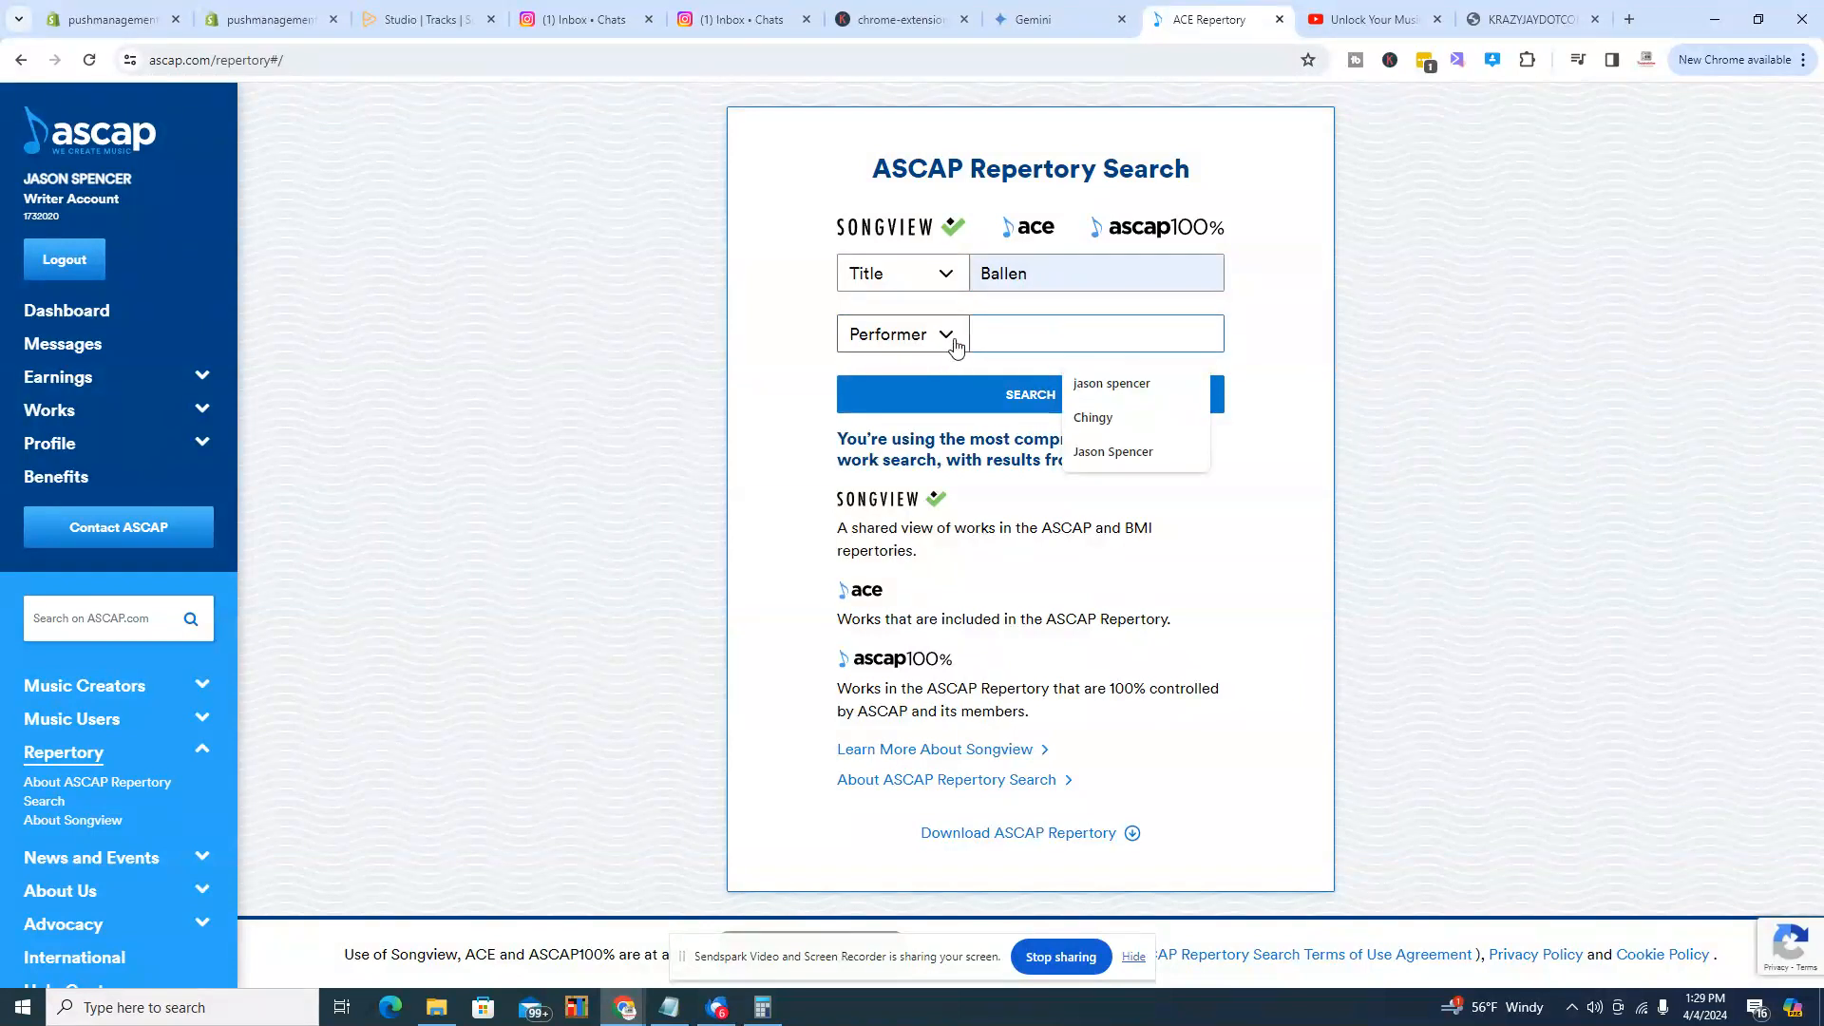
click(1093, 416)
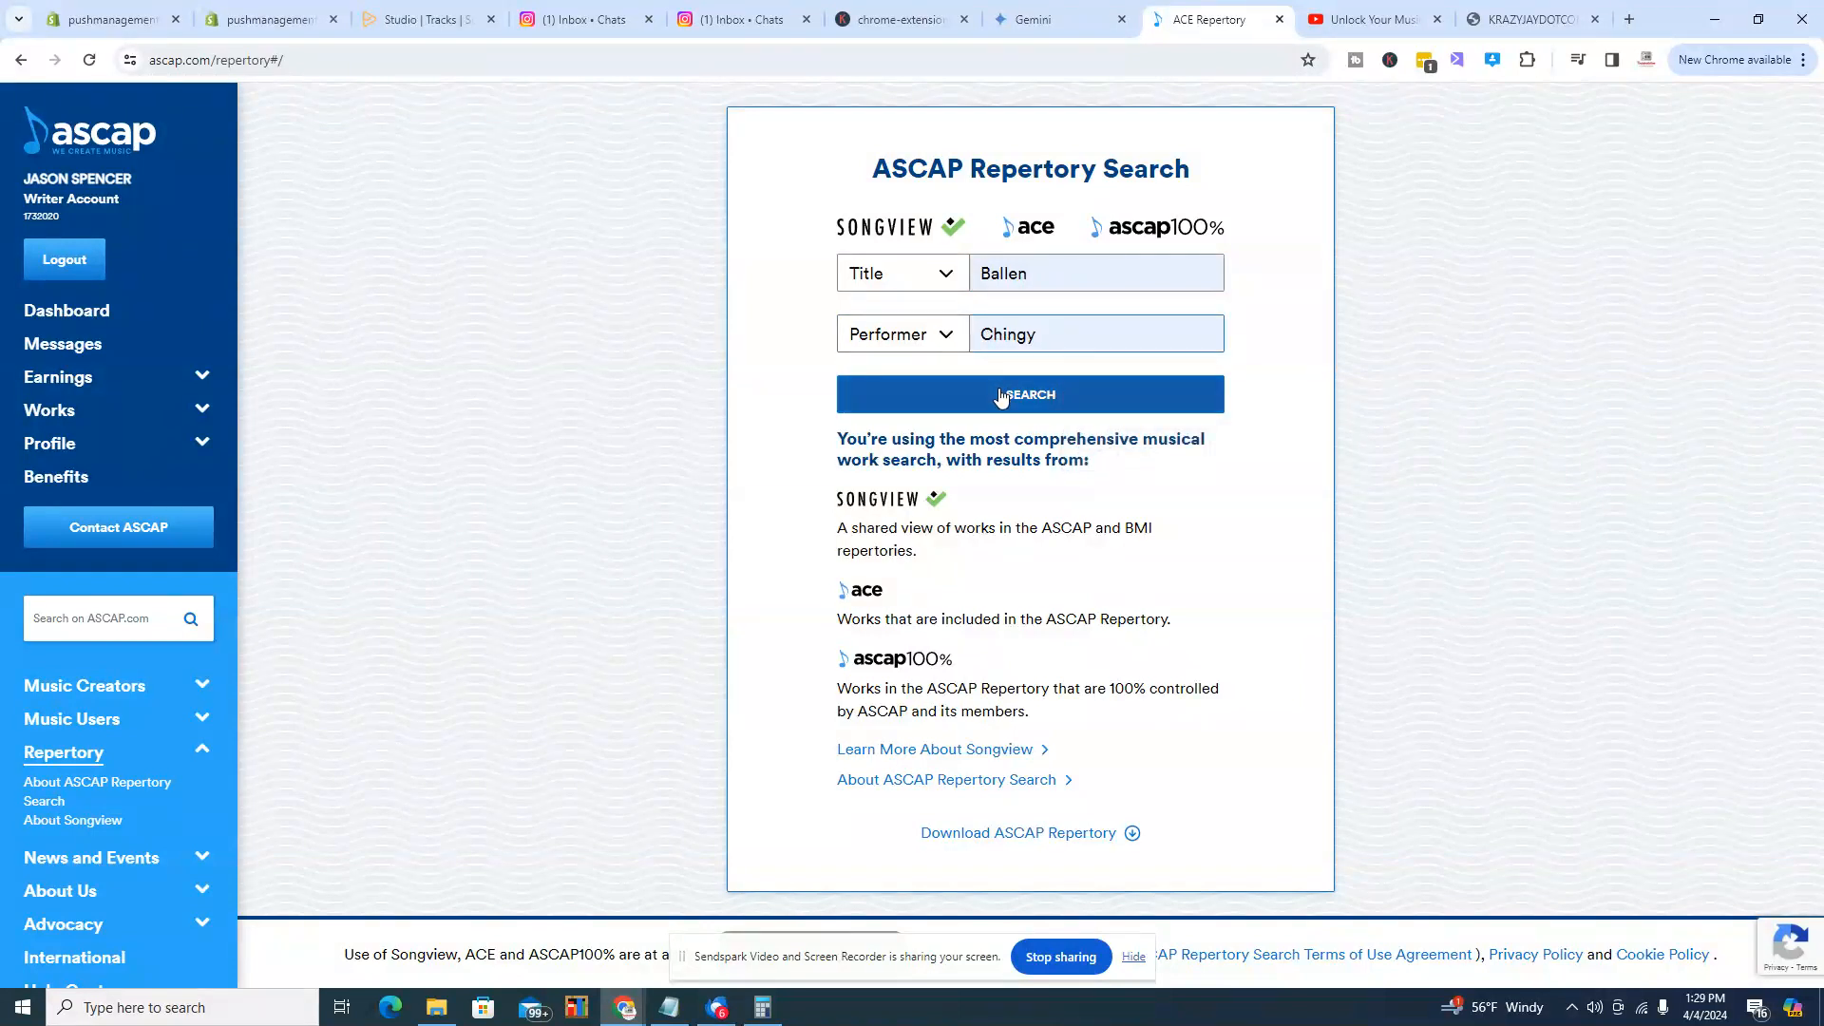
click(1030, 395)
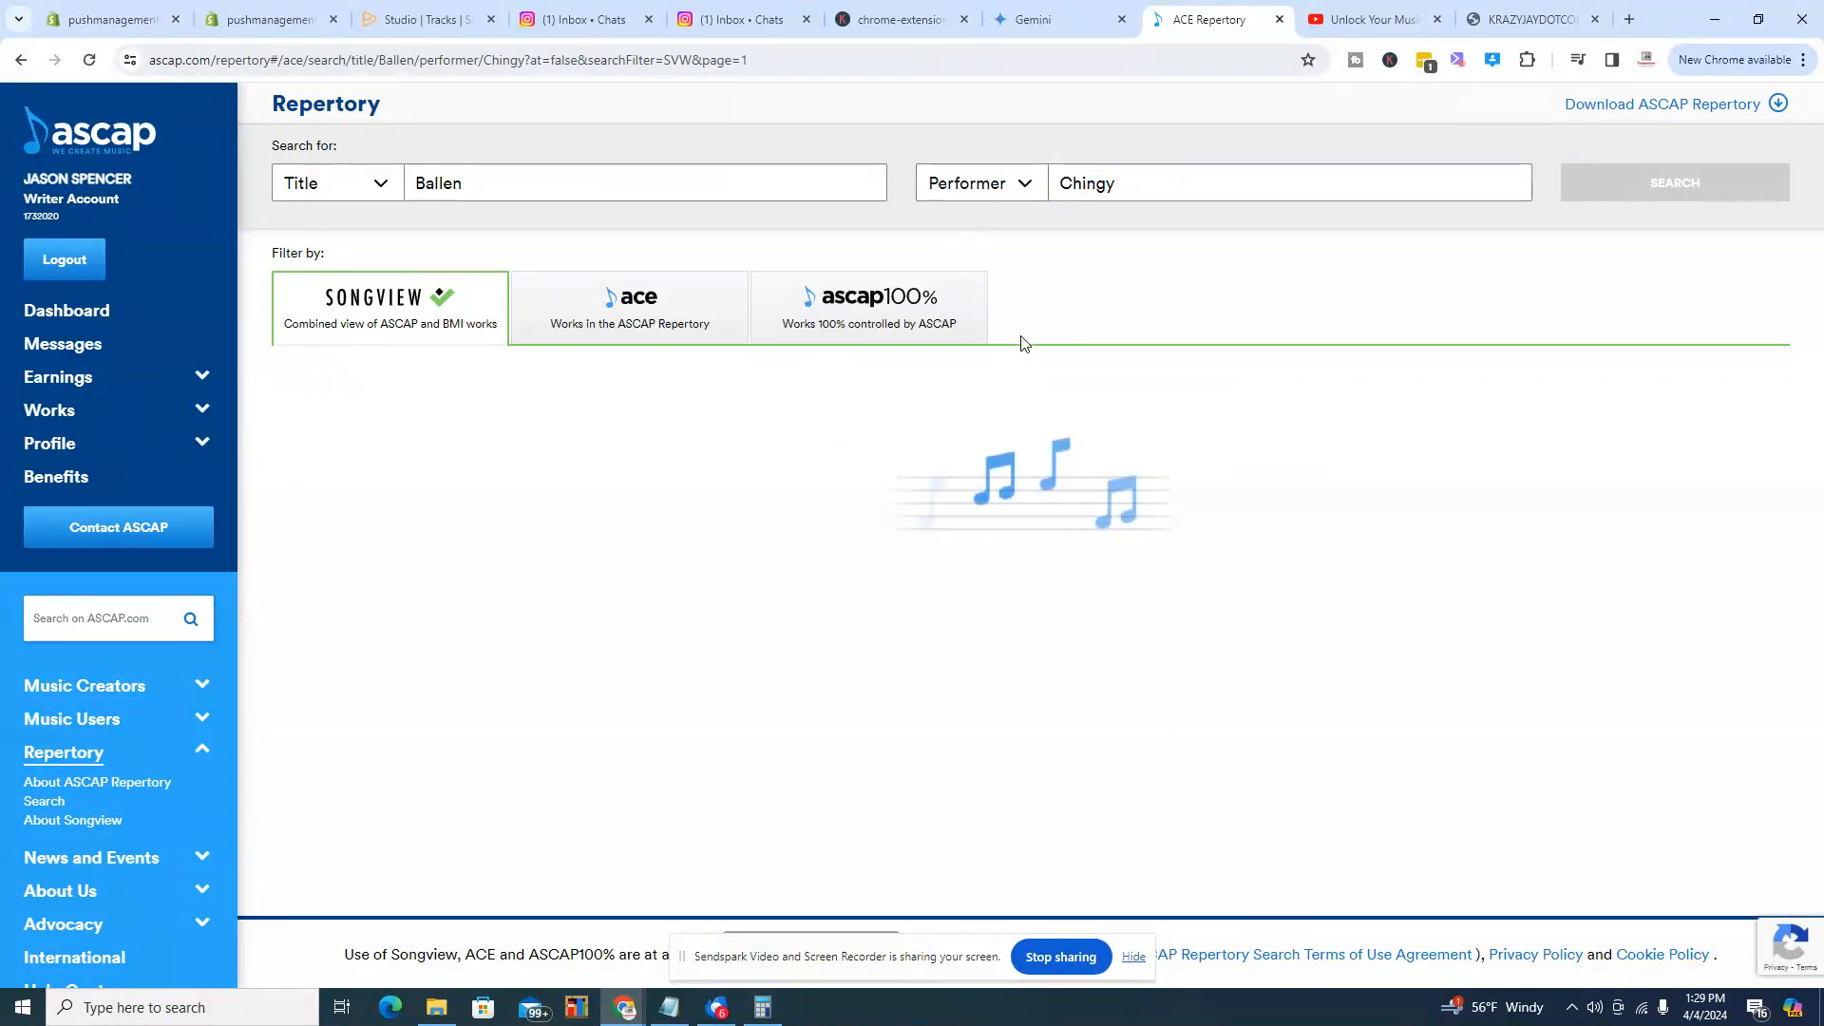
click(1676, 183)
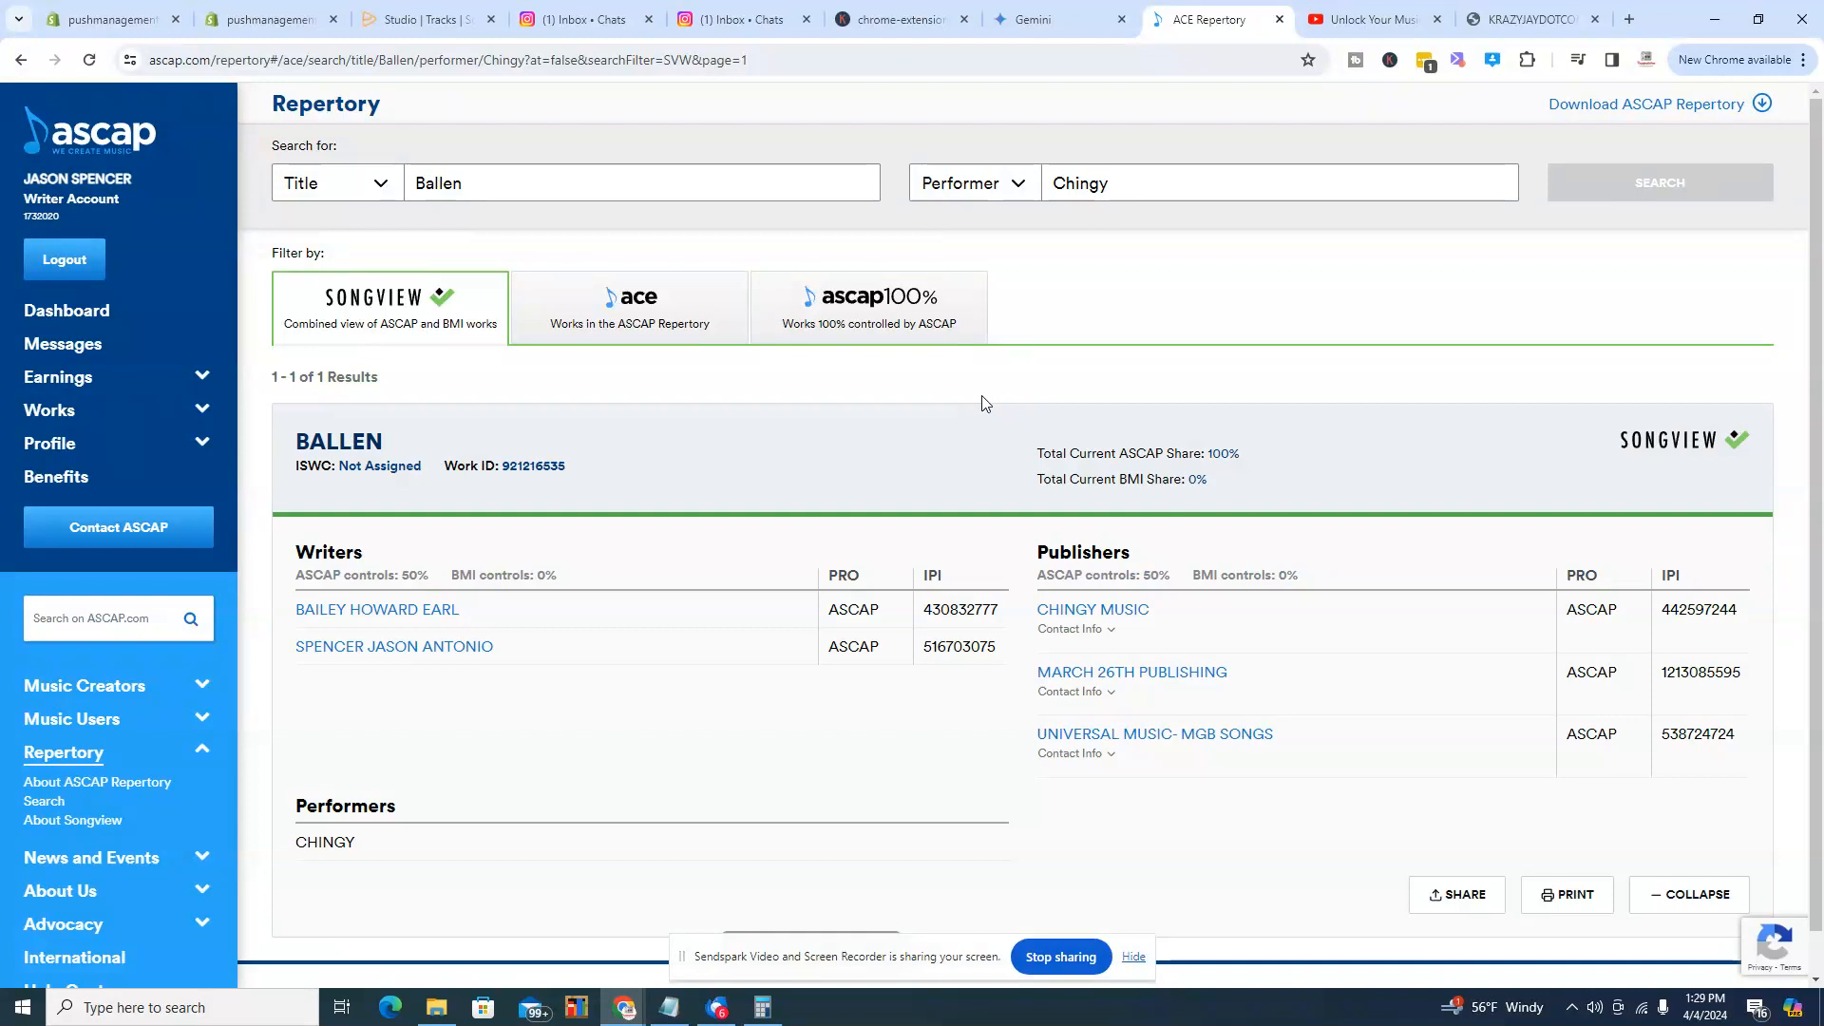
scroll(down, 3)
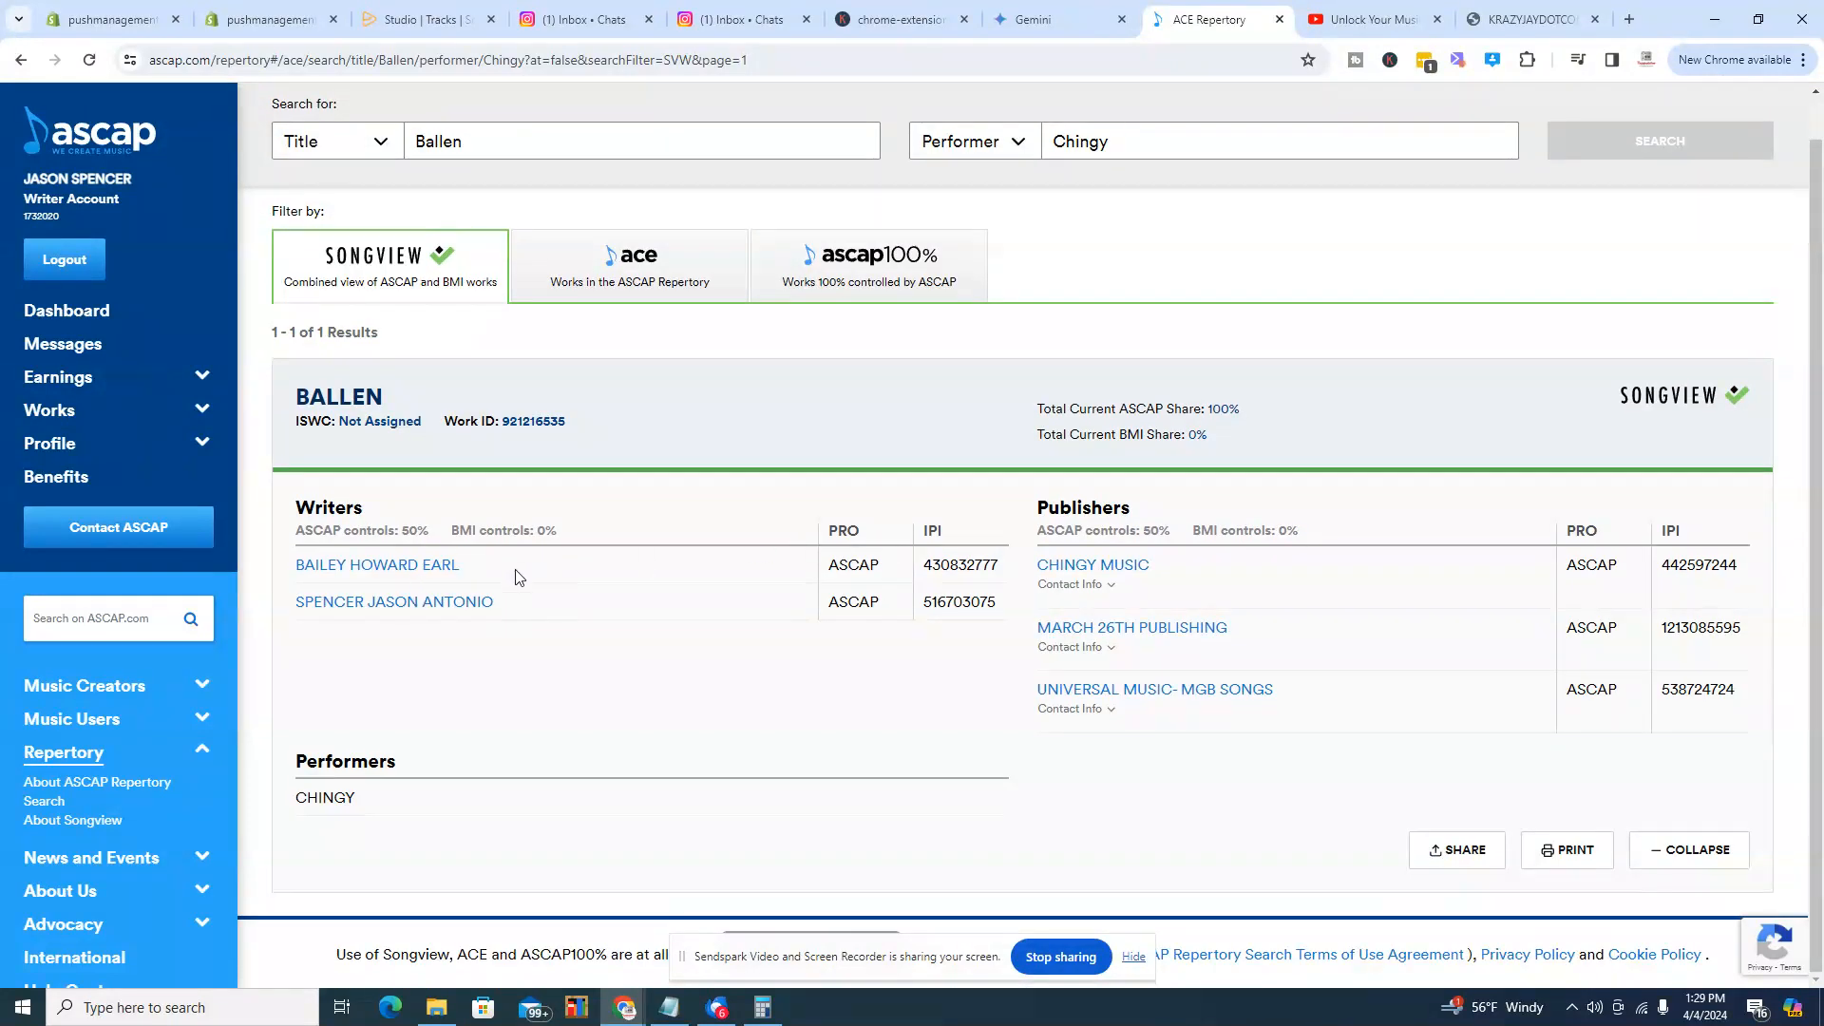
mouse_move(456, 602)
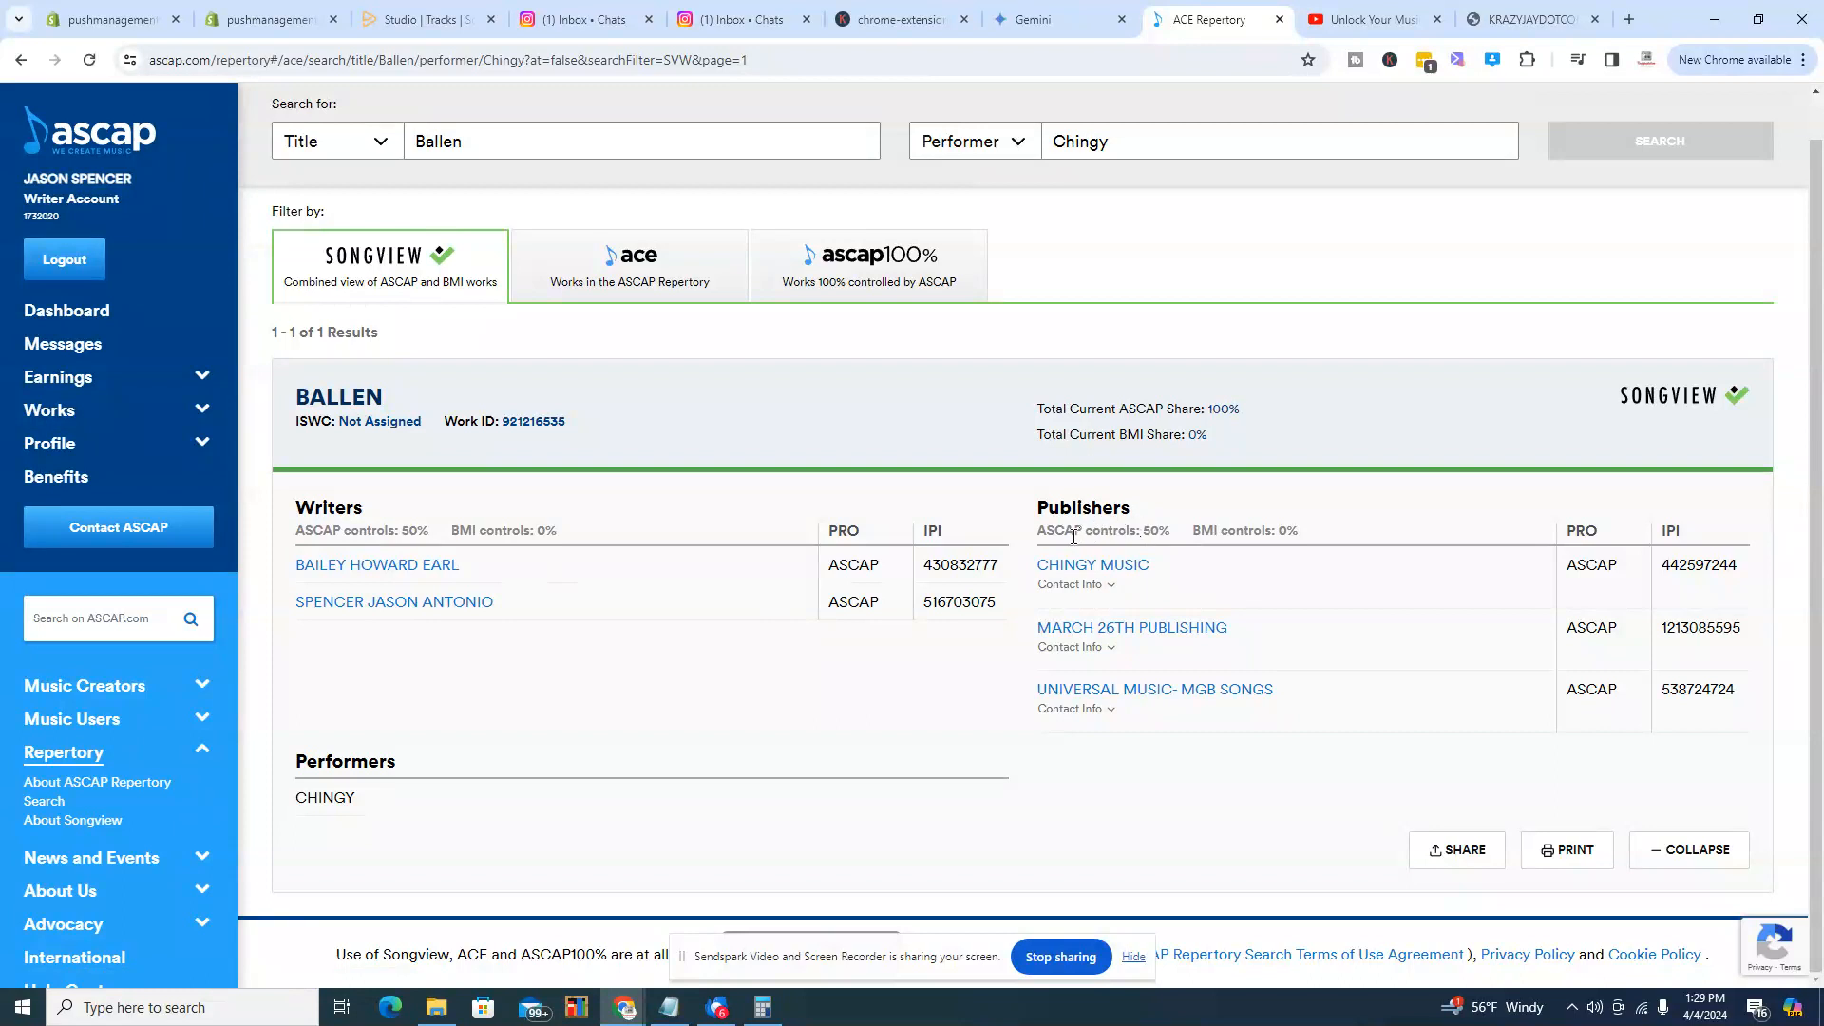
mouse_move(1181, 563)
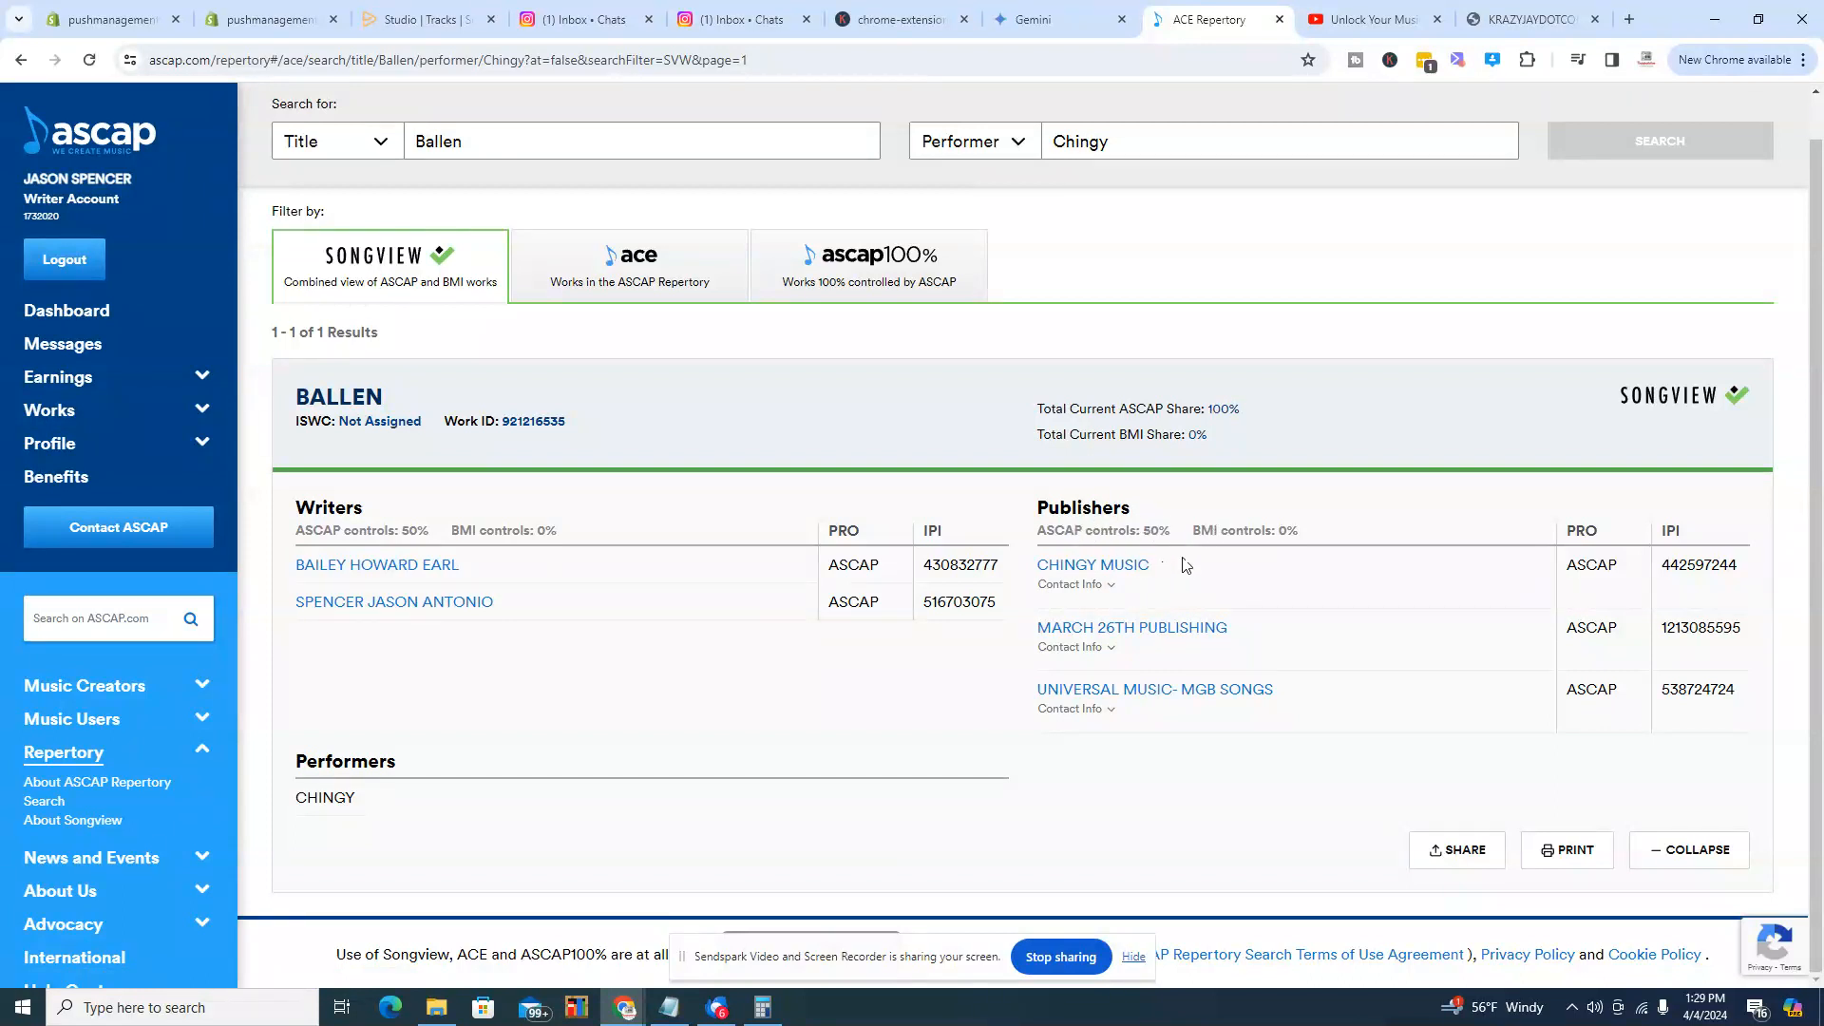
mouse_move(545, 540)
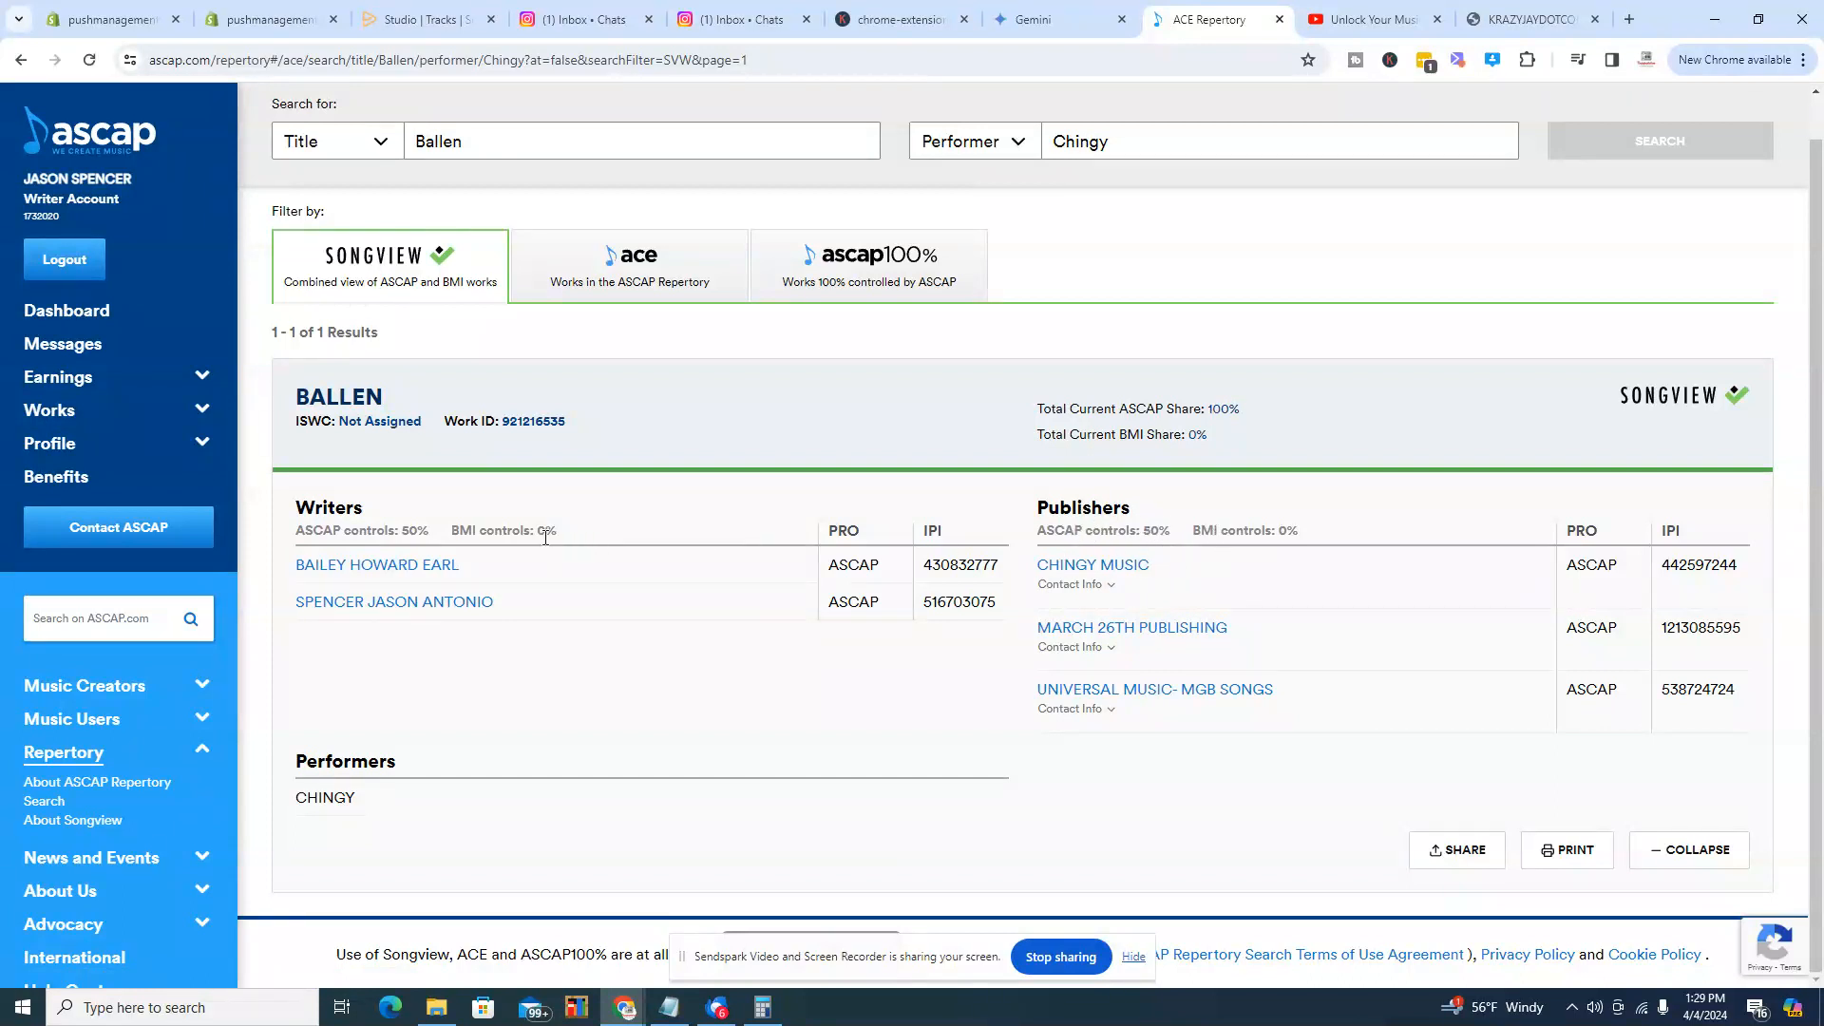
mouse_move(422, 583)
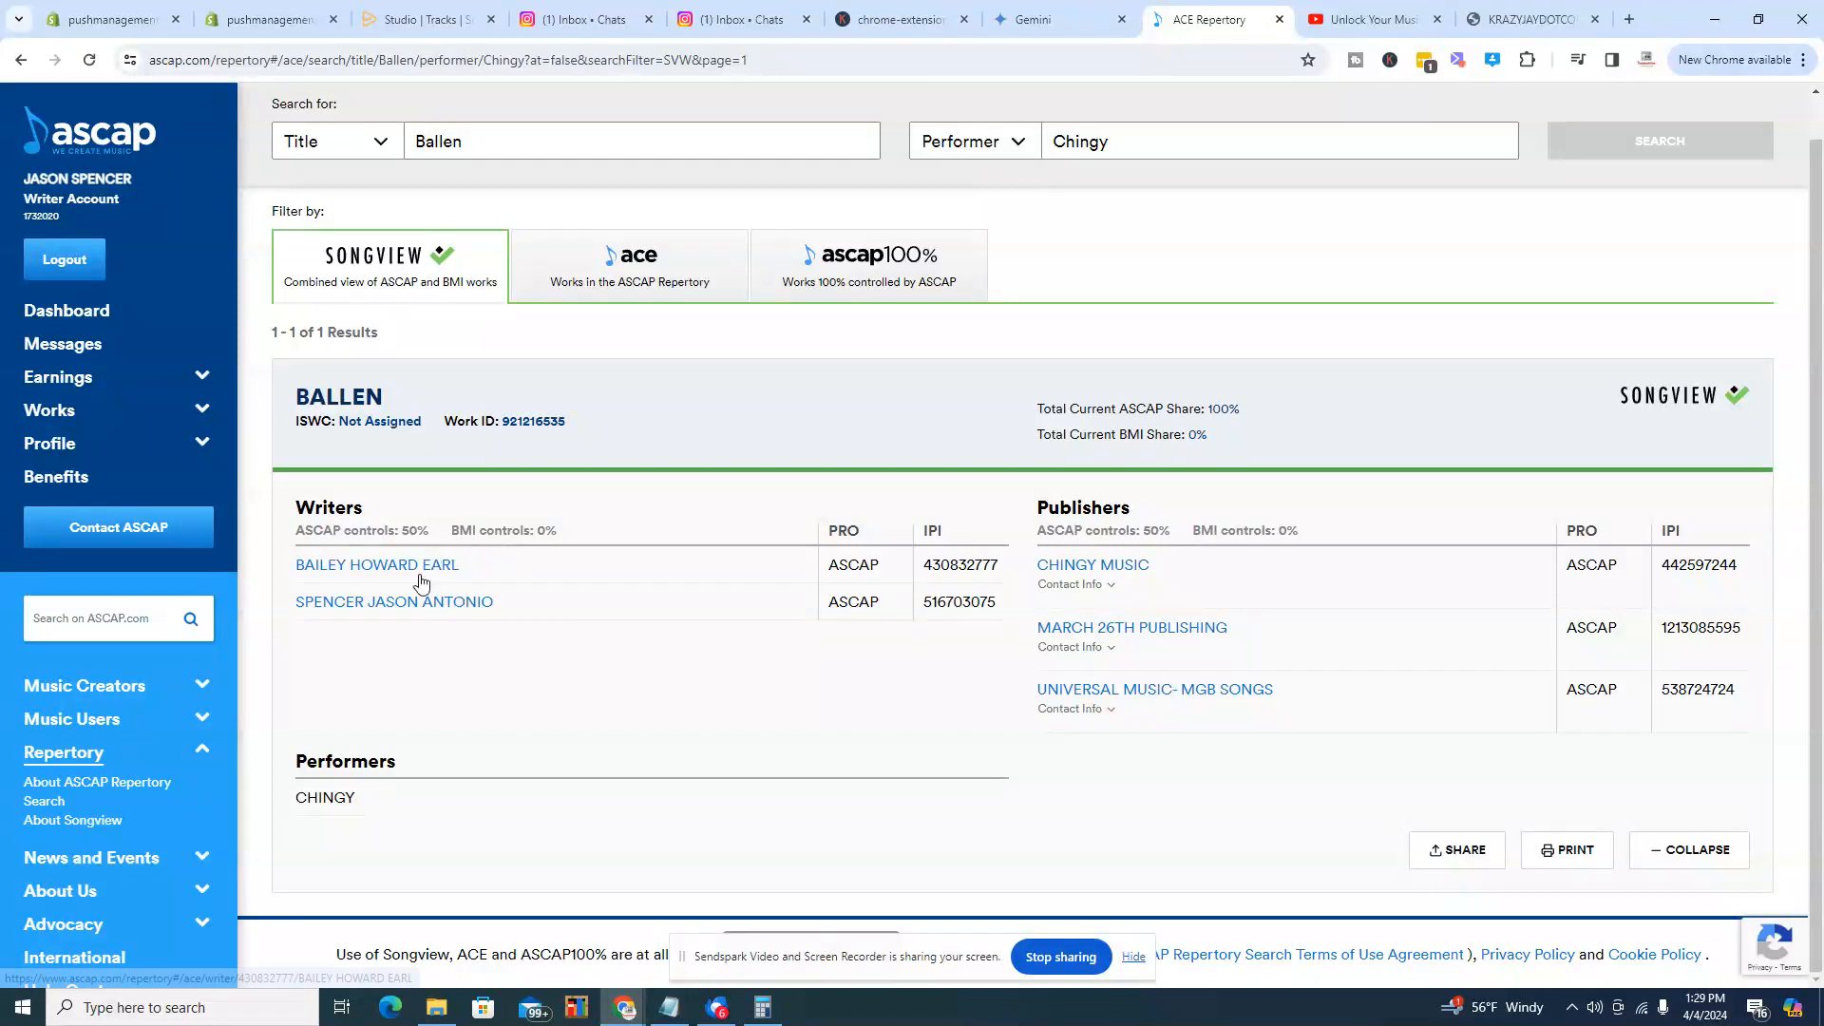
mouse_move(344, 585)
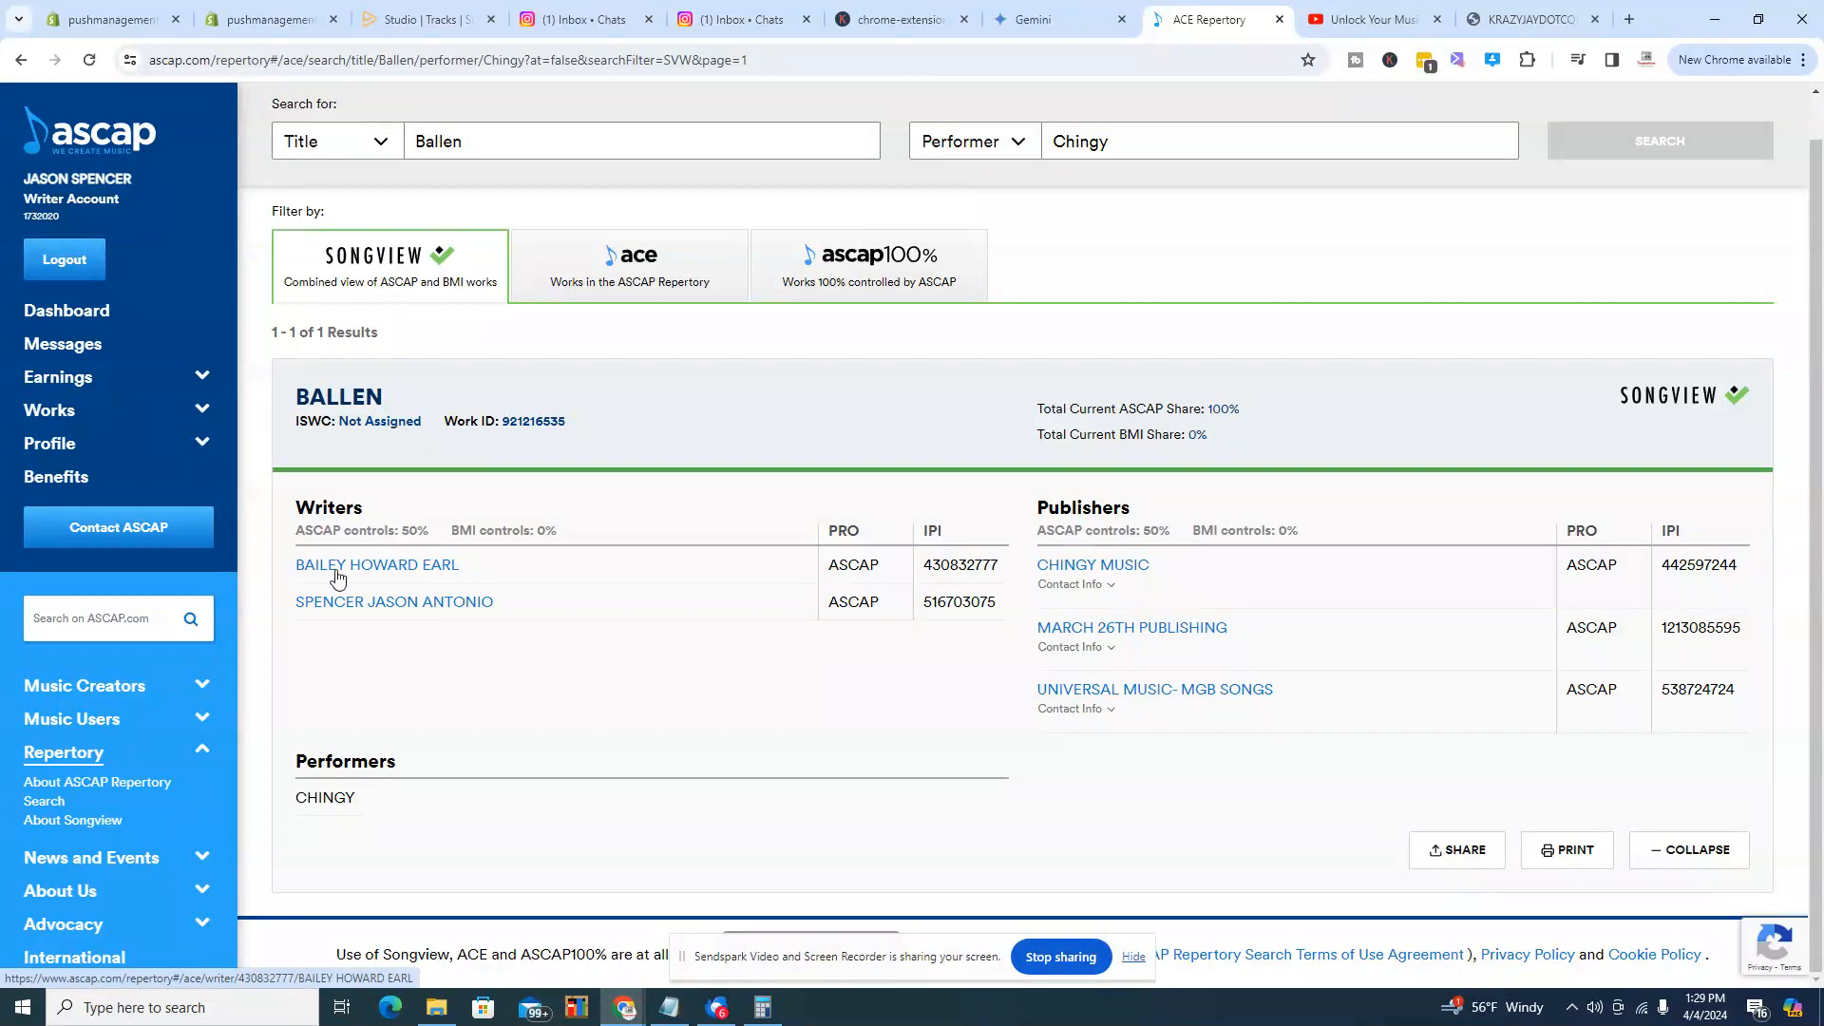
mouse_move(418, 574)
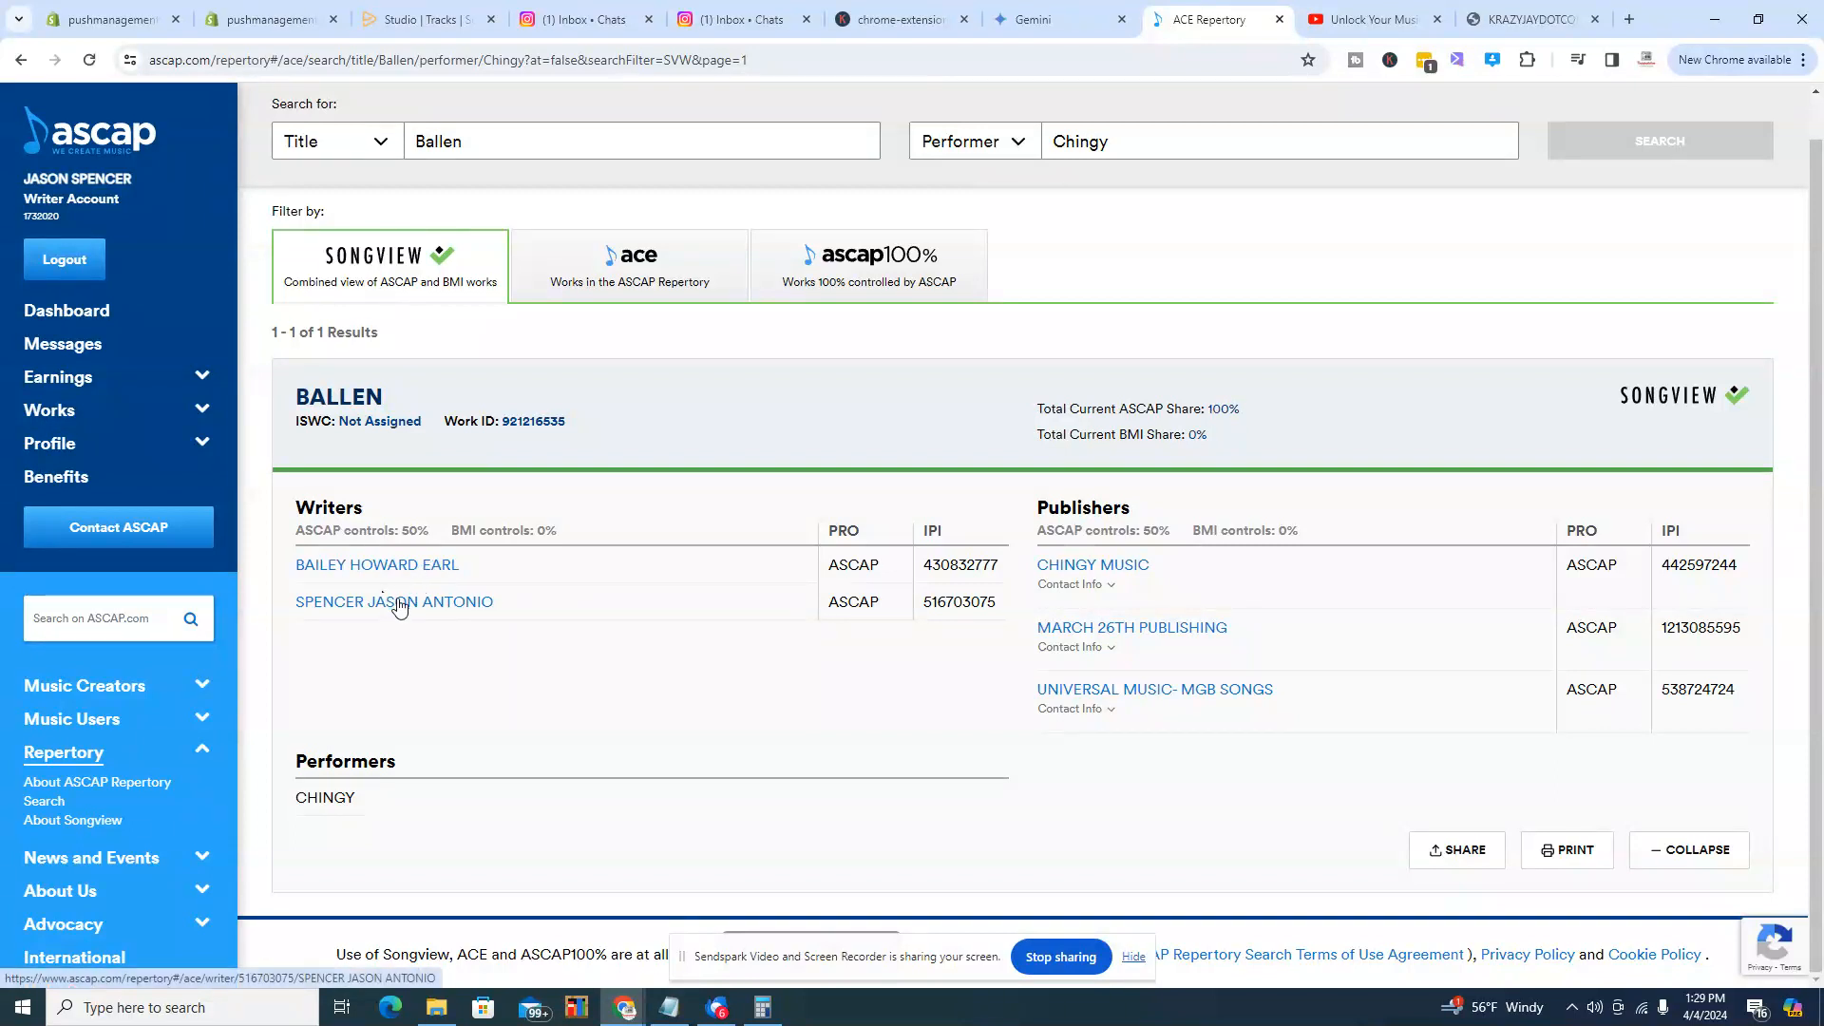
mouse_move(380, 547)
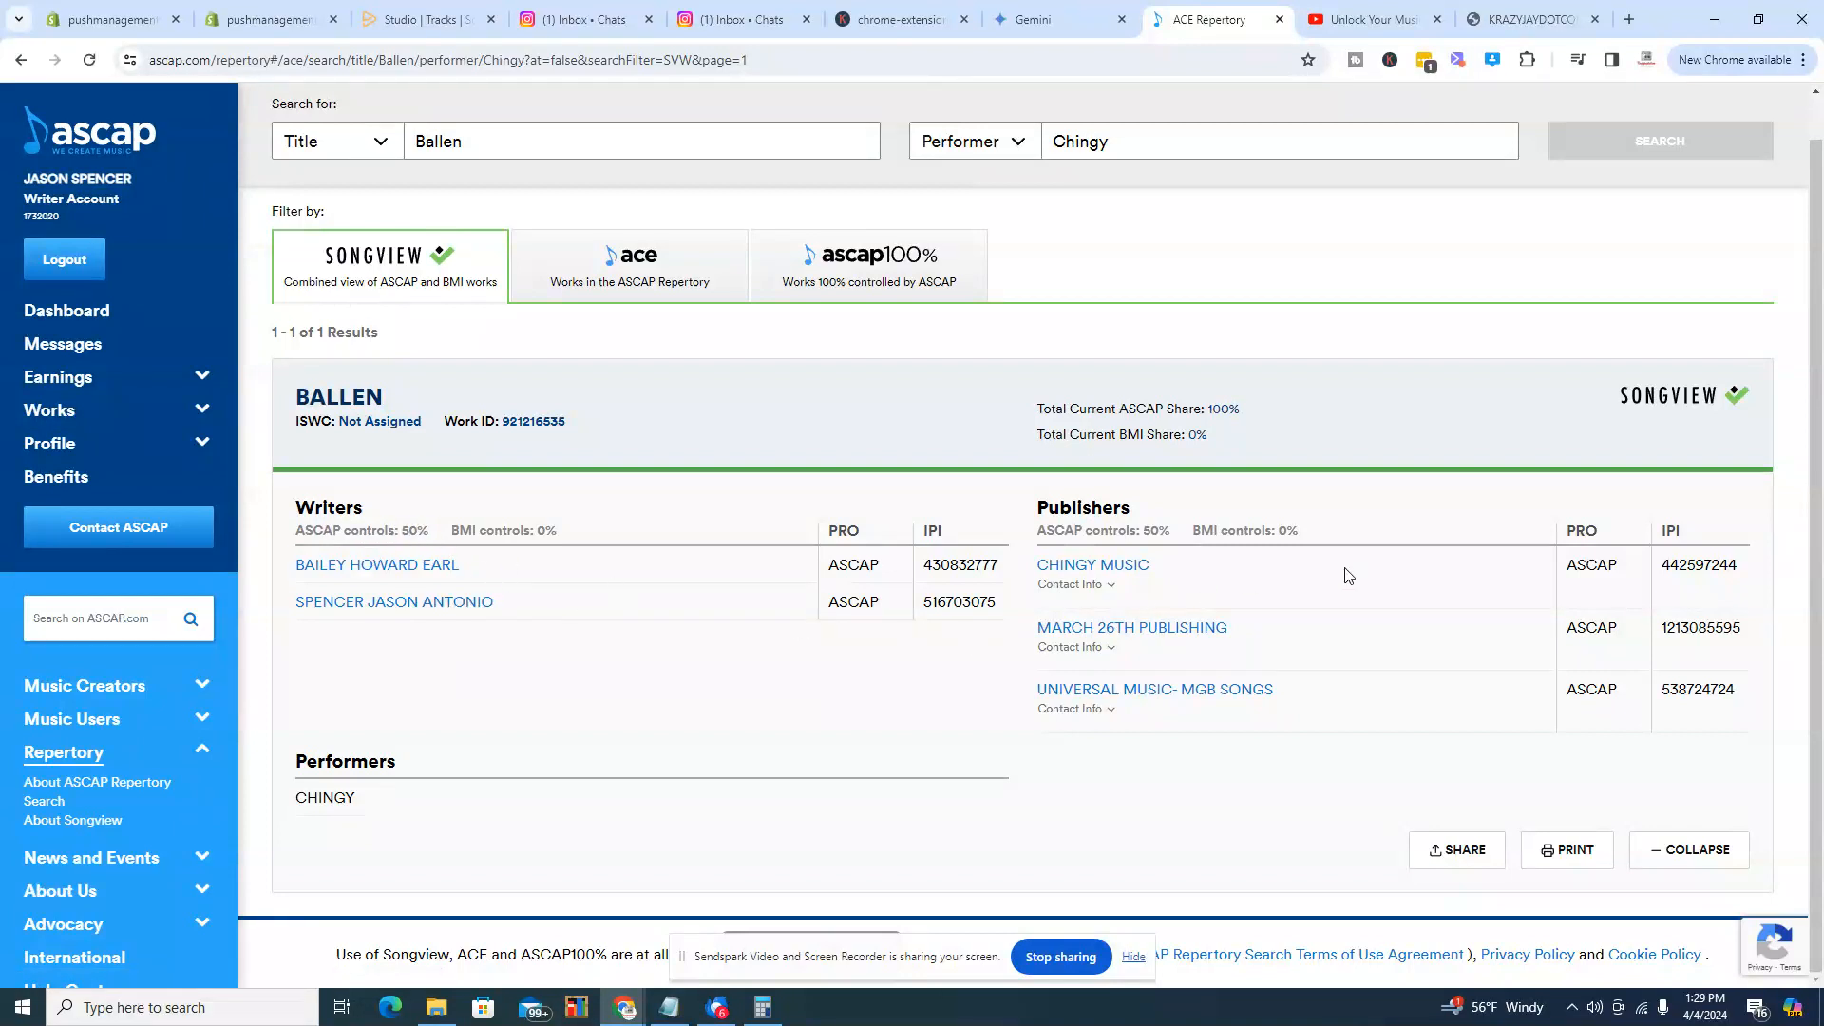
mouse_move(1216, 597)
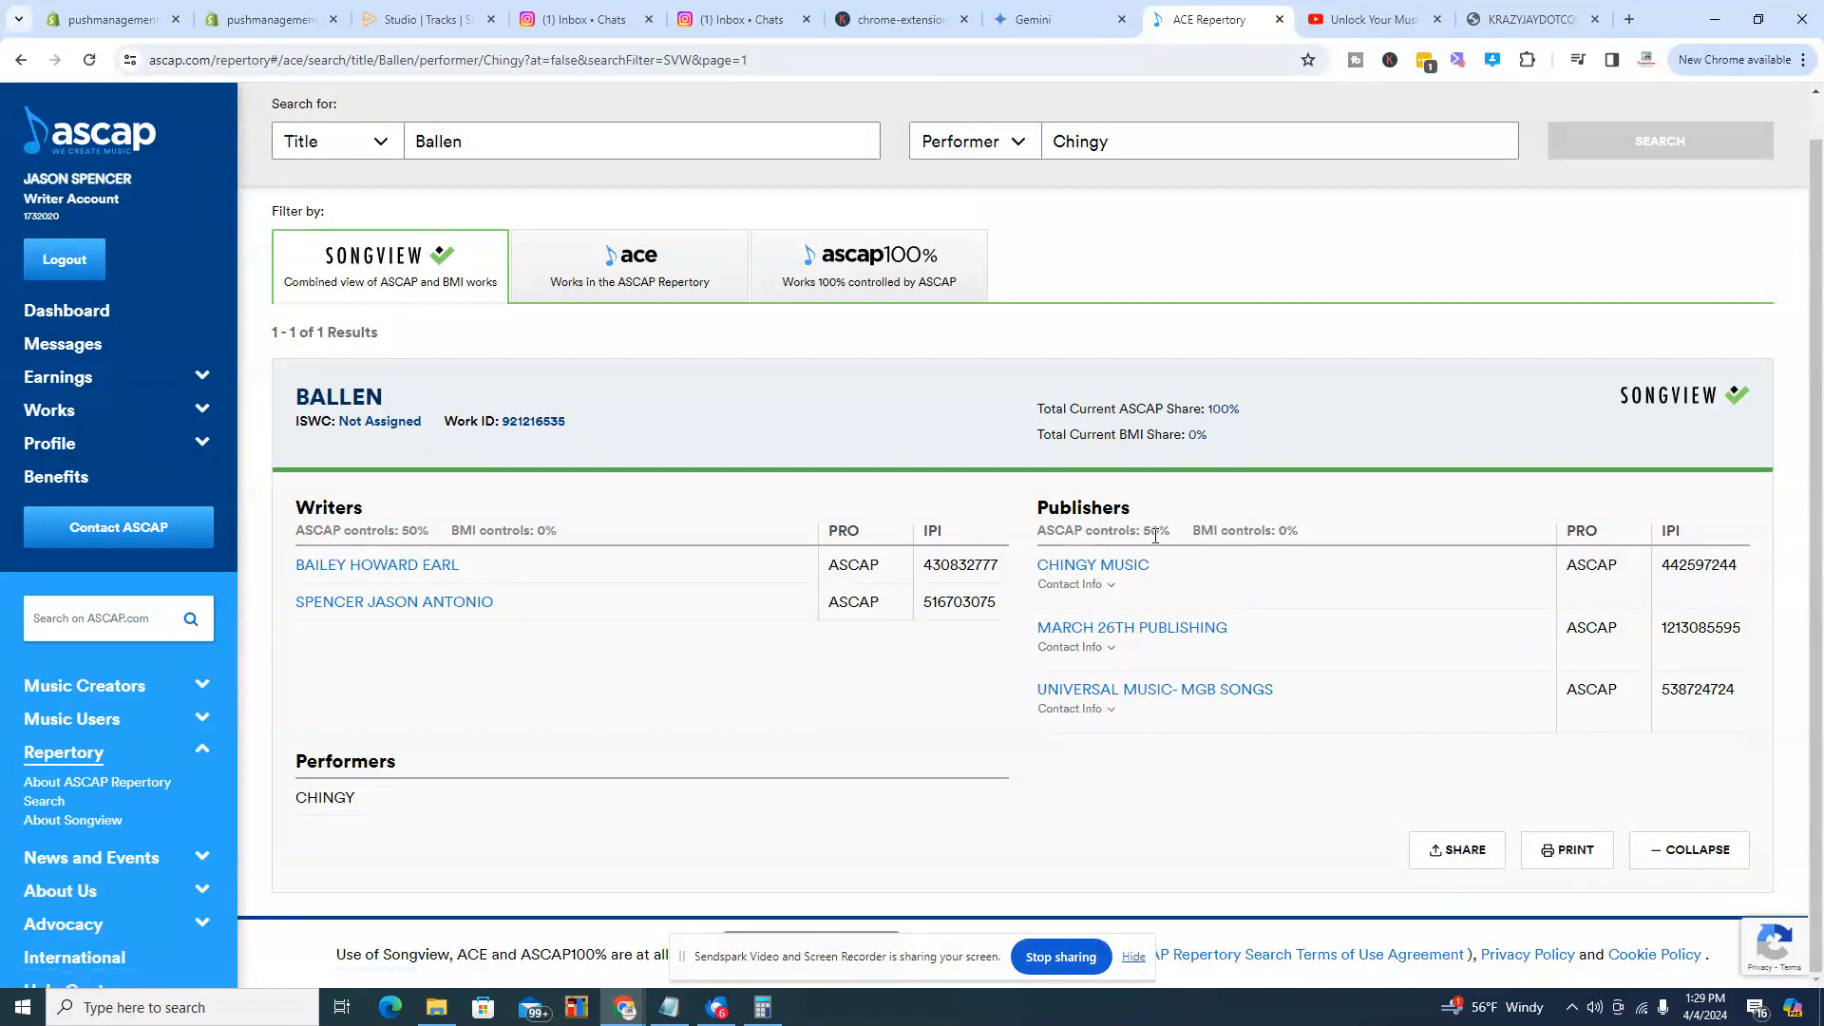
mouse_move(1123, 665)
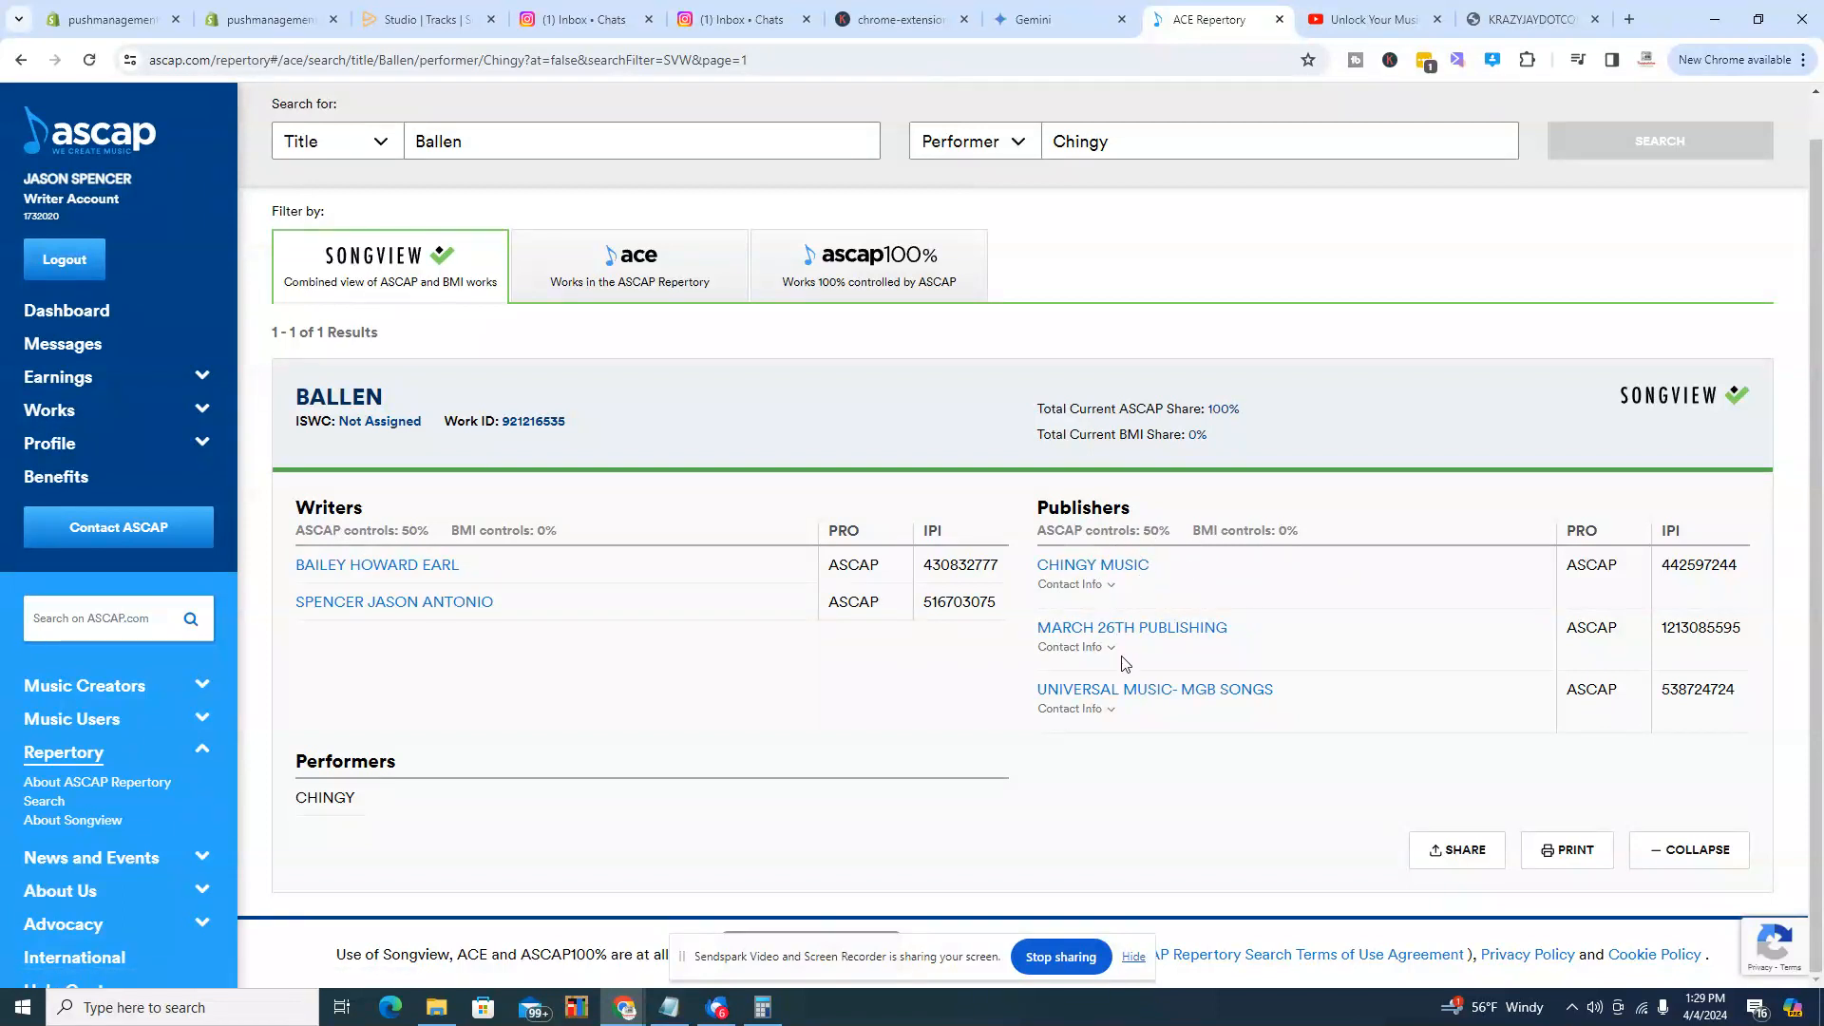
mouse_move(1133, 645)
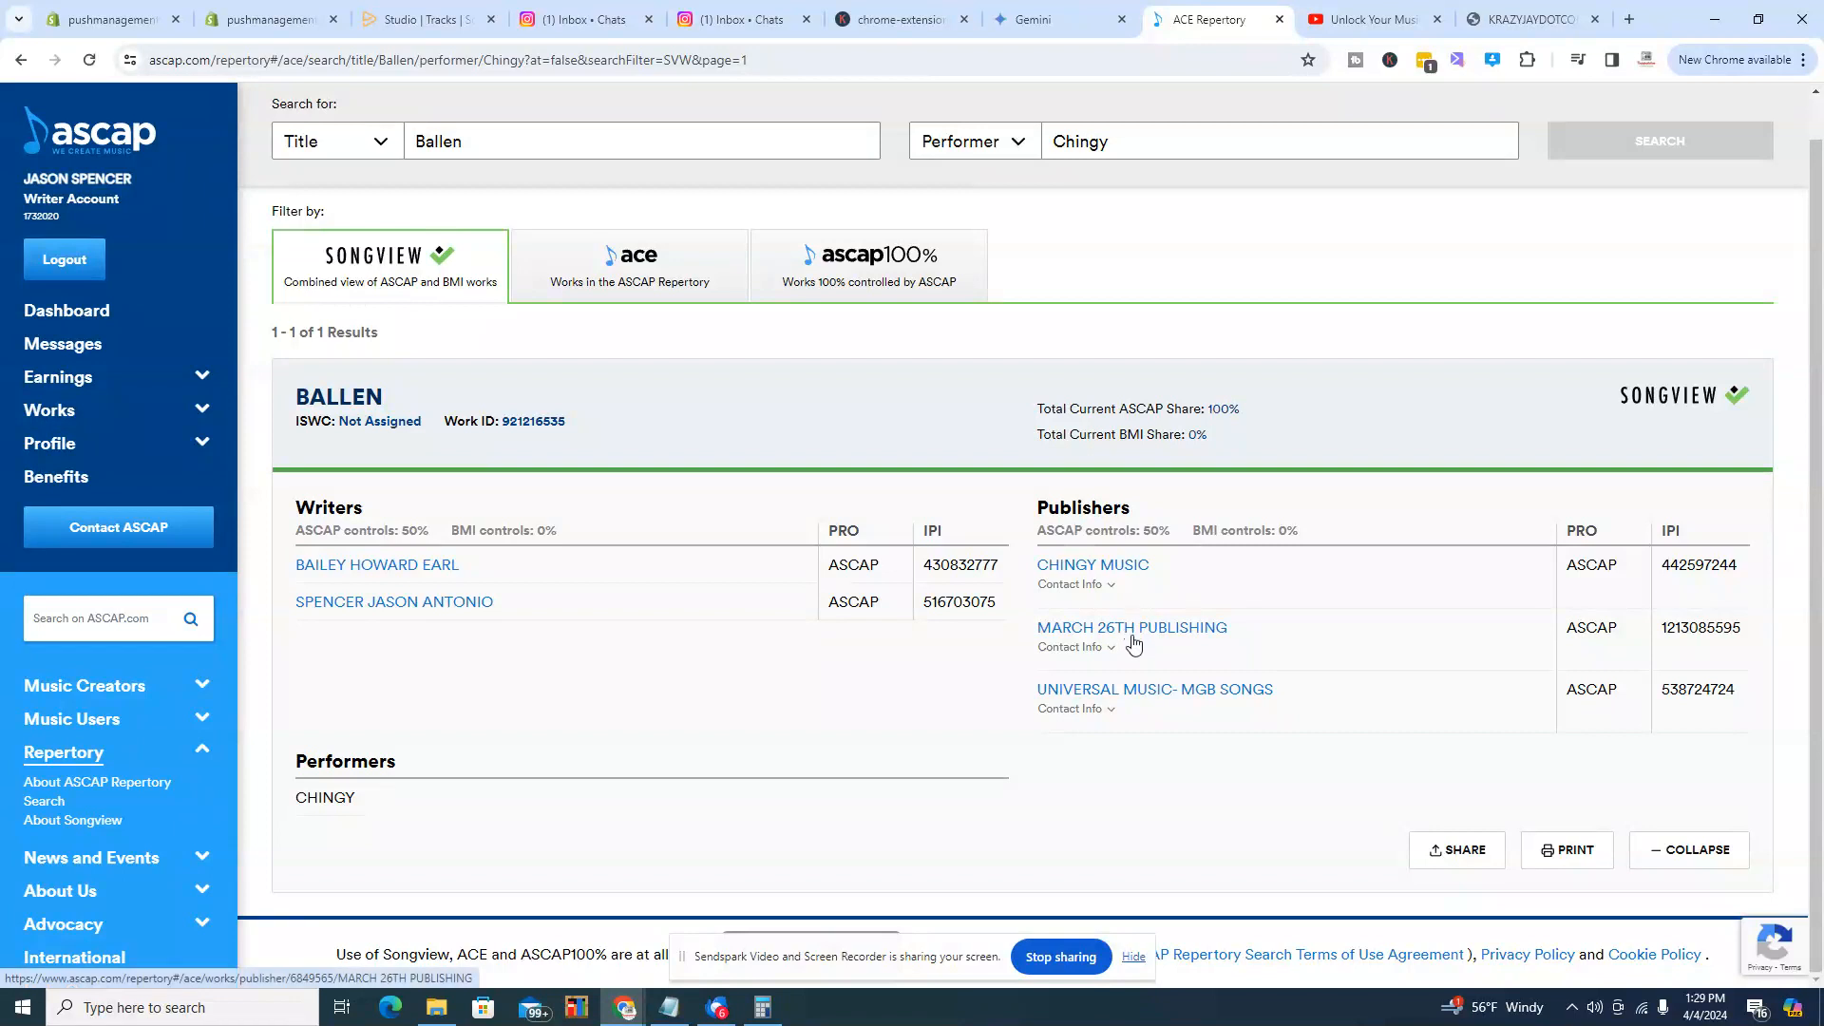
mouse_move(1159, 635)
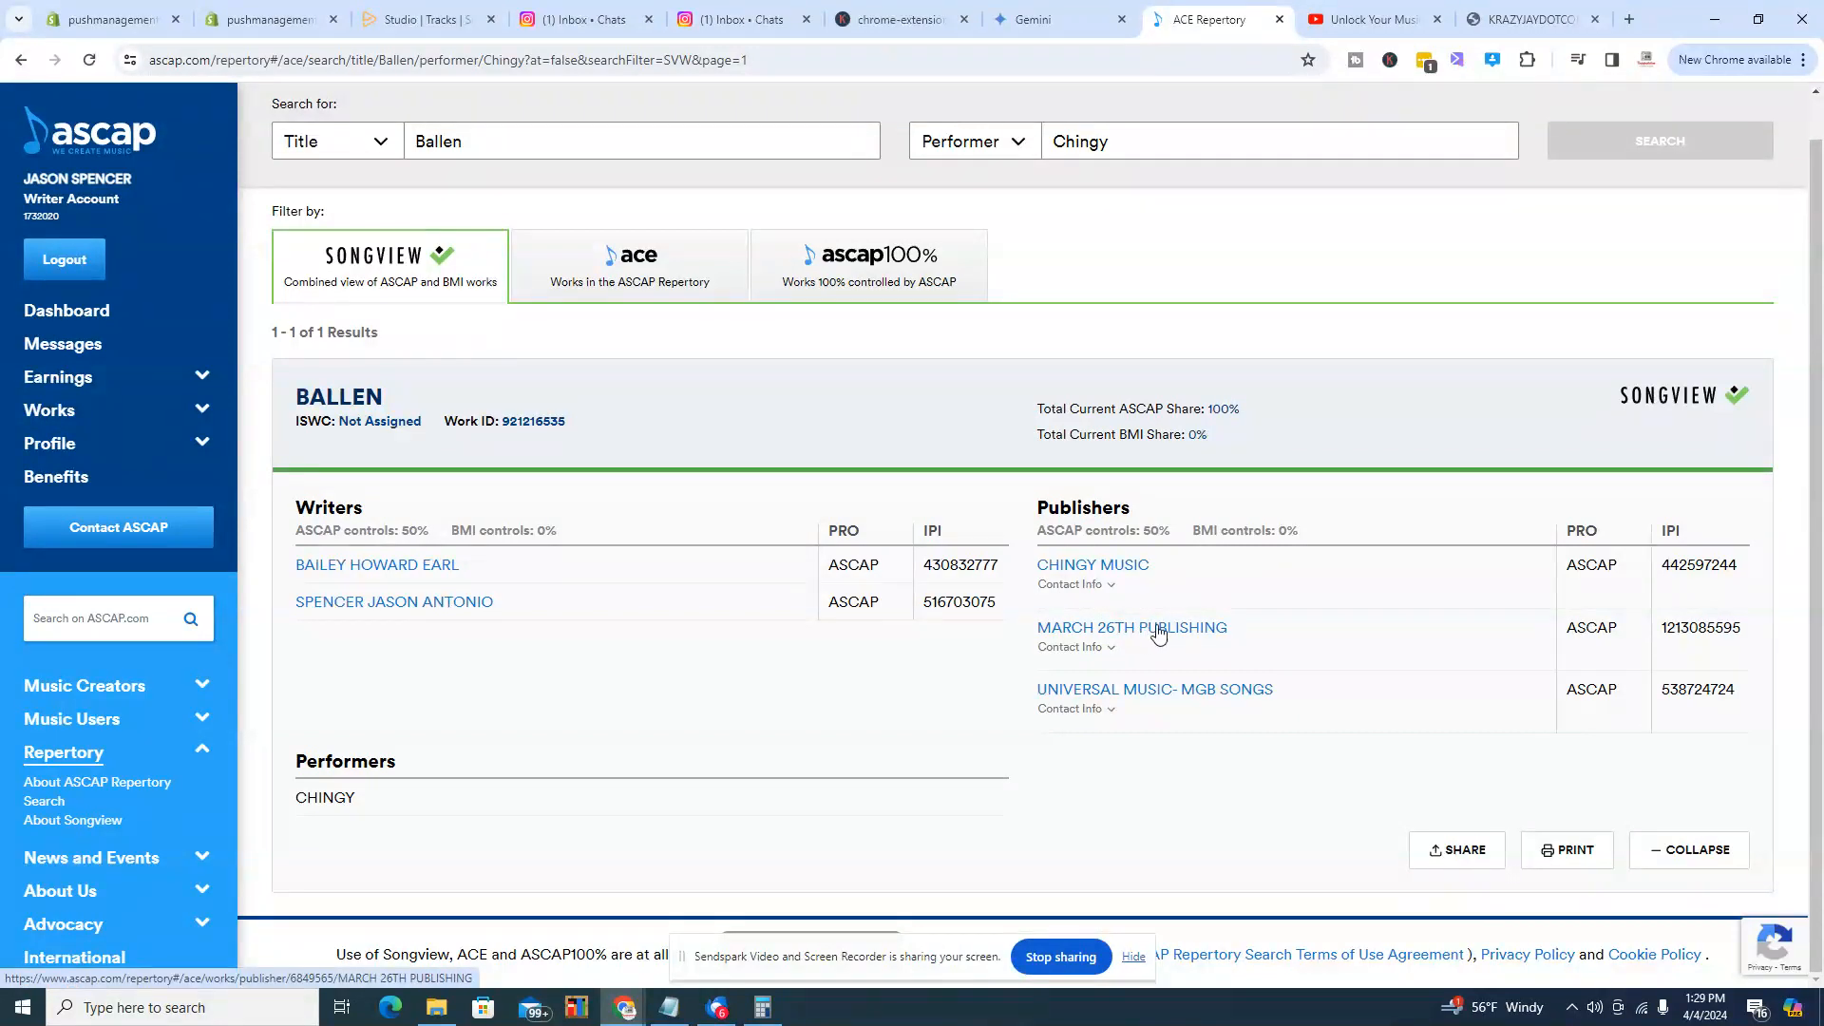
mouse_move(1170, 640)
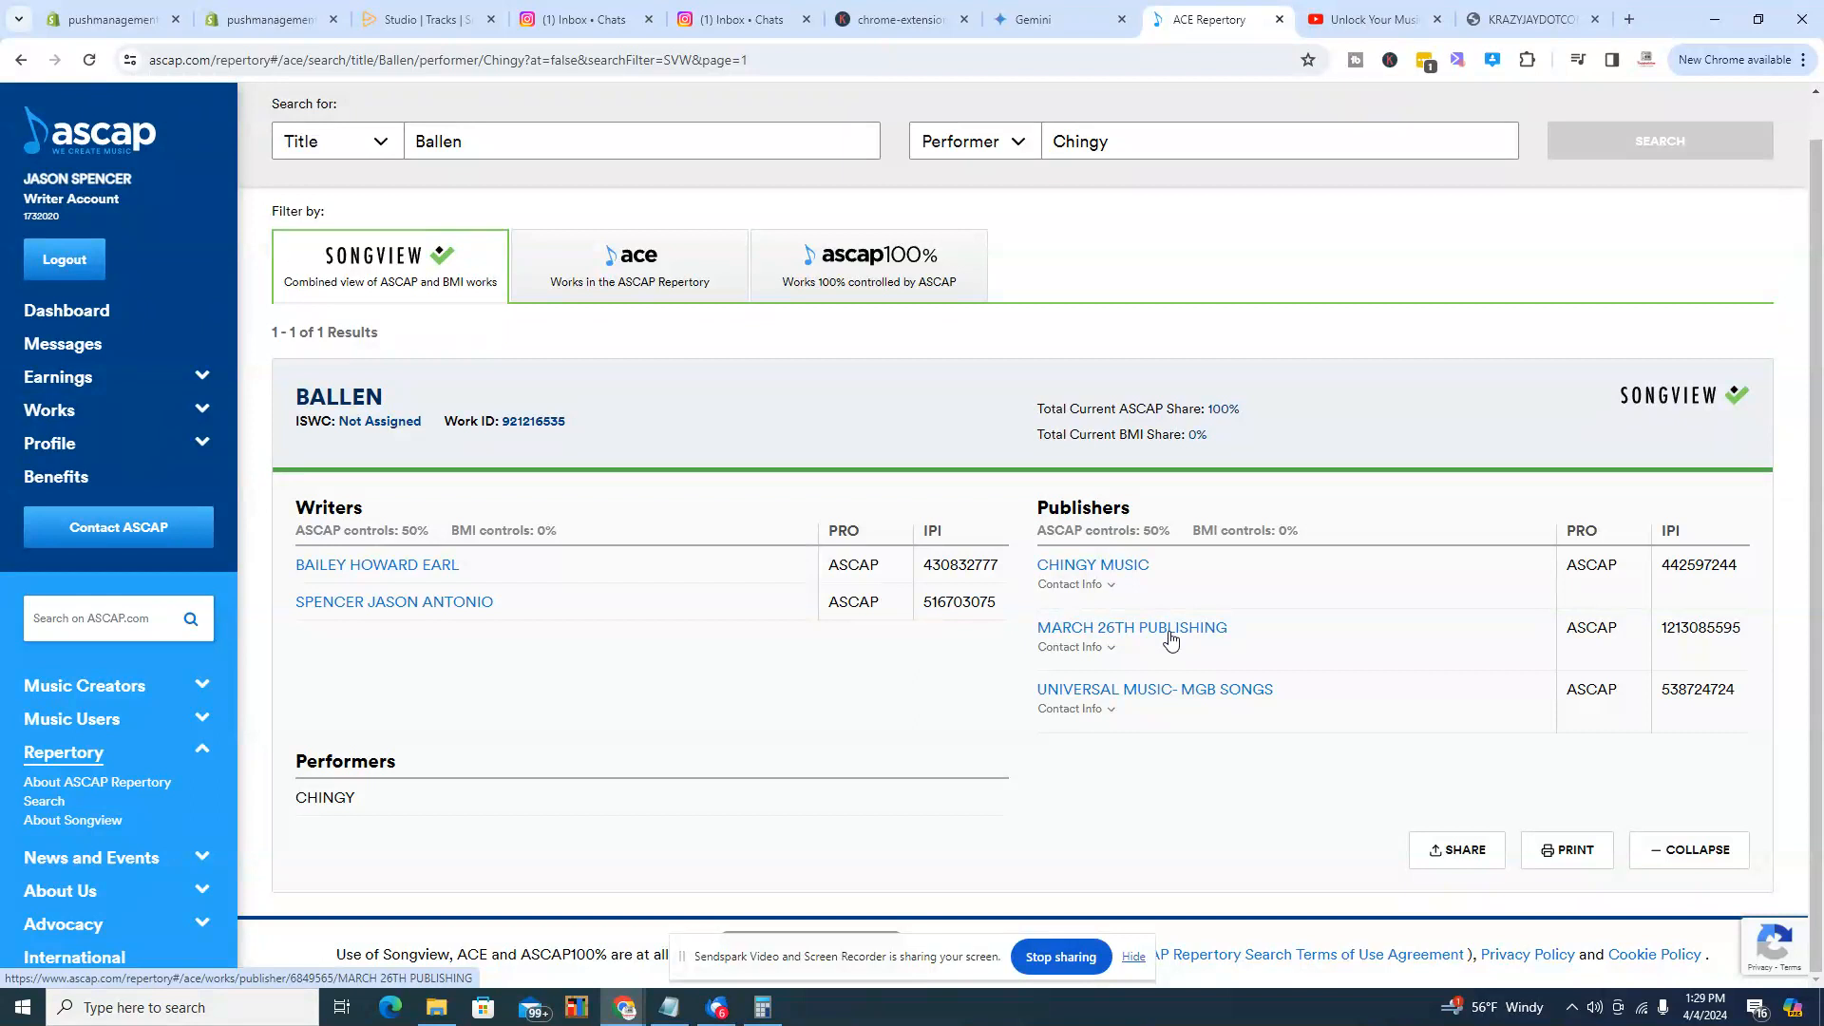
mouse_move(1166, 632)
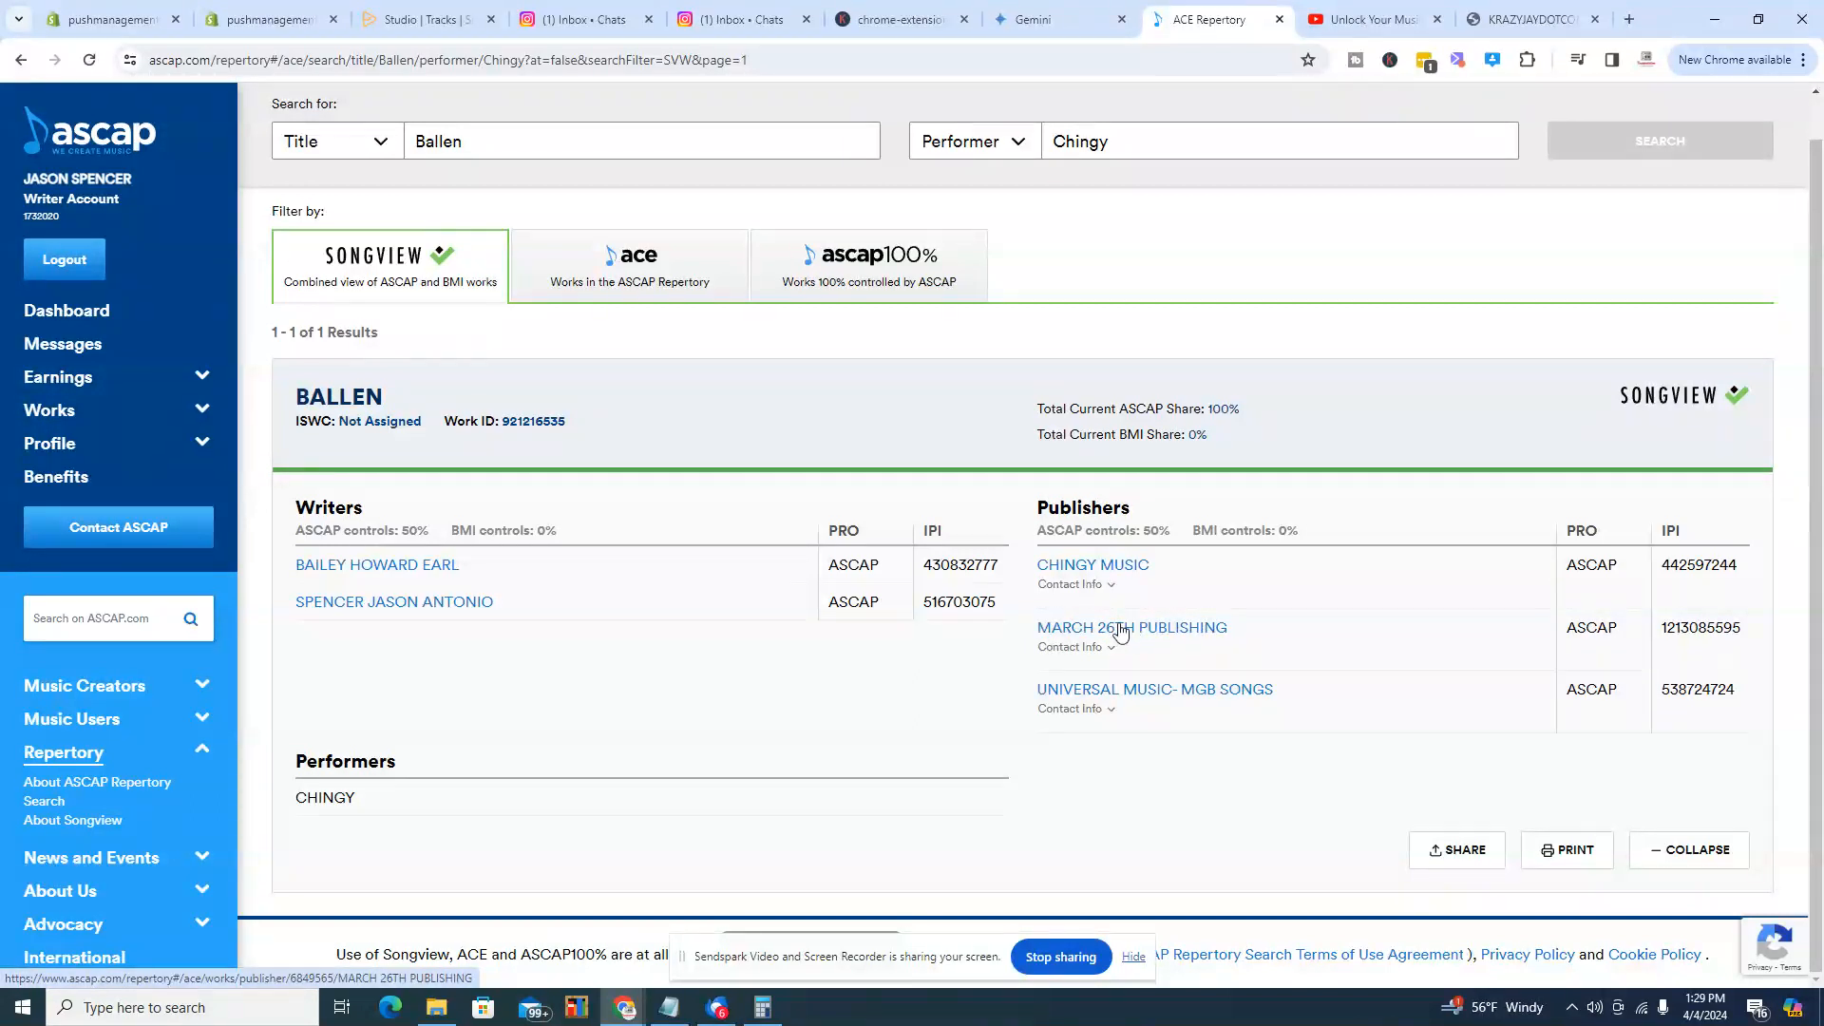
mouse_move(1277, 635)
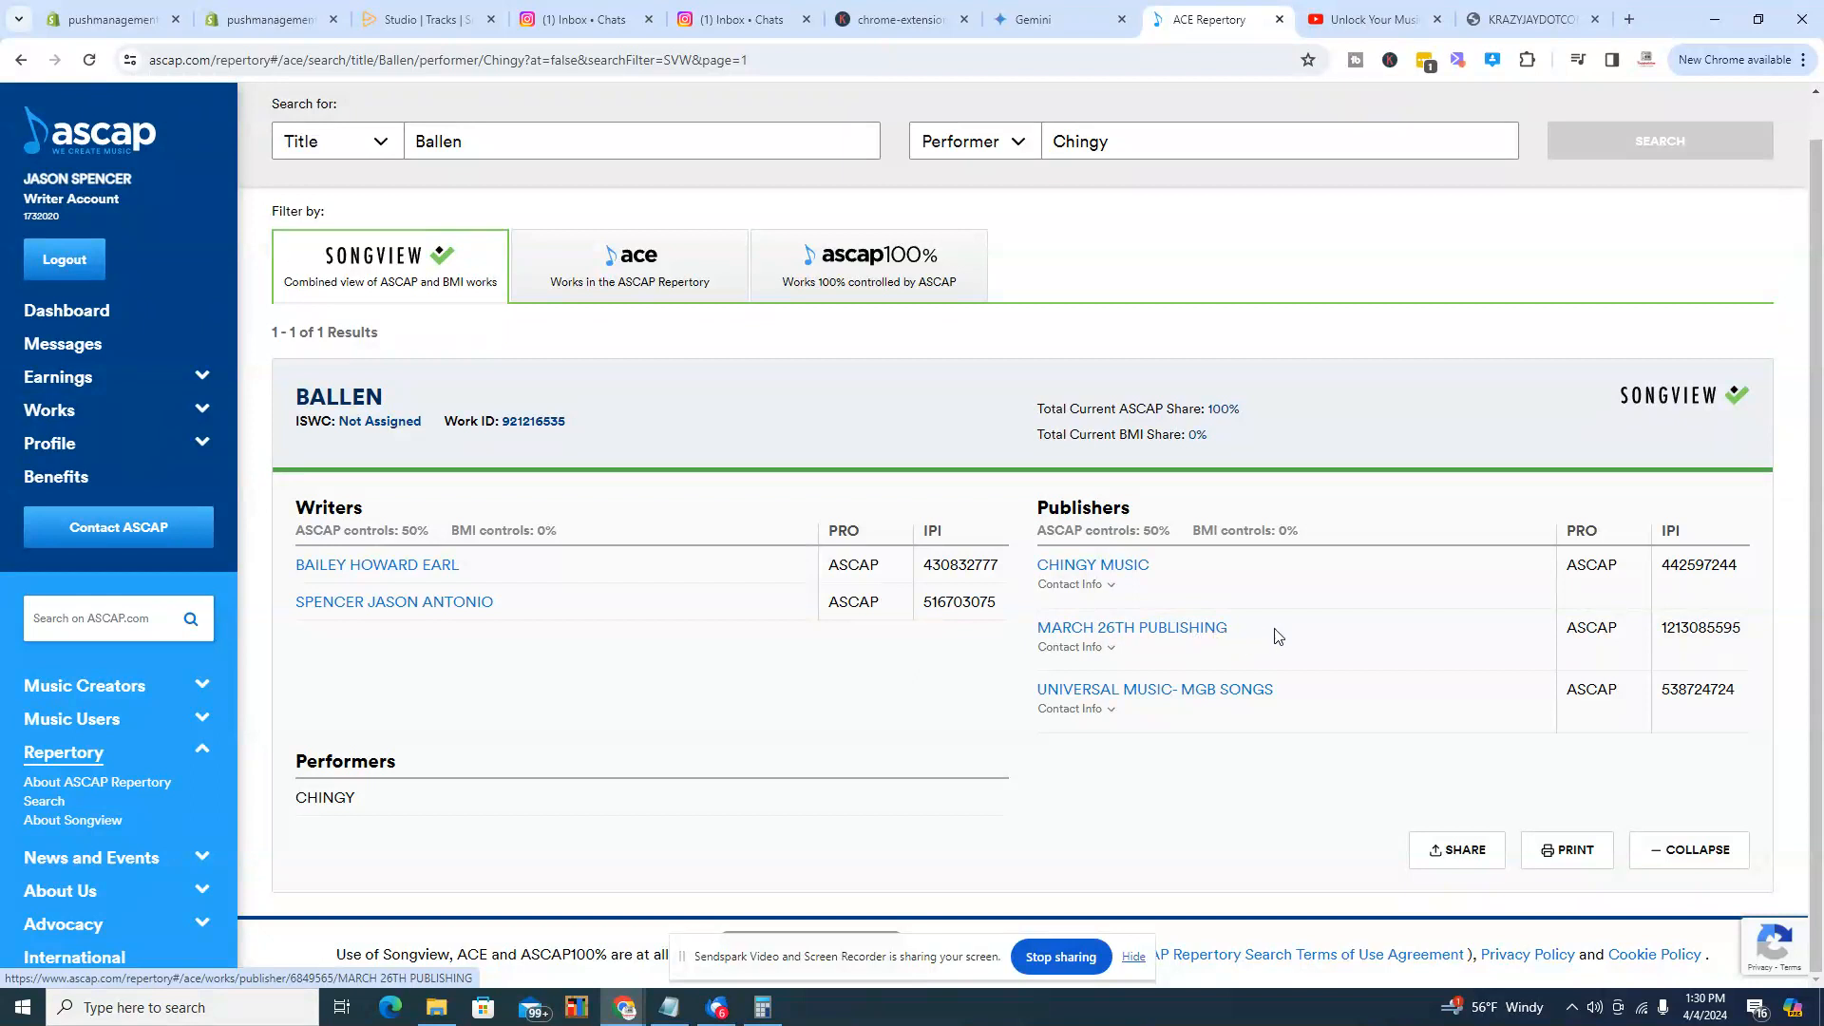
mouse_move(1100, 570)
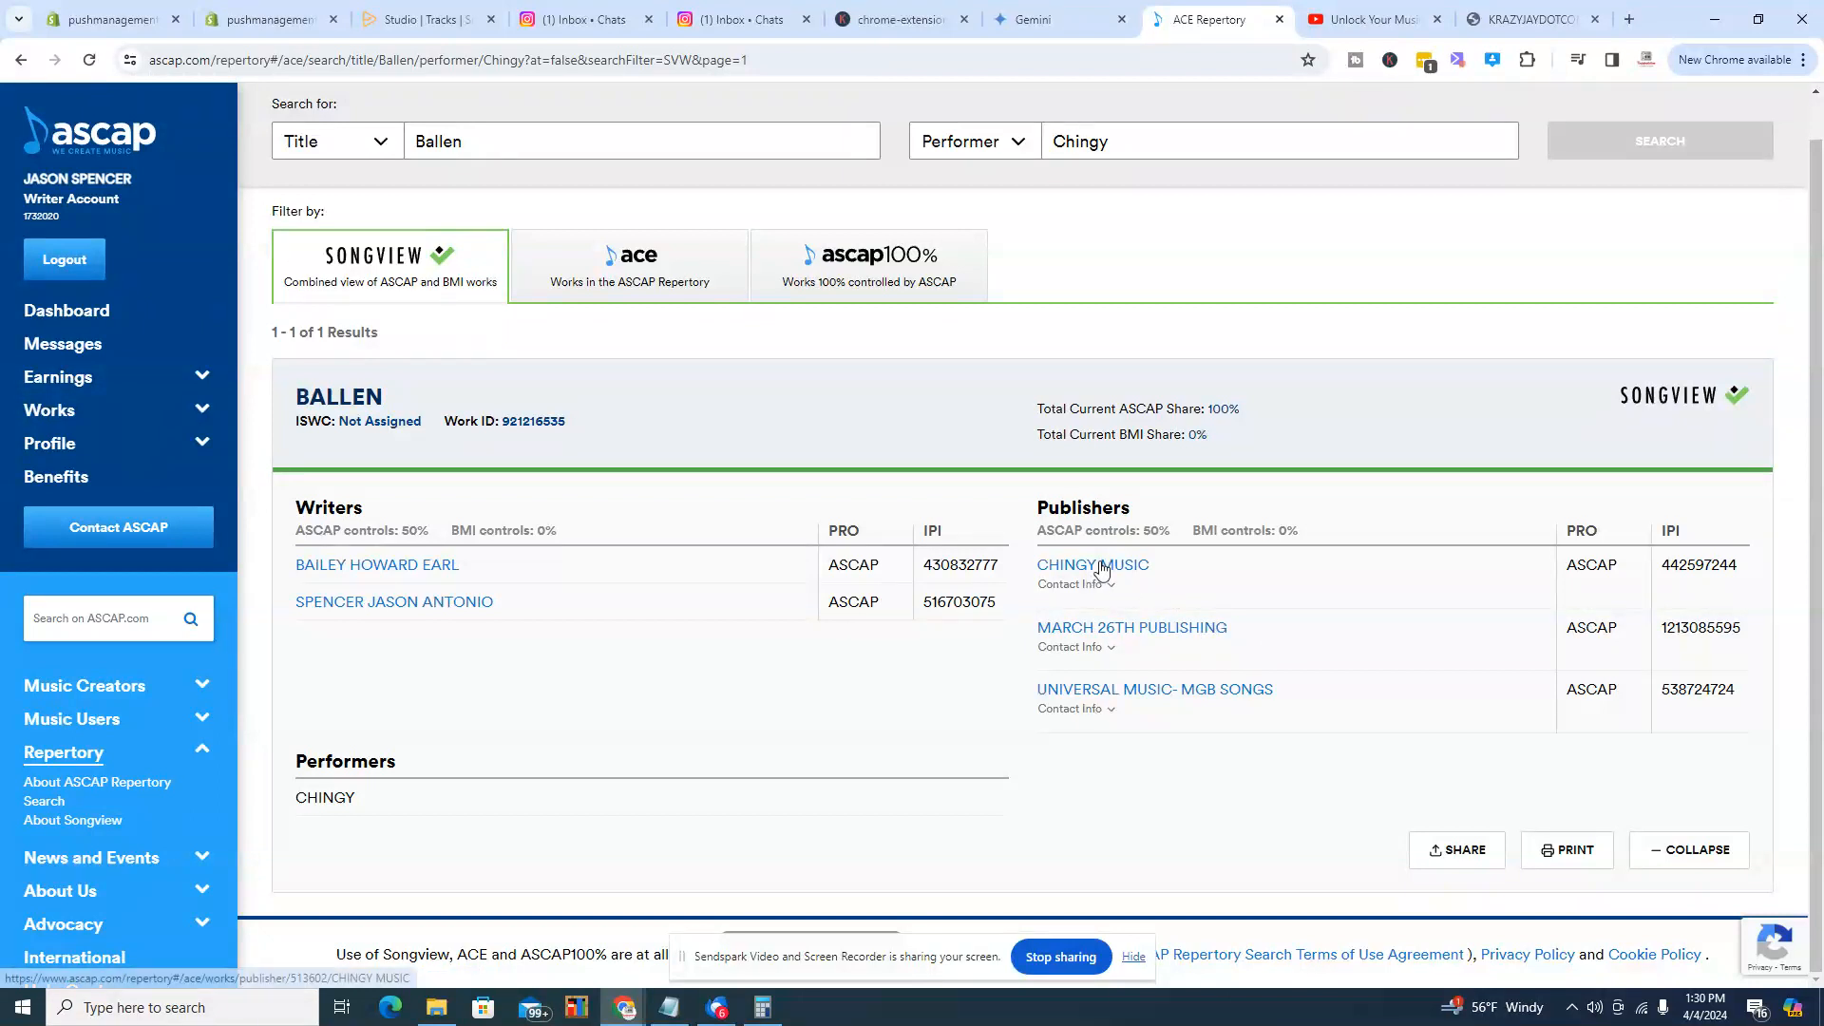
mouse_move(1070, 577)
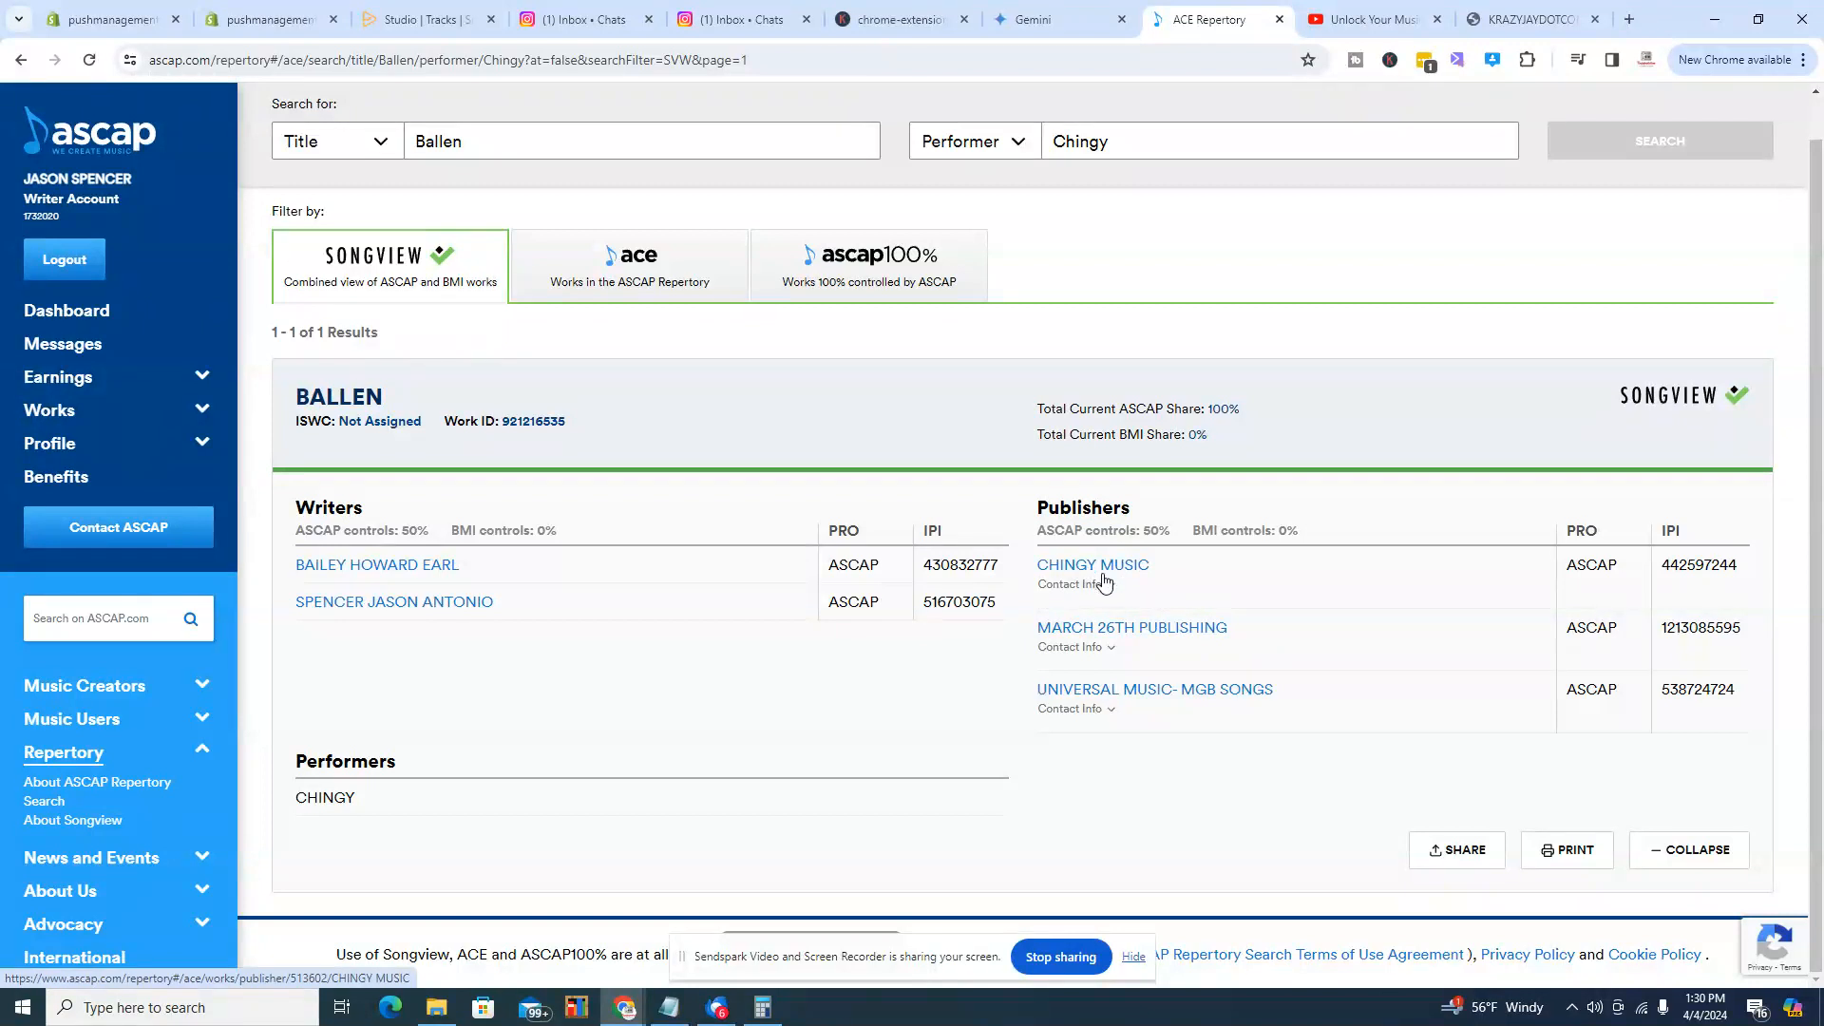
mouse_move(1081, 574)
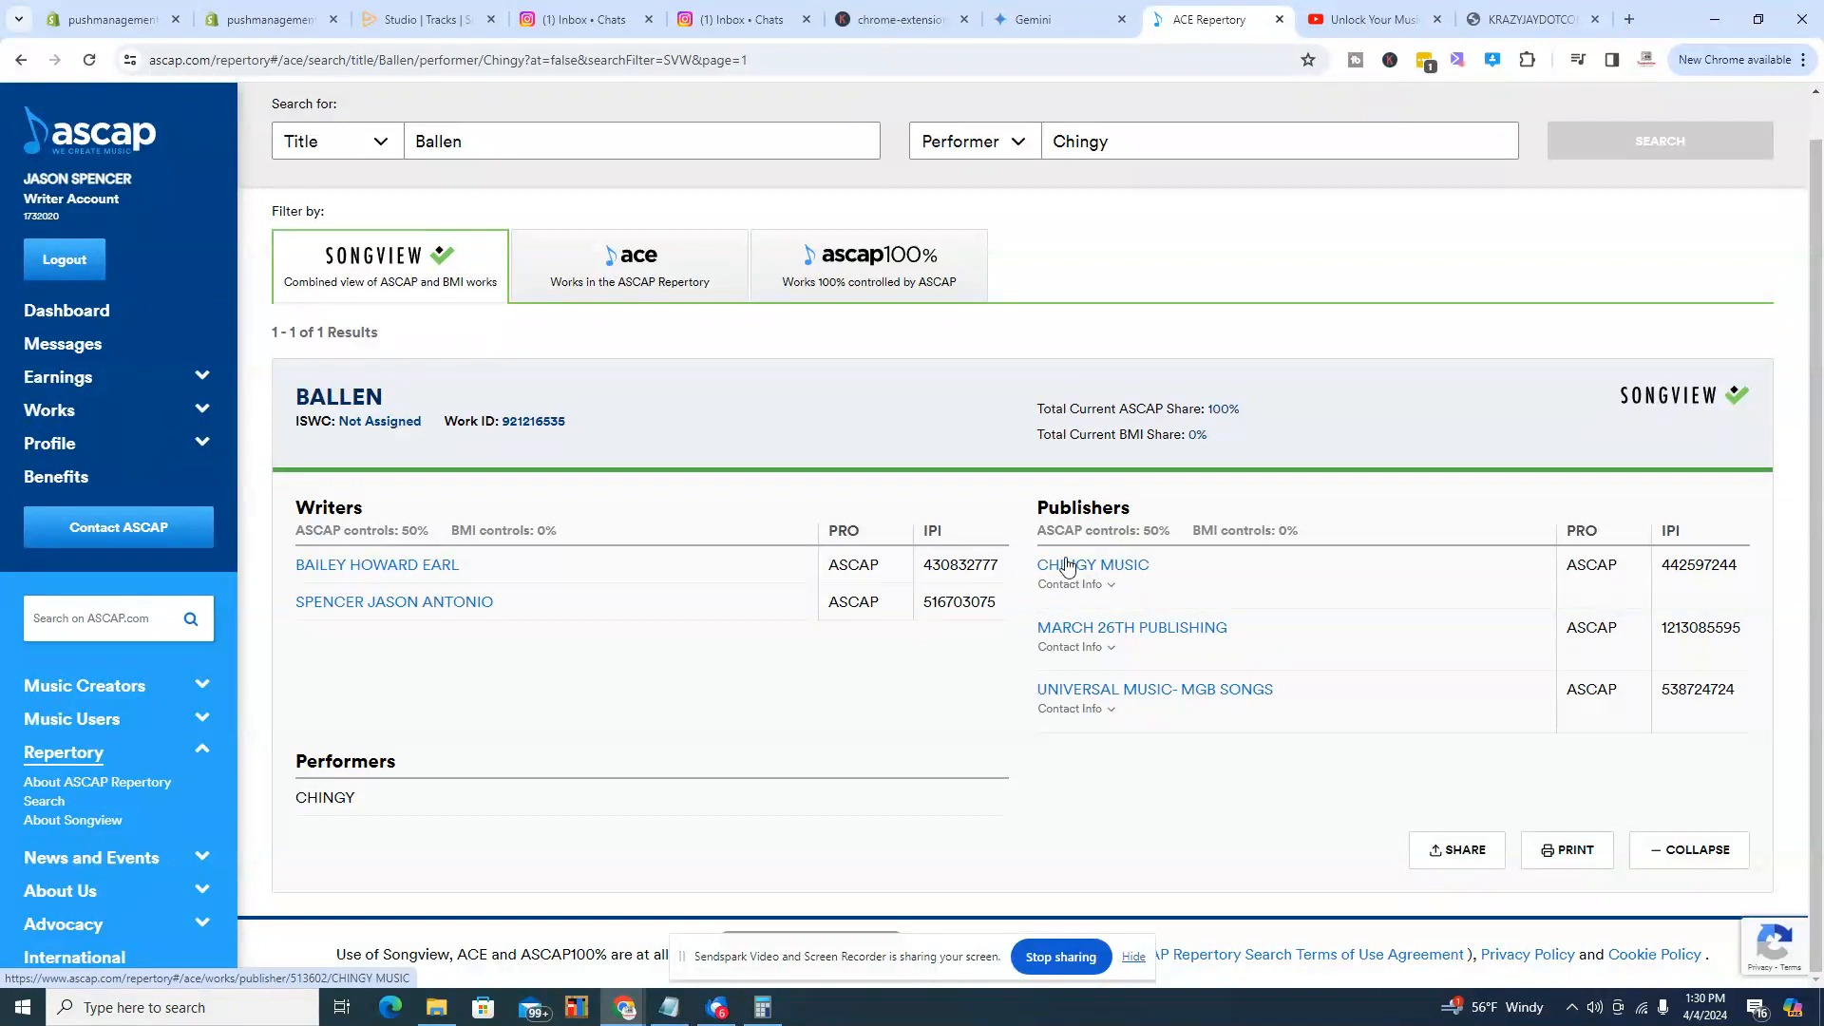
mouse_move(1231, 699)
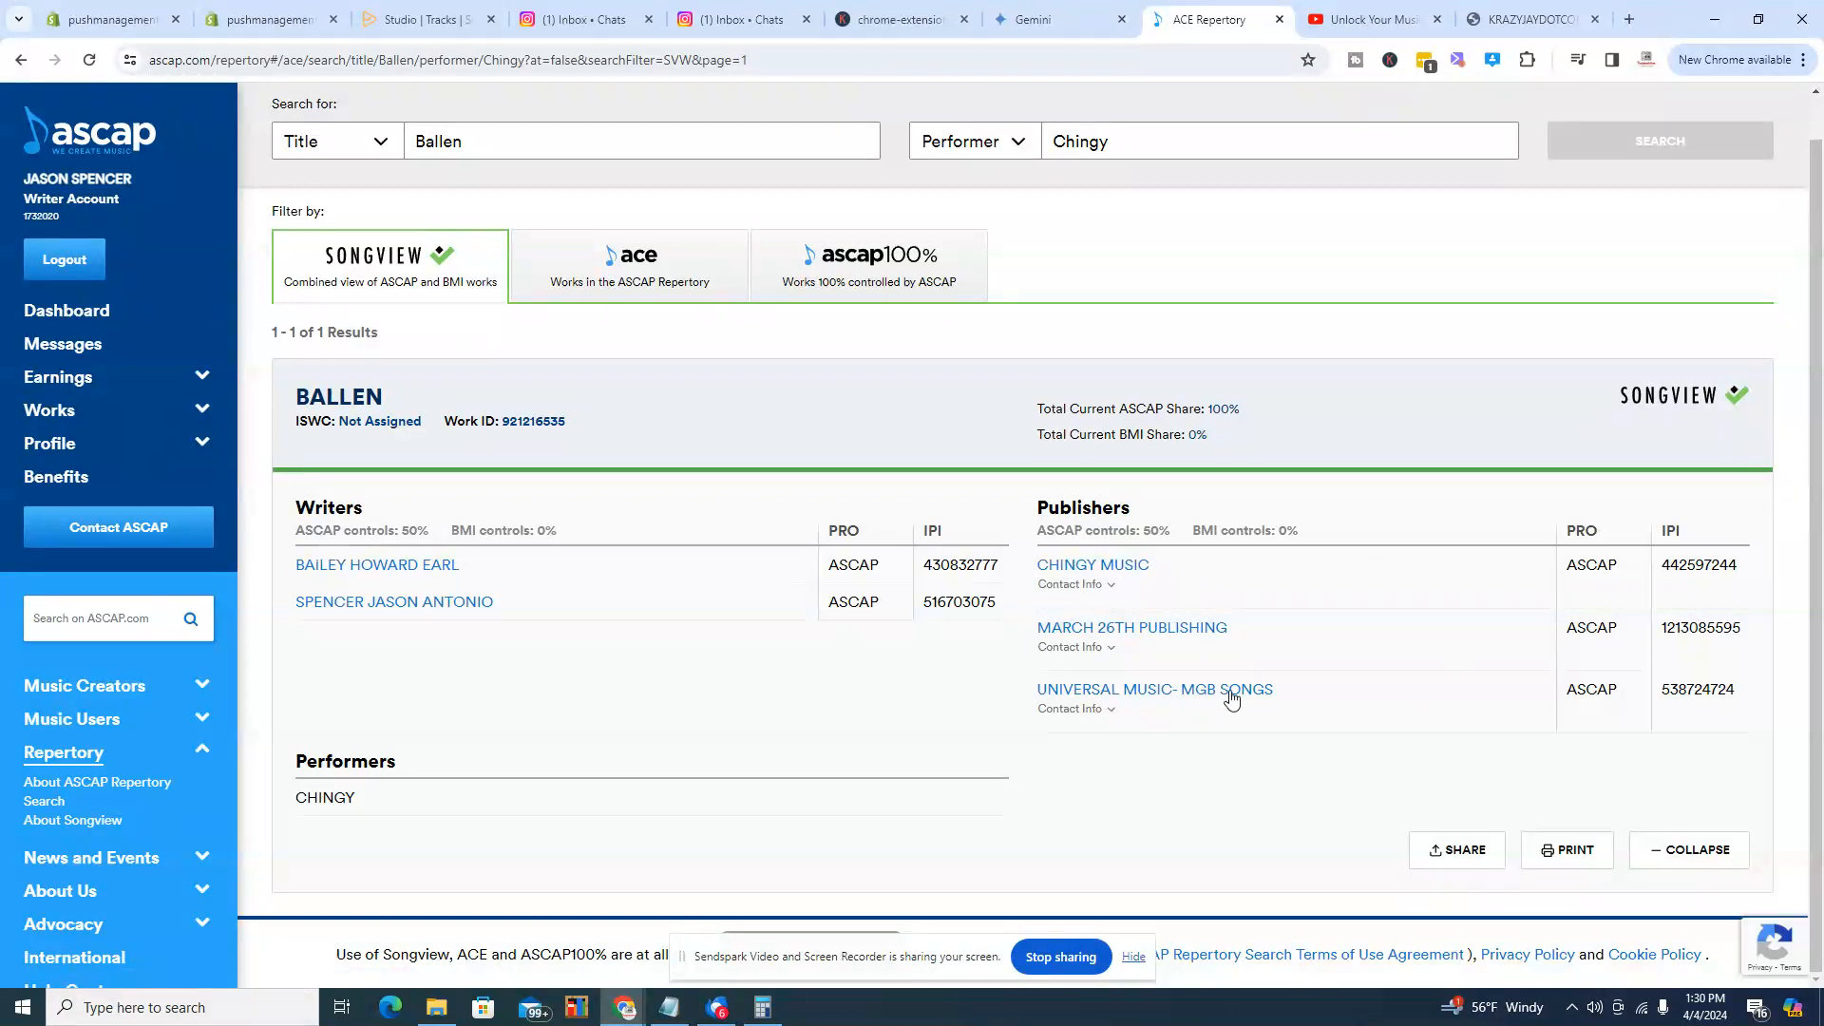
mouse_move(1092, 703)
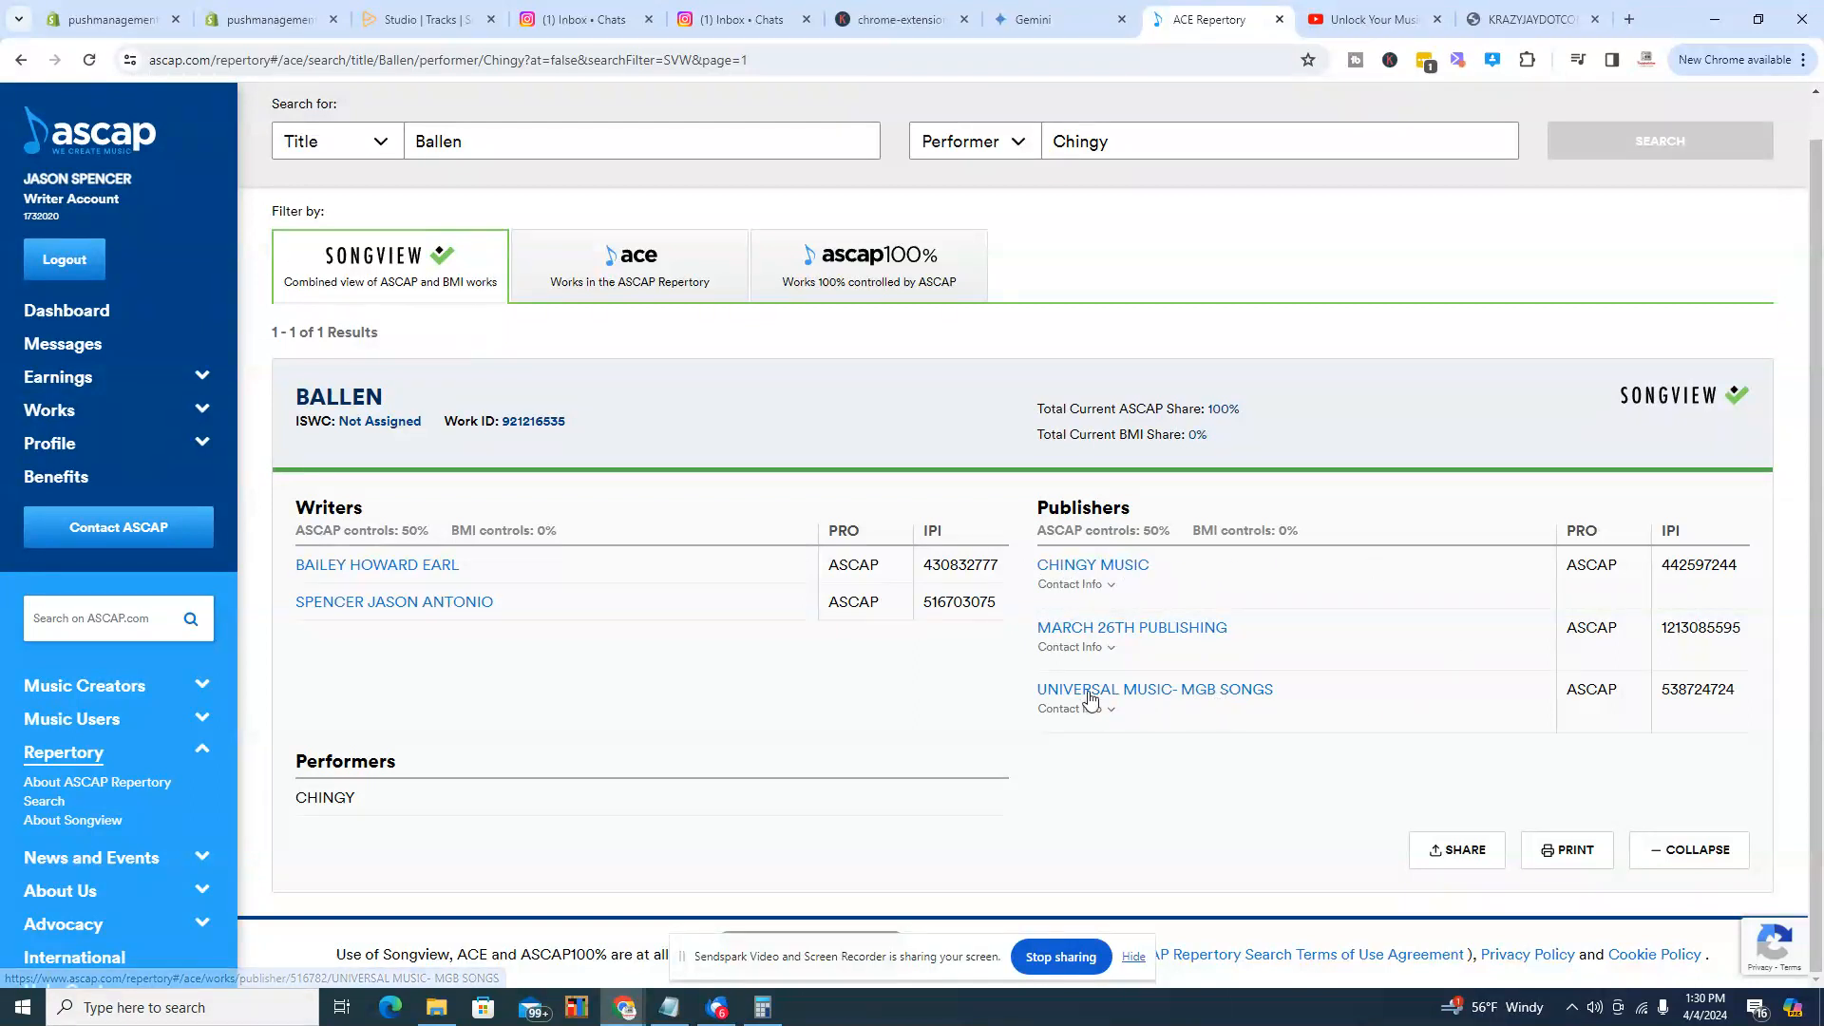
mouse_move(1200, 703)
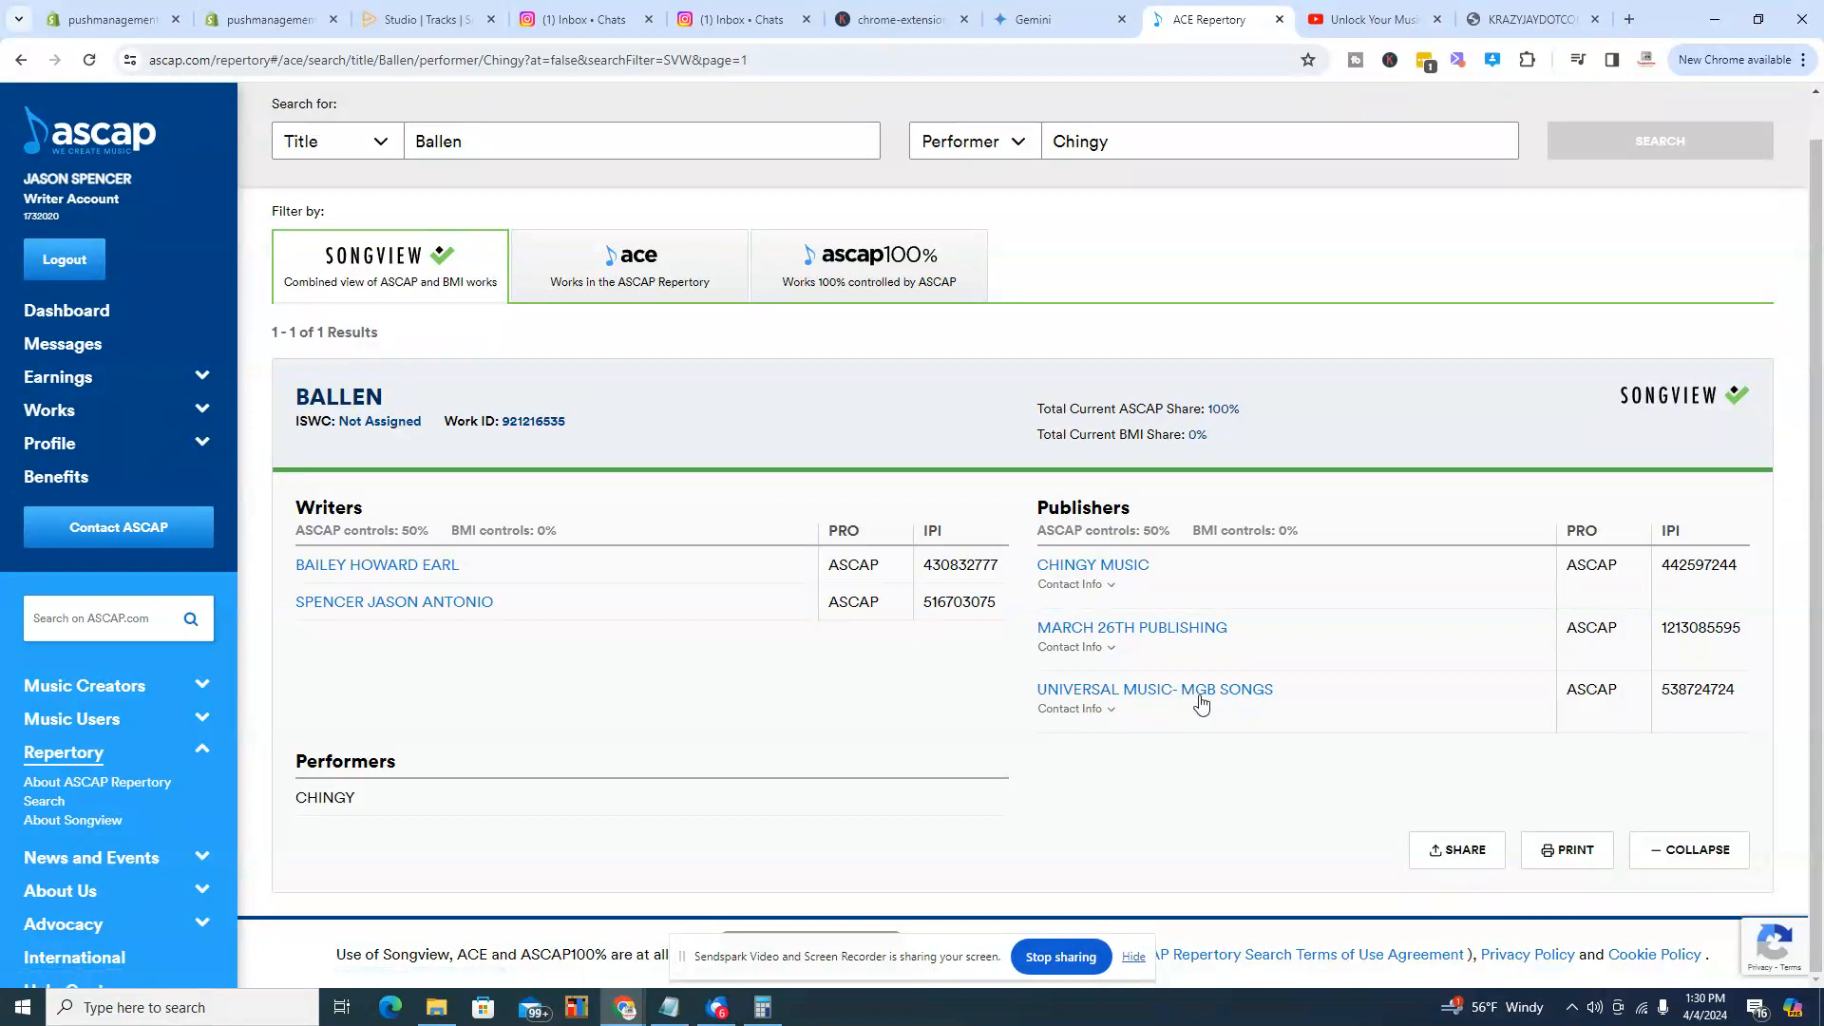
mouse_move(1201, 589)
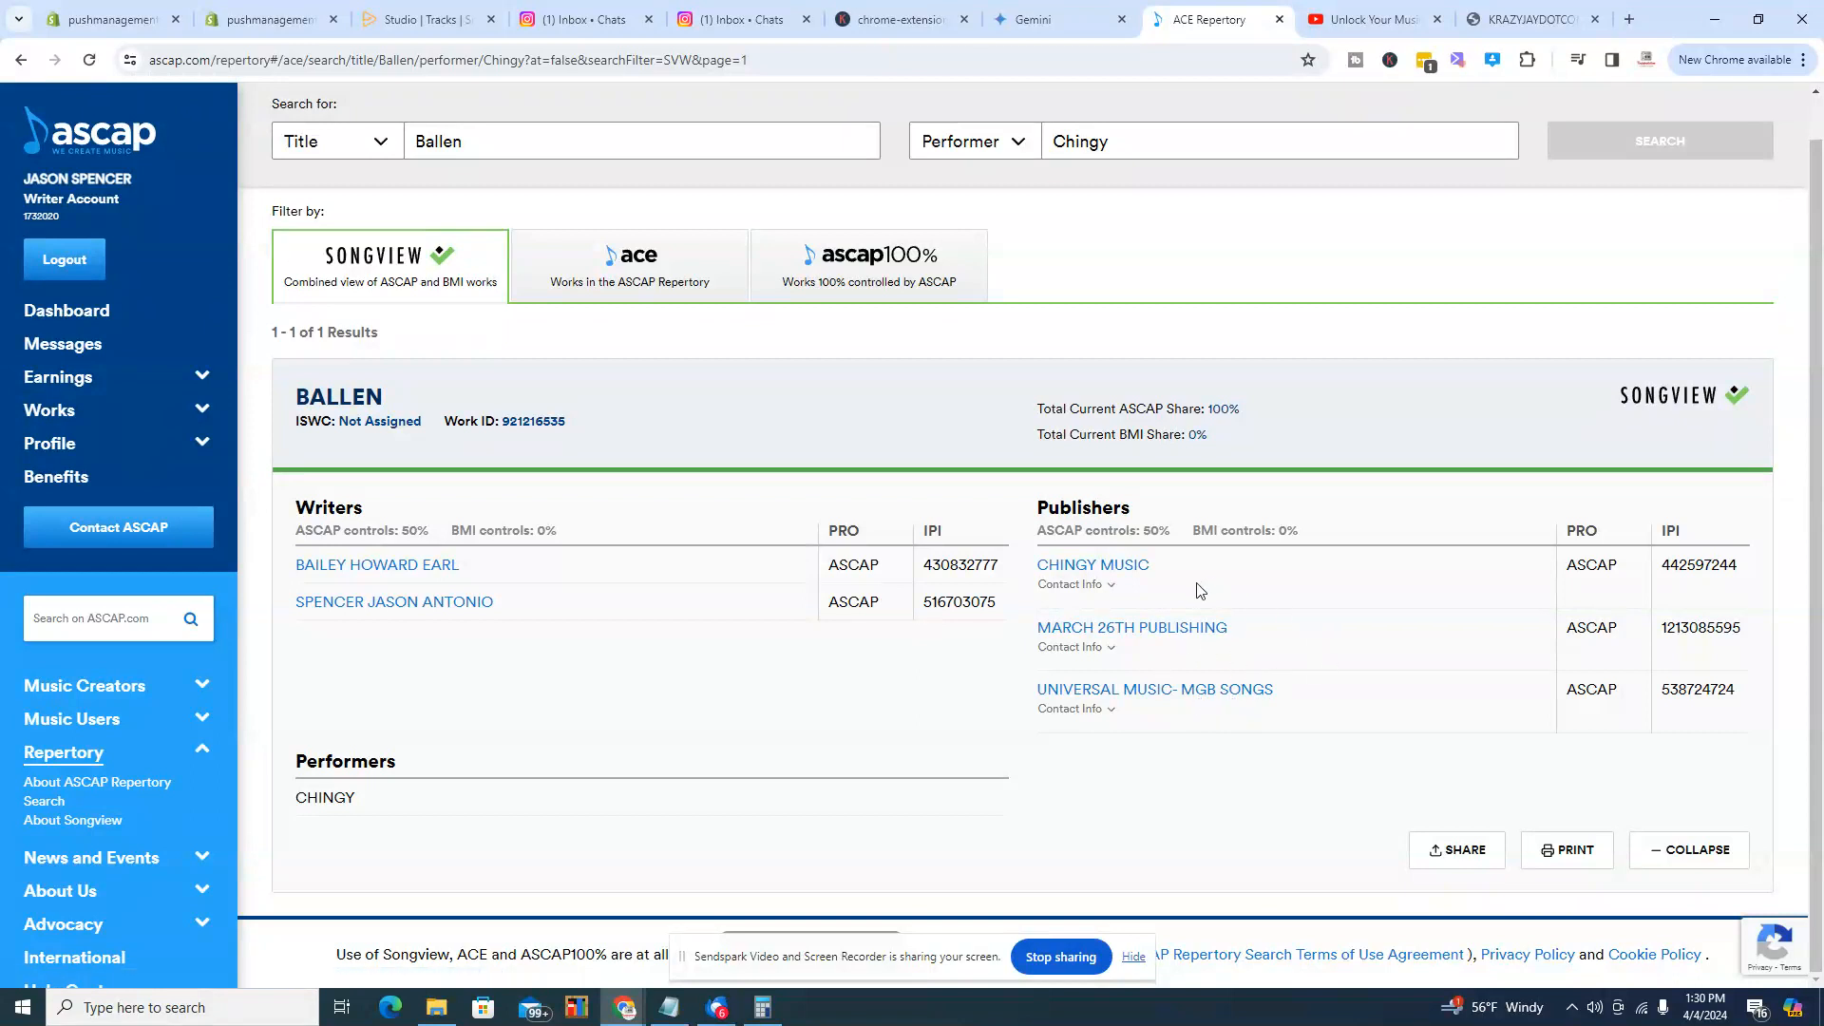
mouse_move(1190, 629)
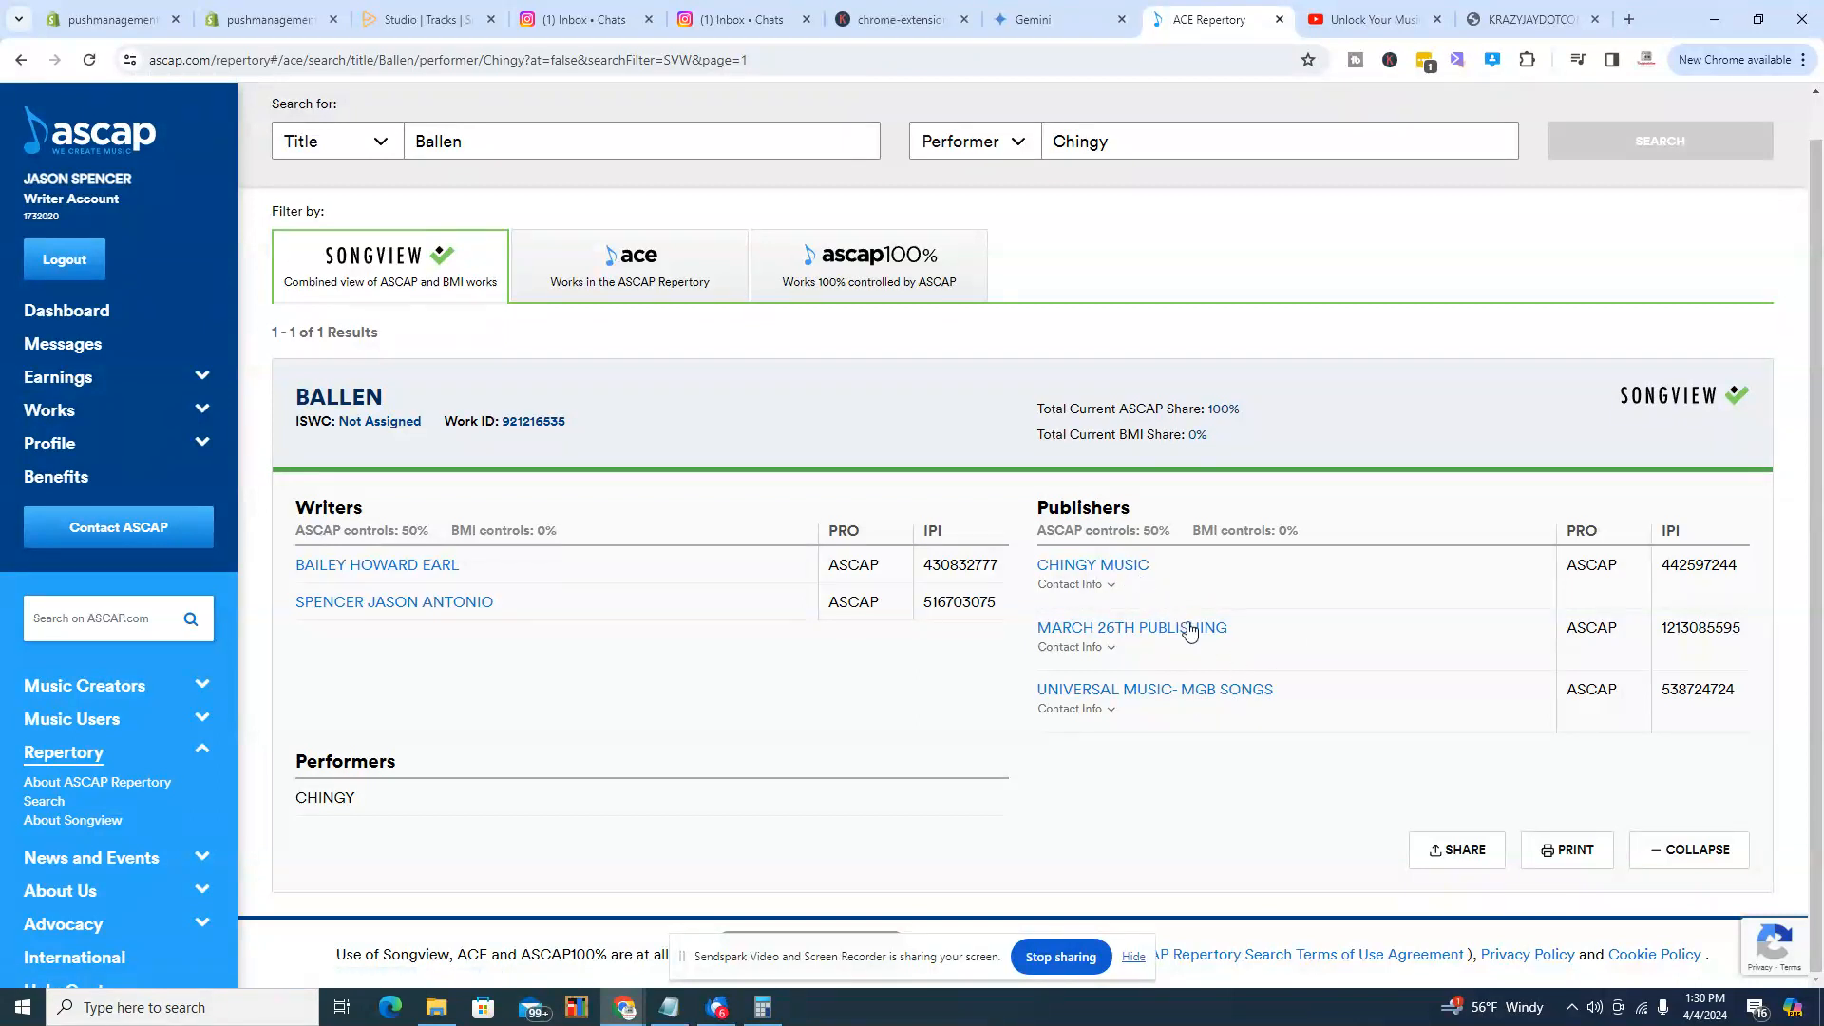
mouse_move(1127, 530)
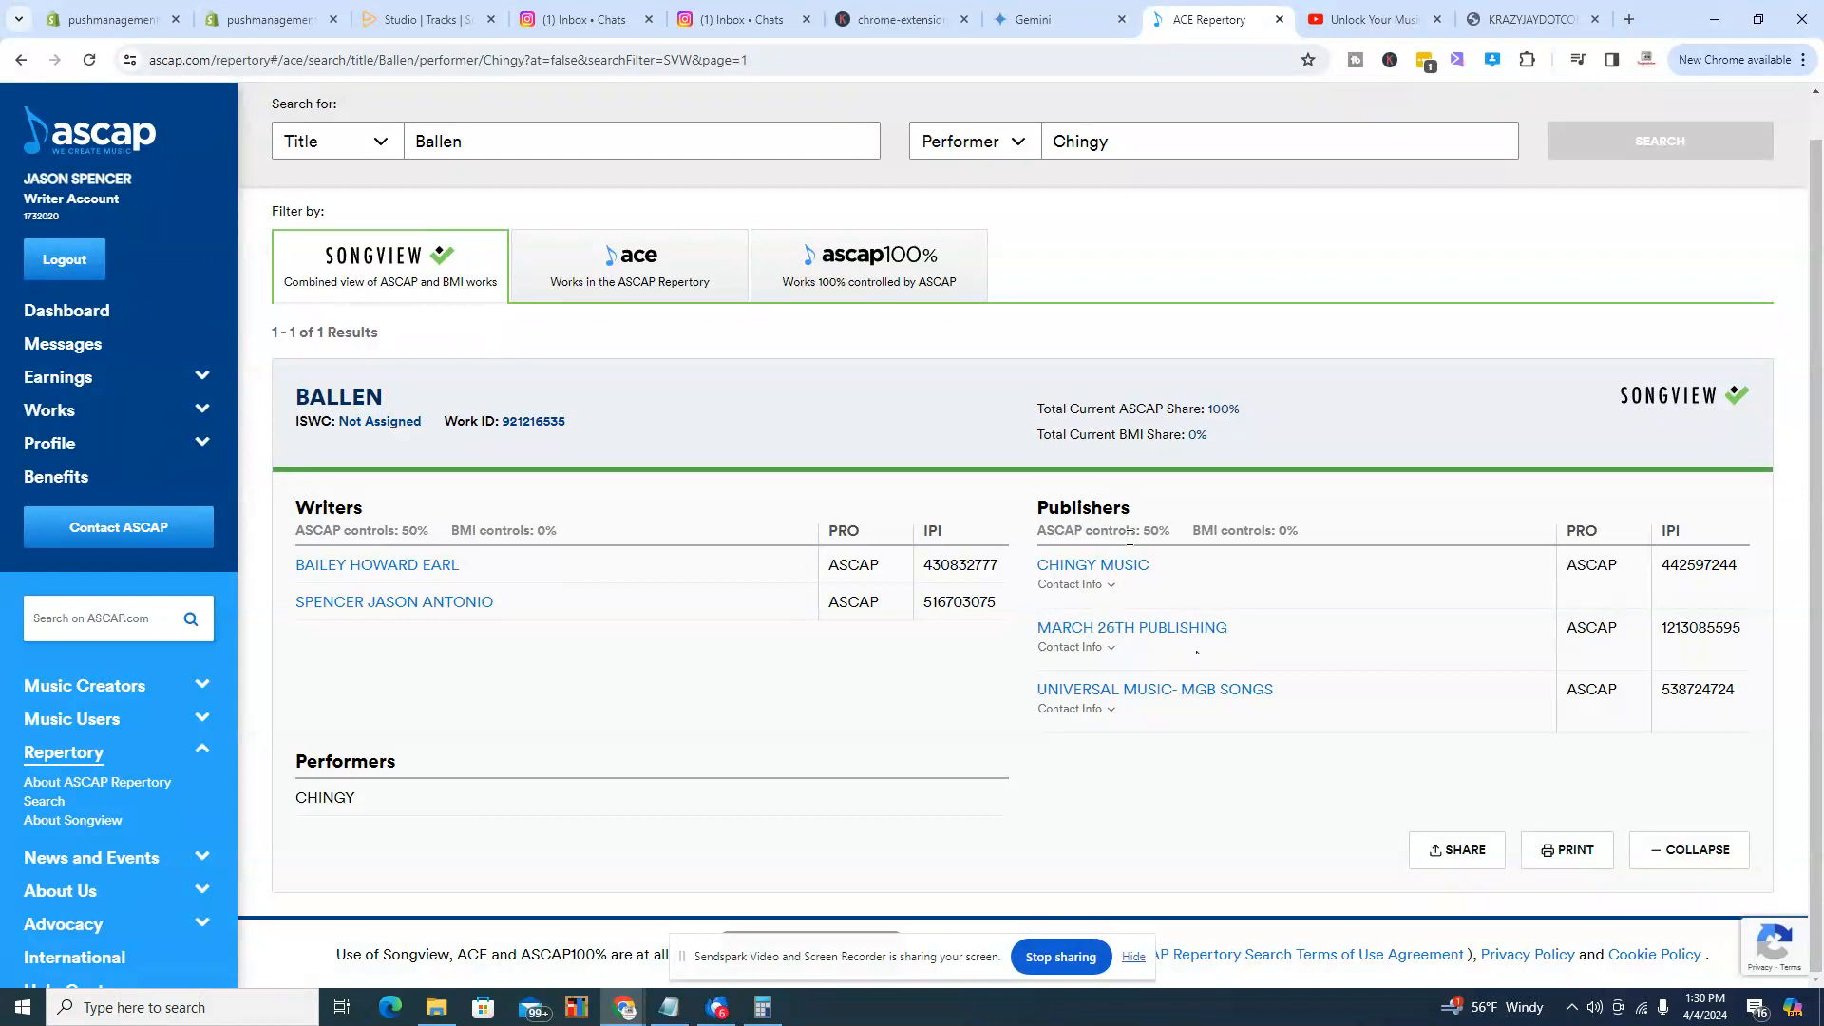
mouse_move(1117, 532)
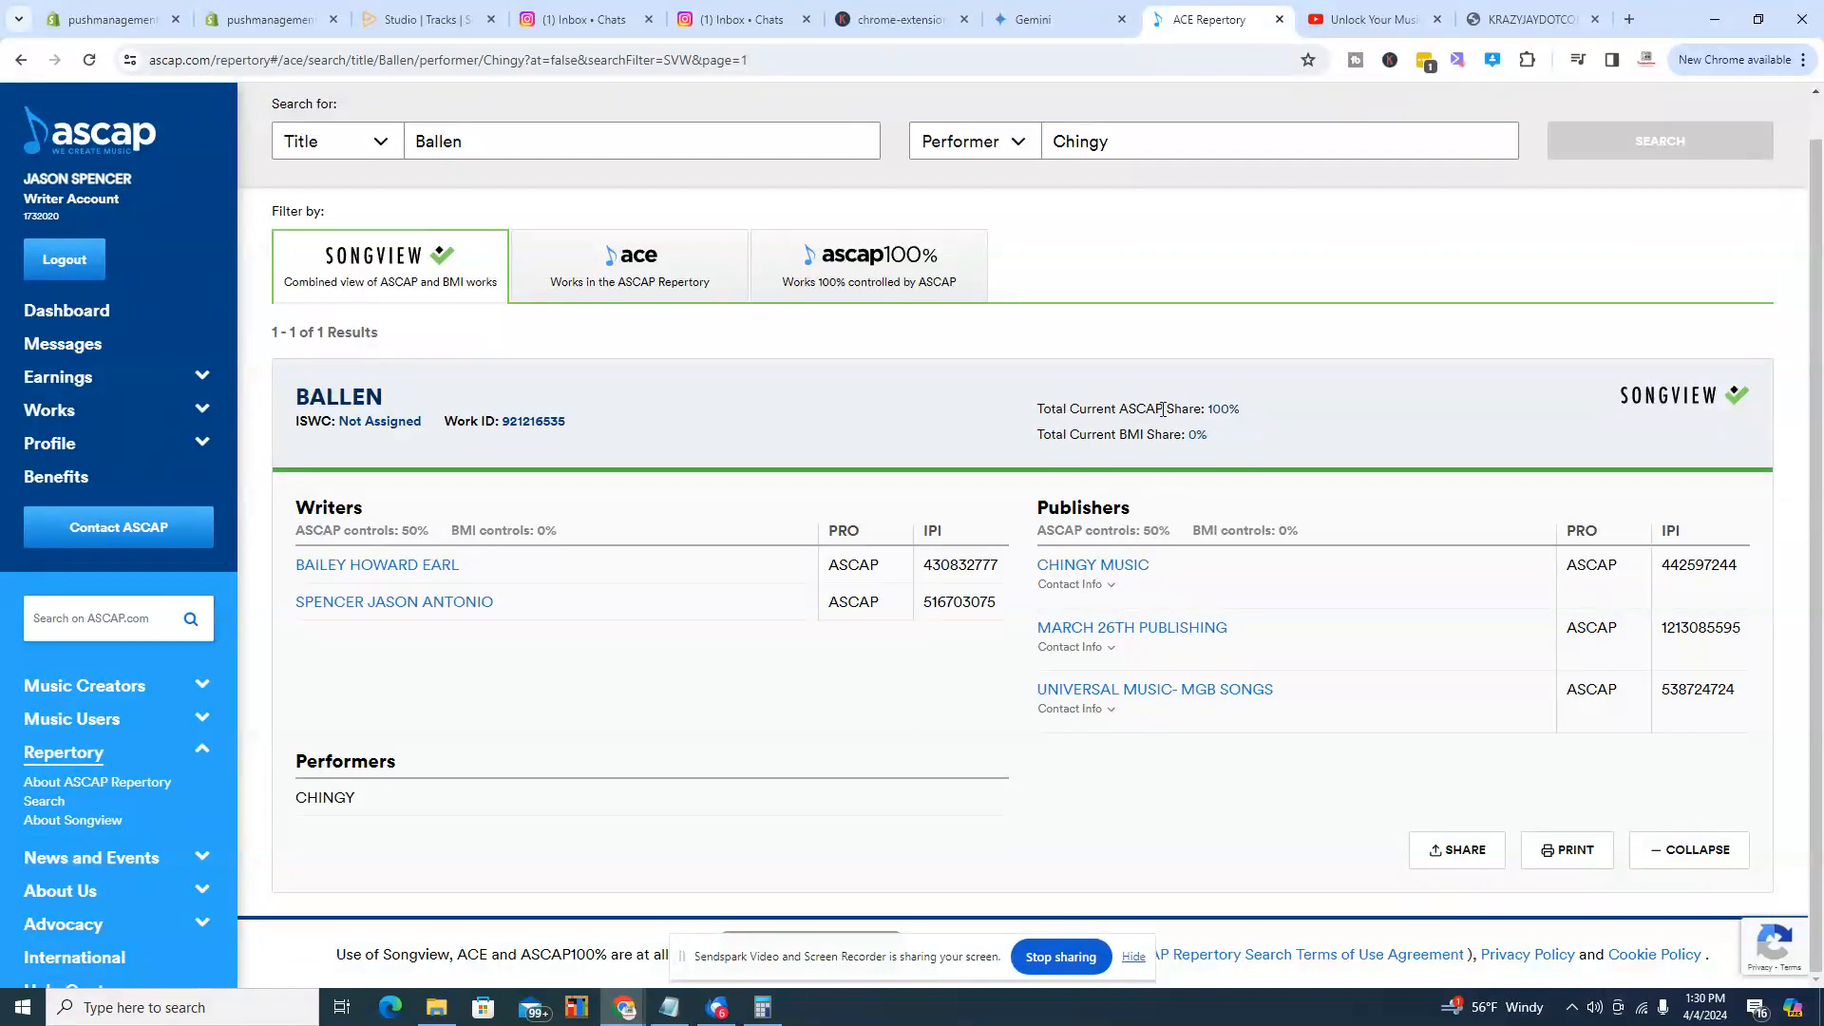
mouse_move(1246, 418)
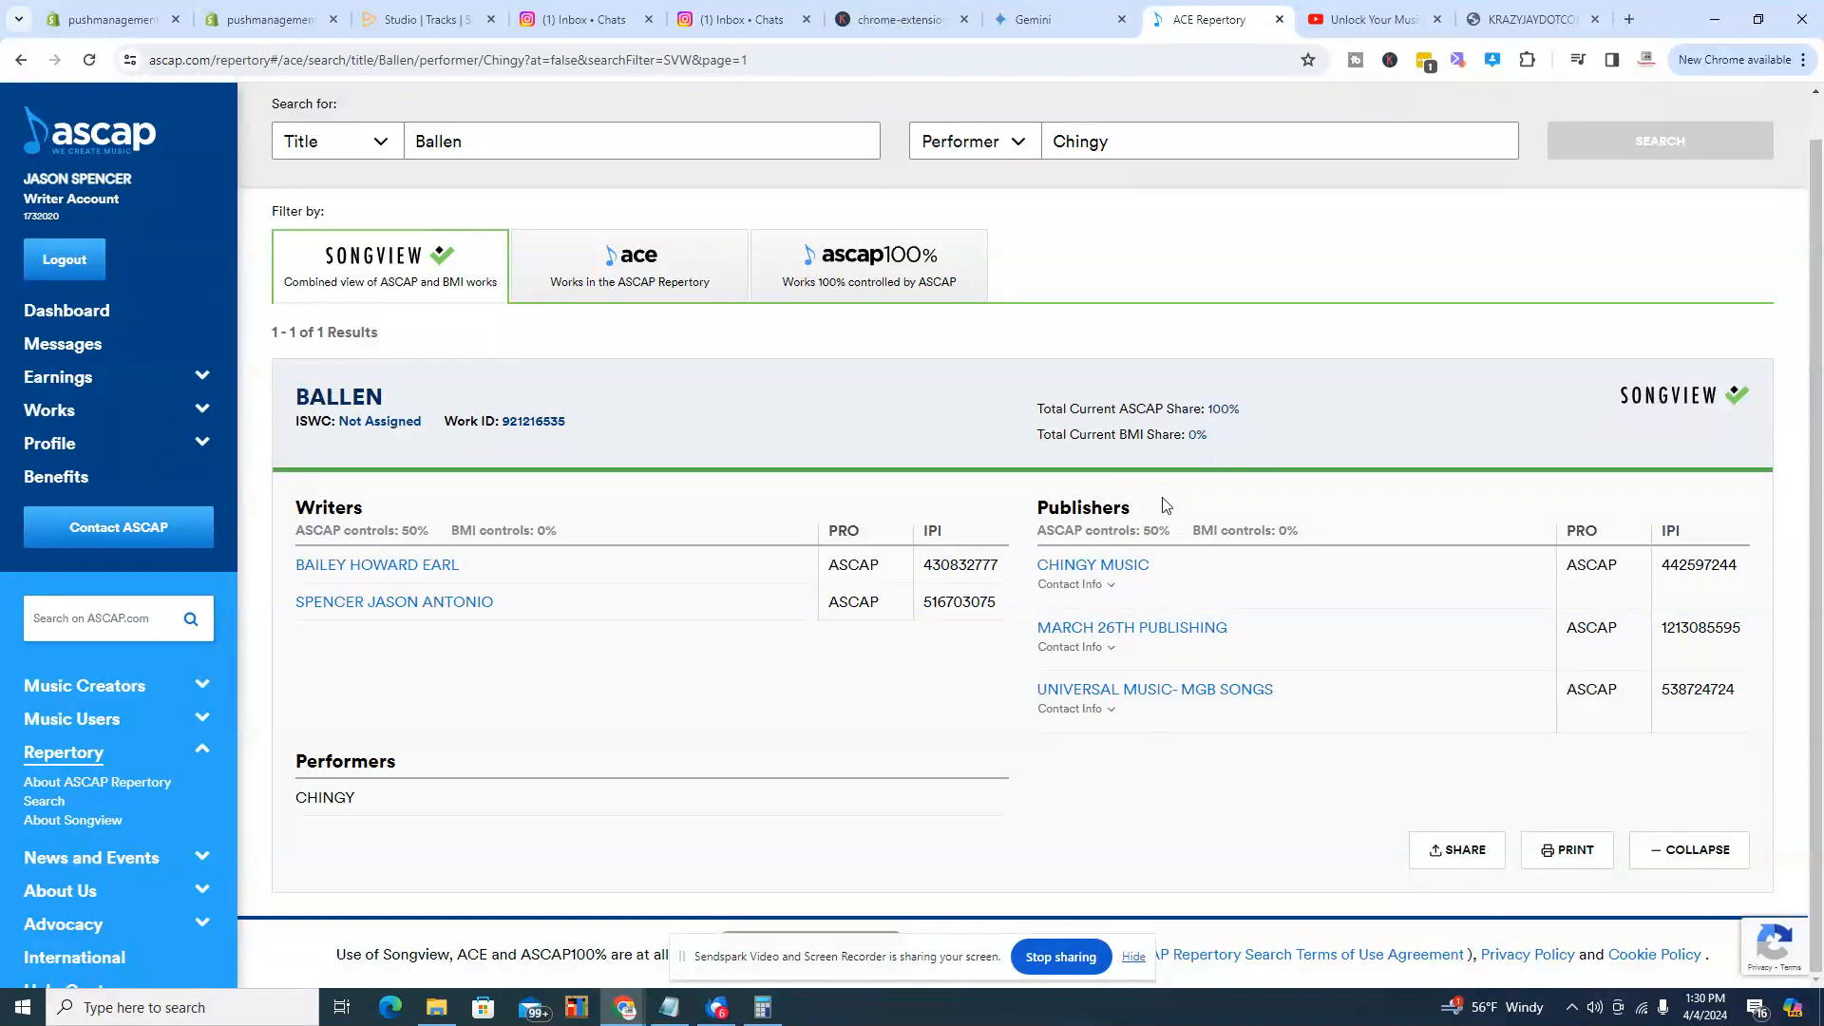
mouse_move(1094, 545)
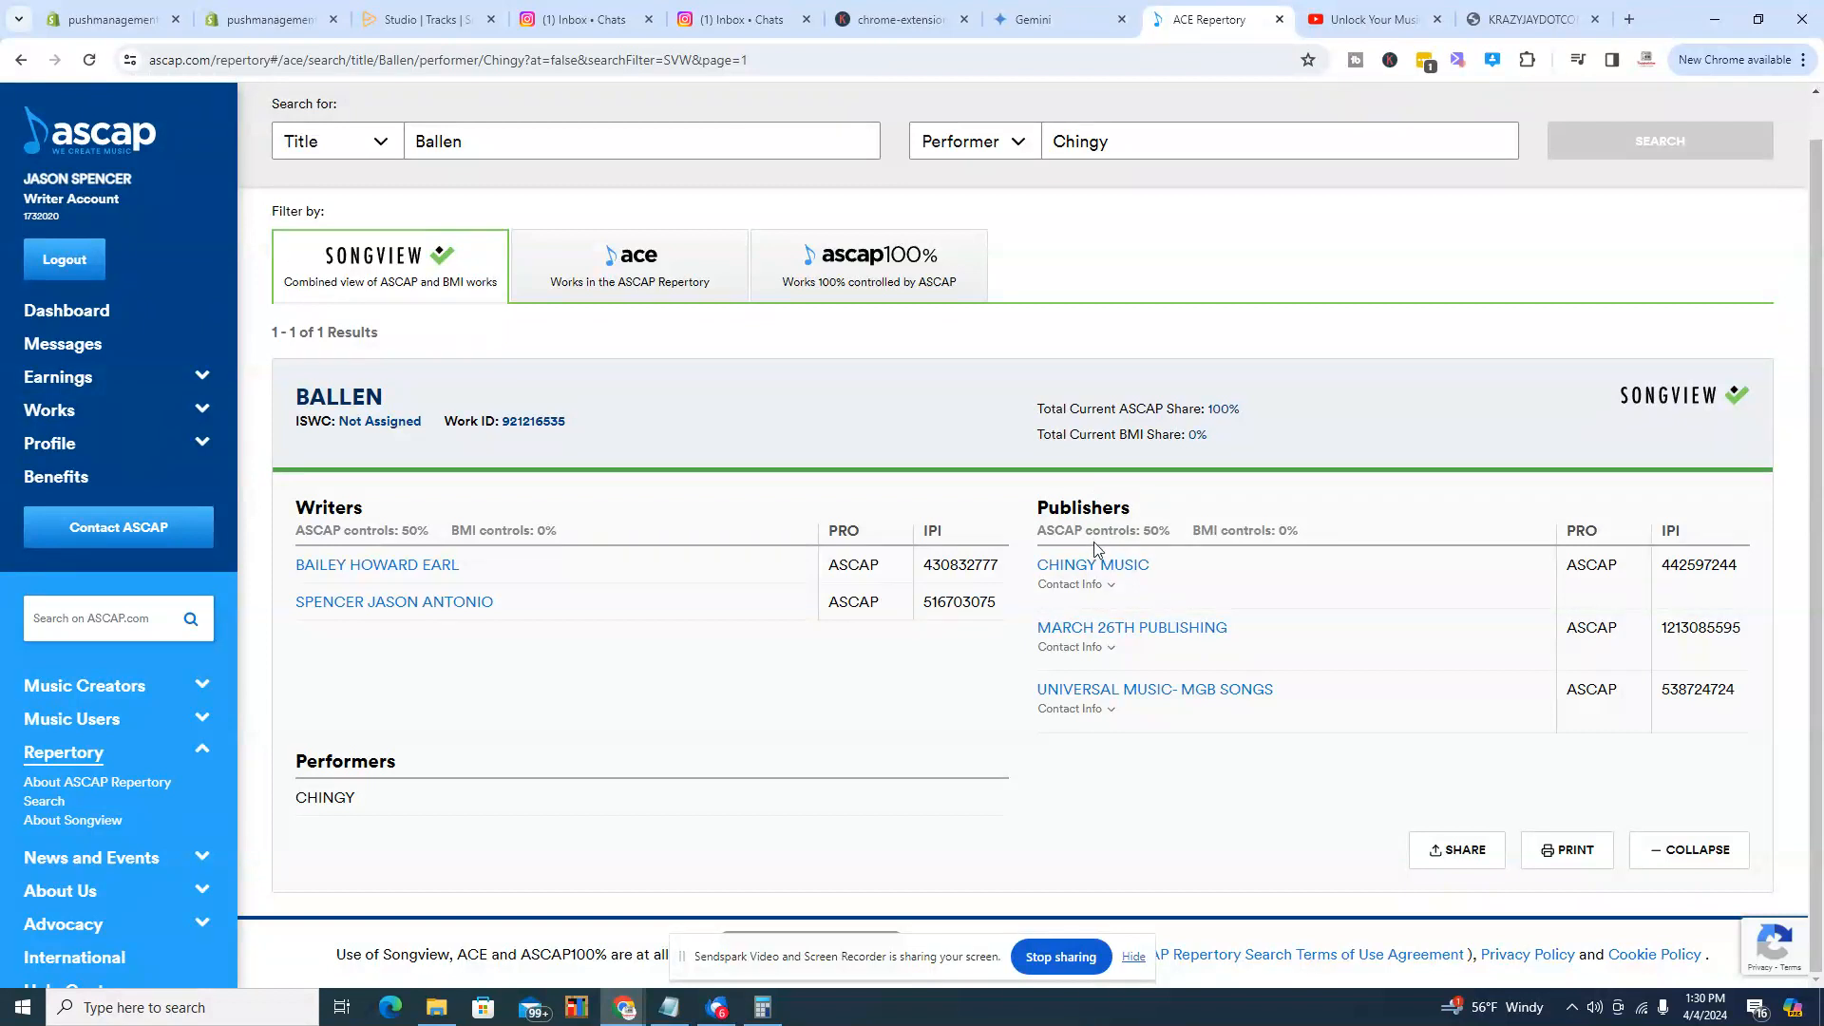
mouse_move(847, 671)
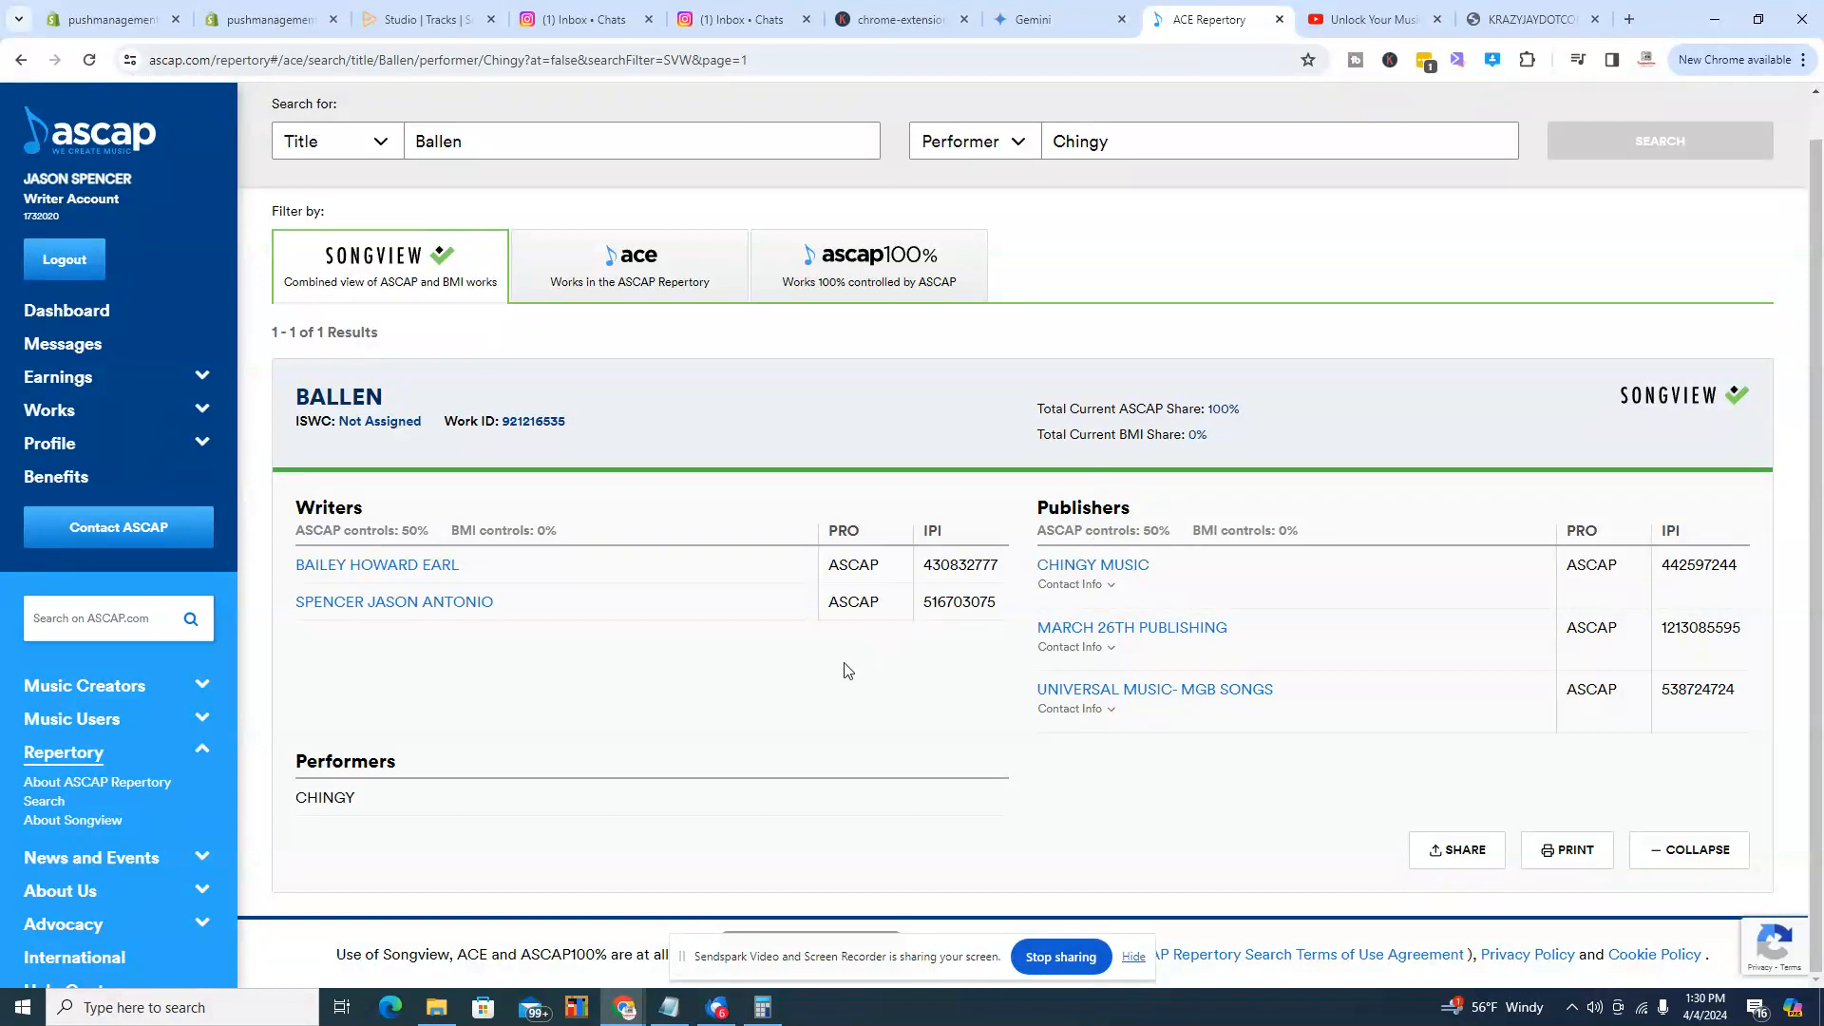
mouse_move(869, 620)
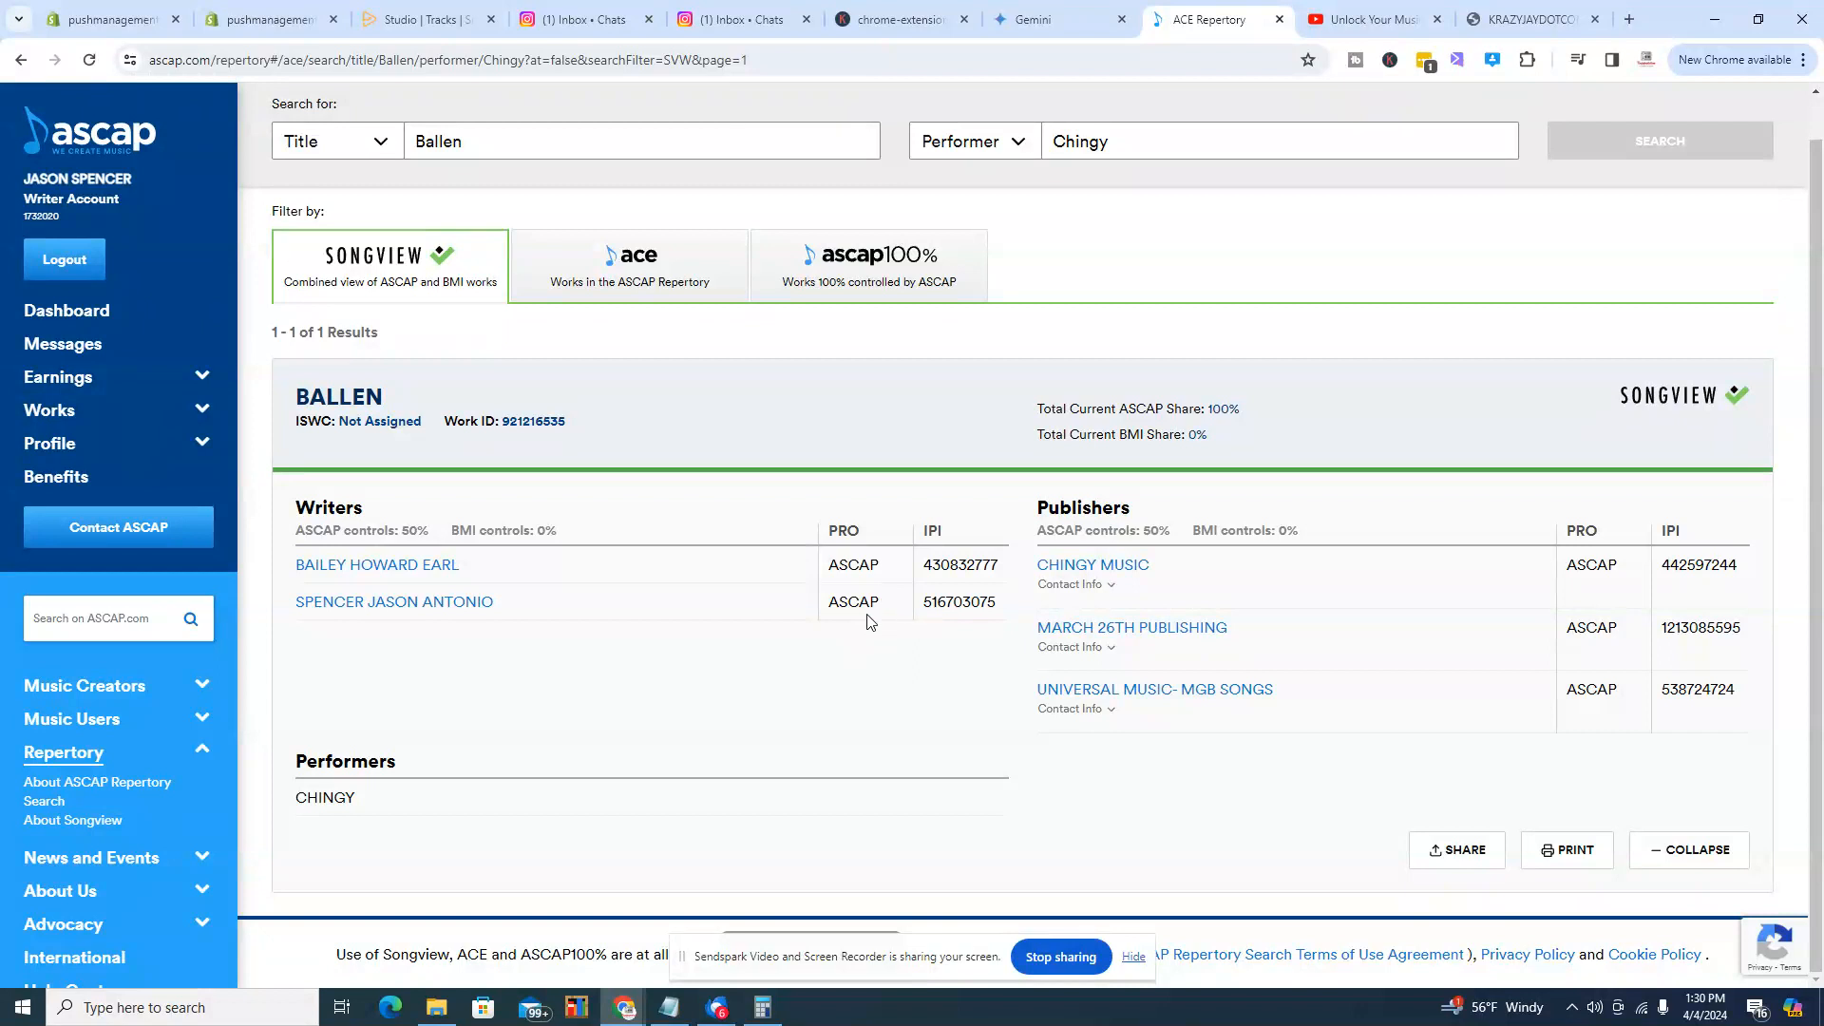
mouse_move(1311, 655)
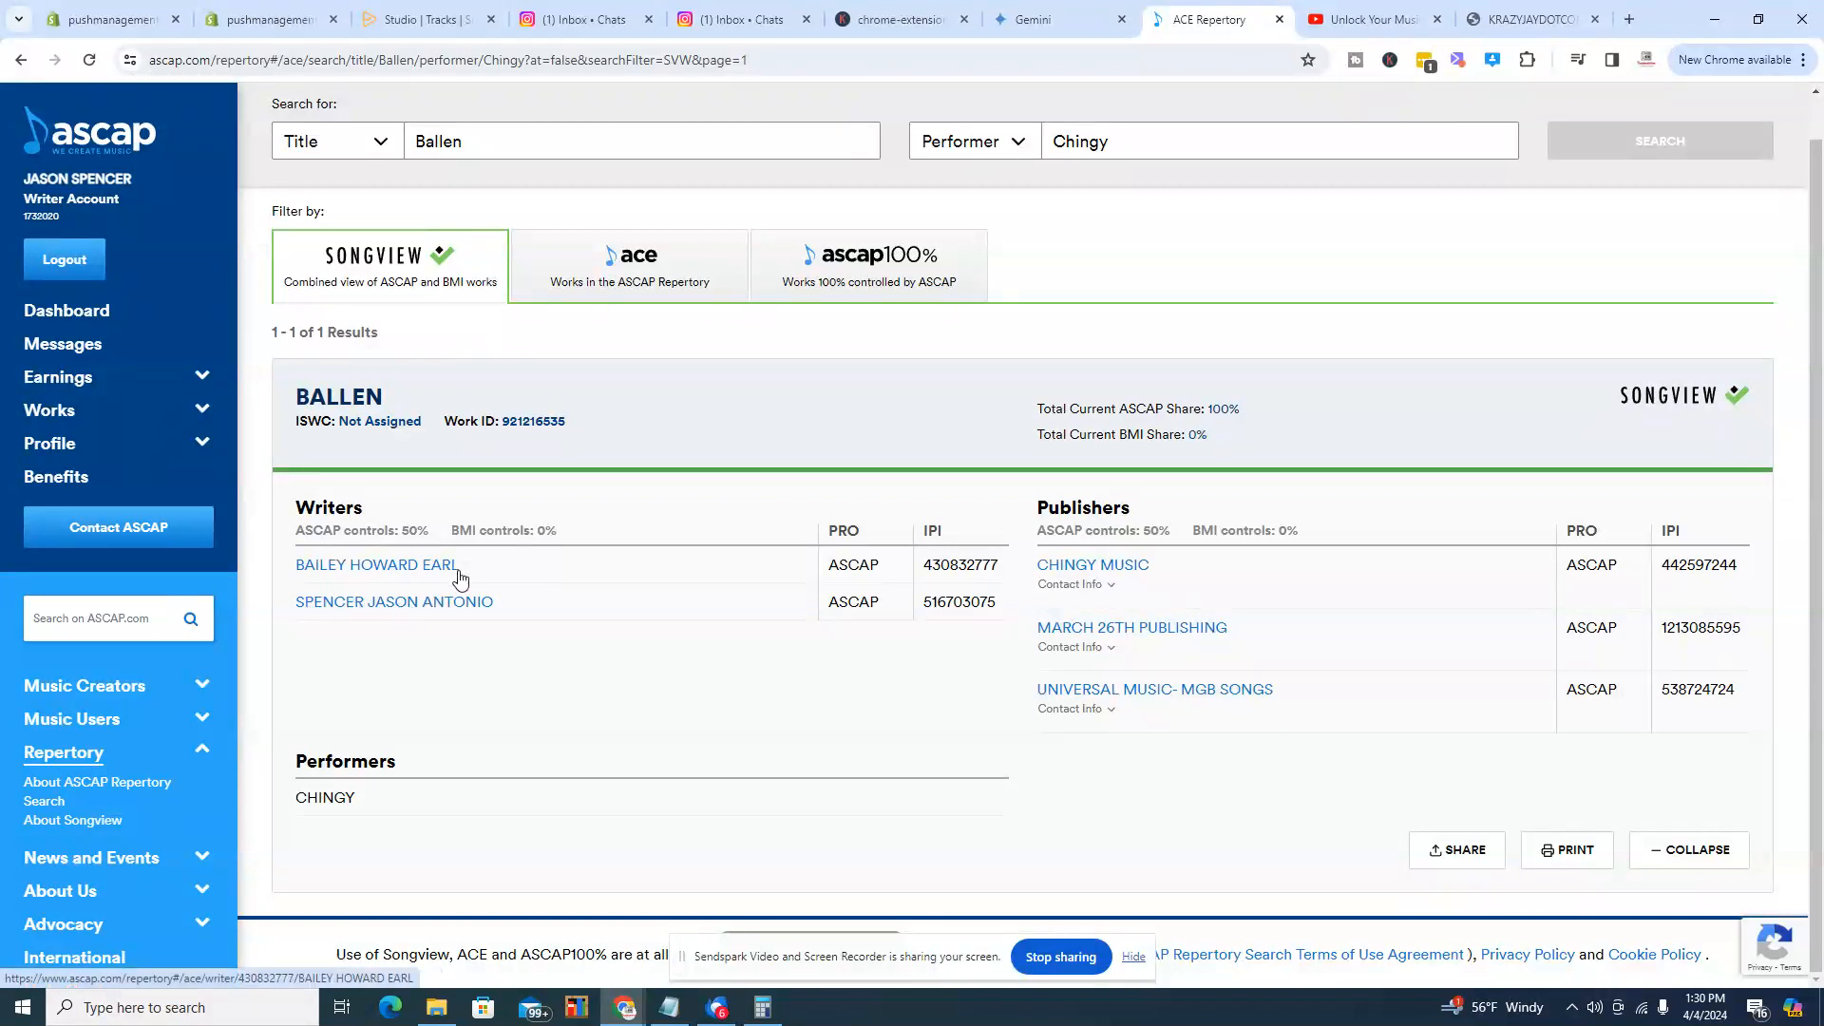
mouse_move(589, 743)
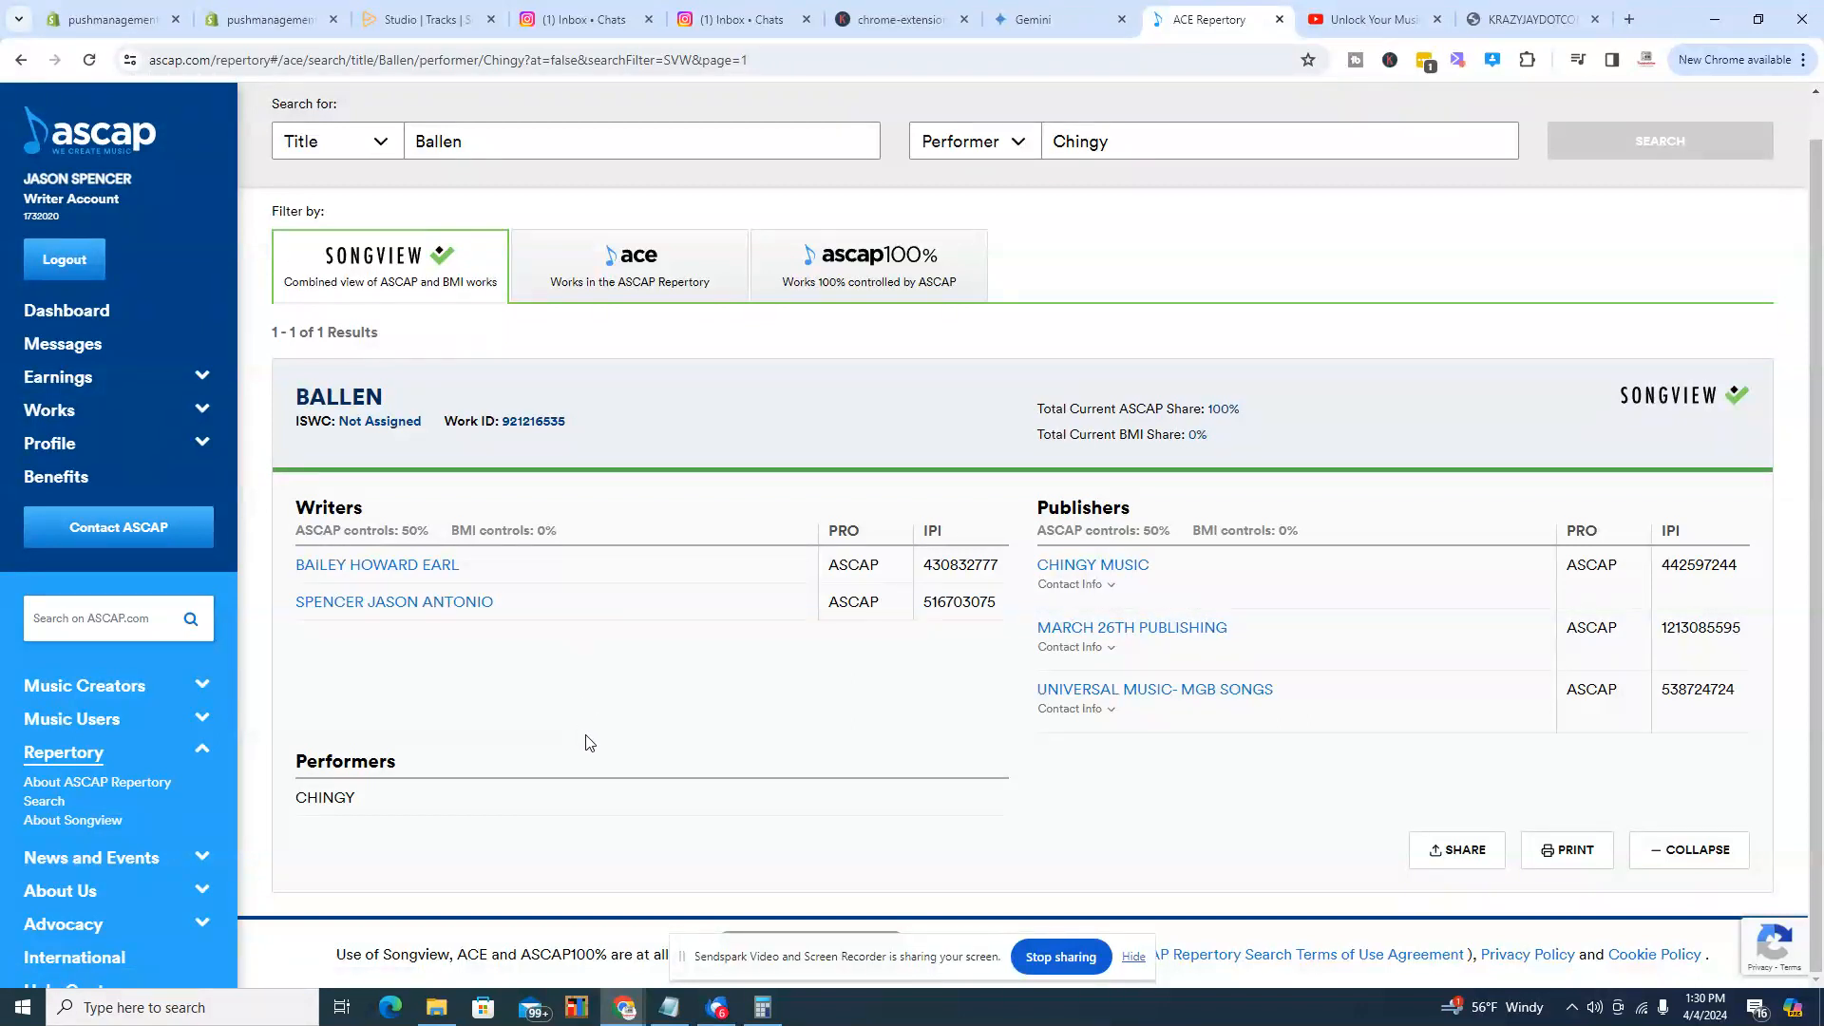
mouse_move(681, 762)
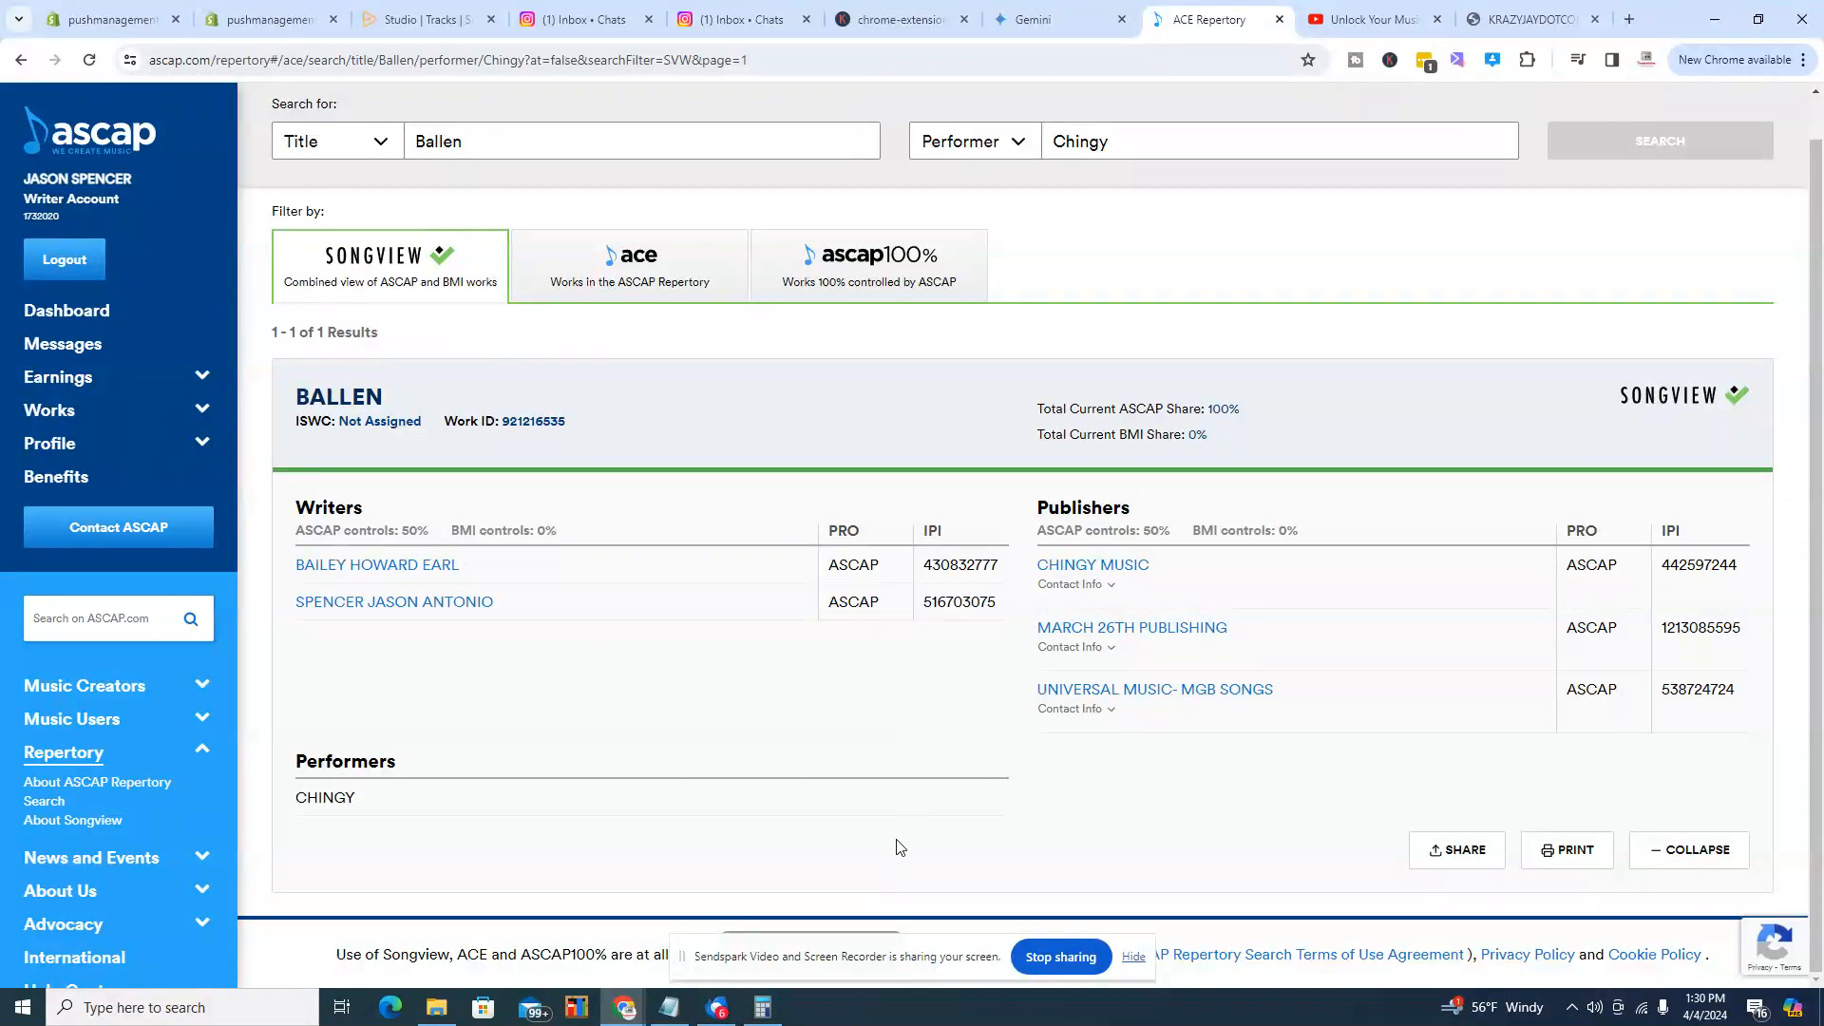
mouse_move(893, 812)
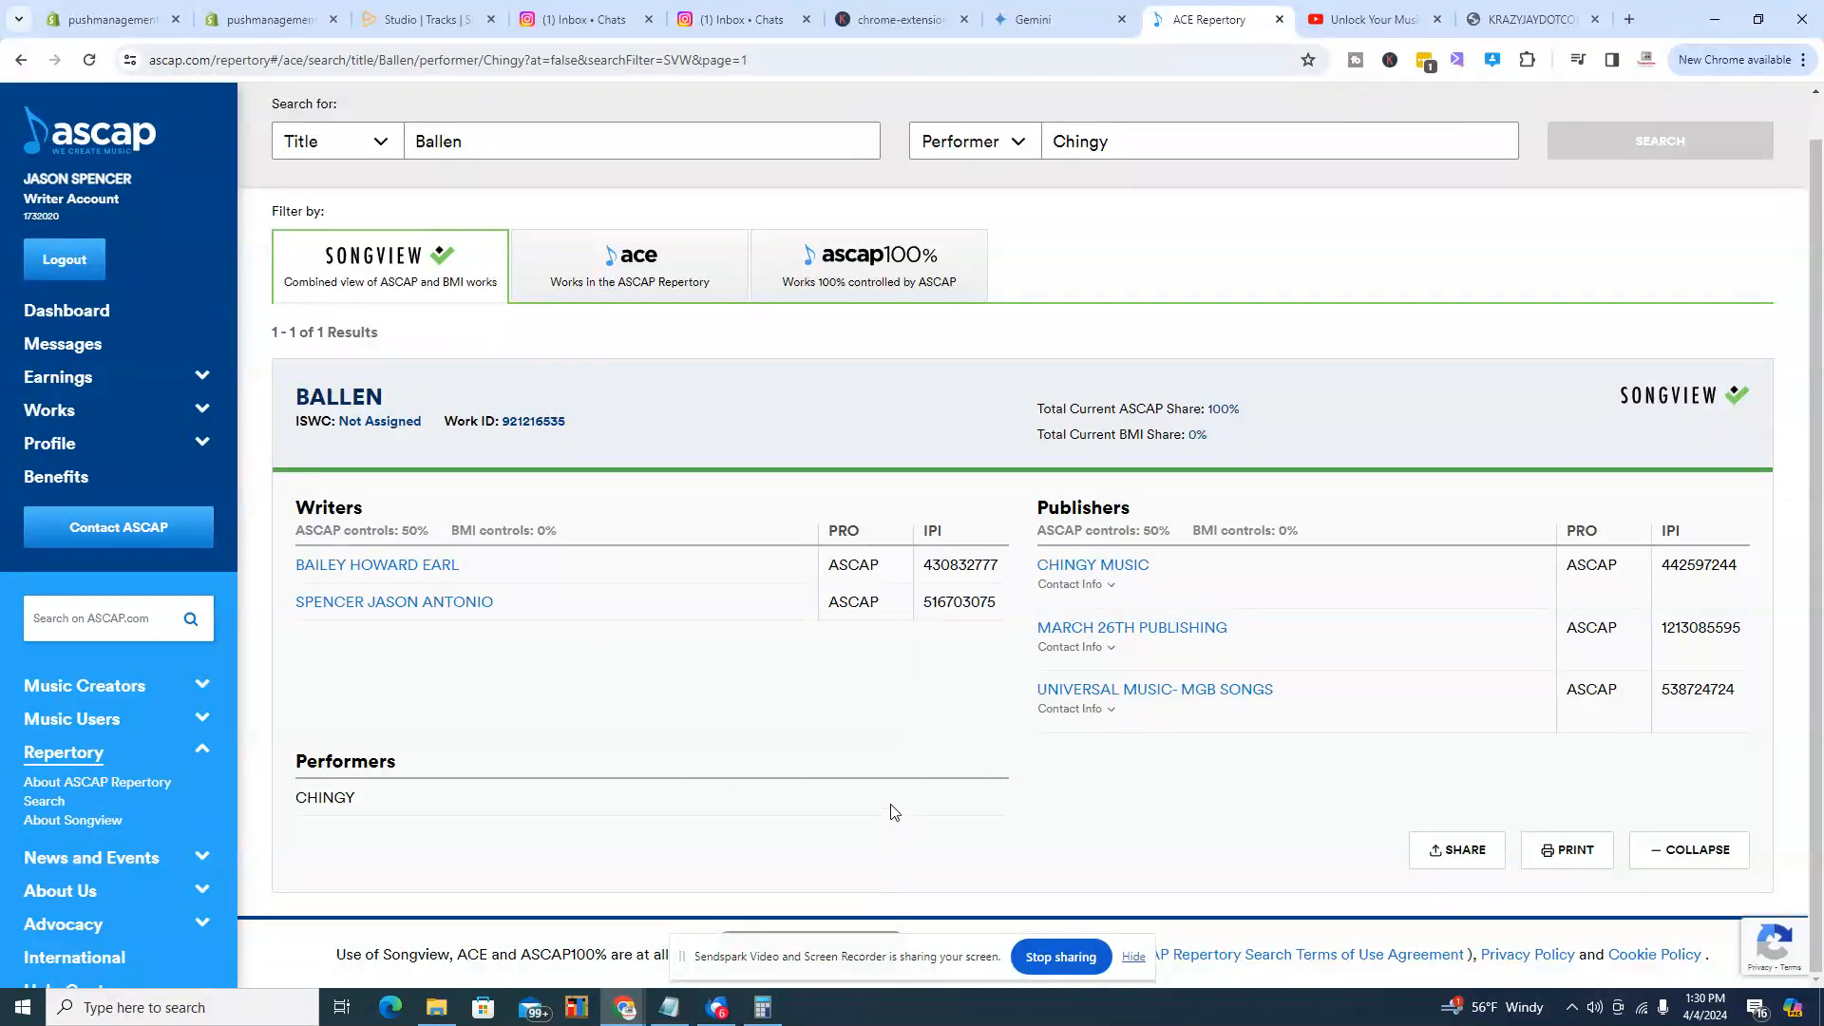
mouse_move(900, 787)
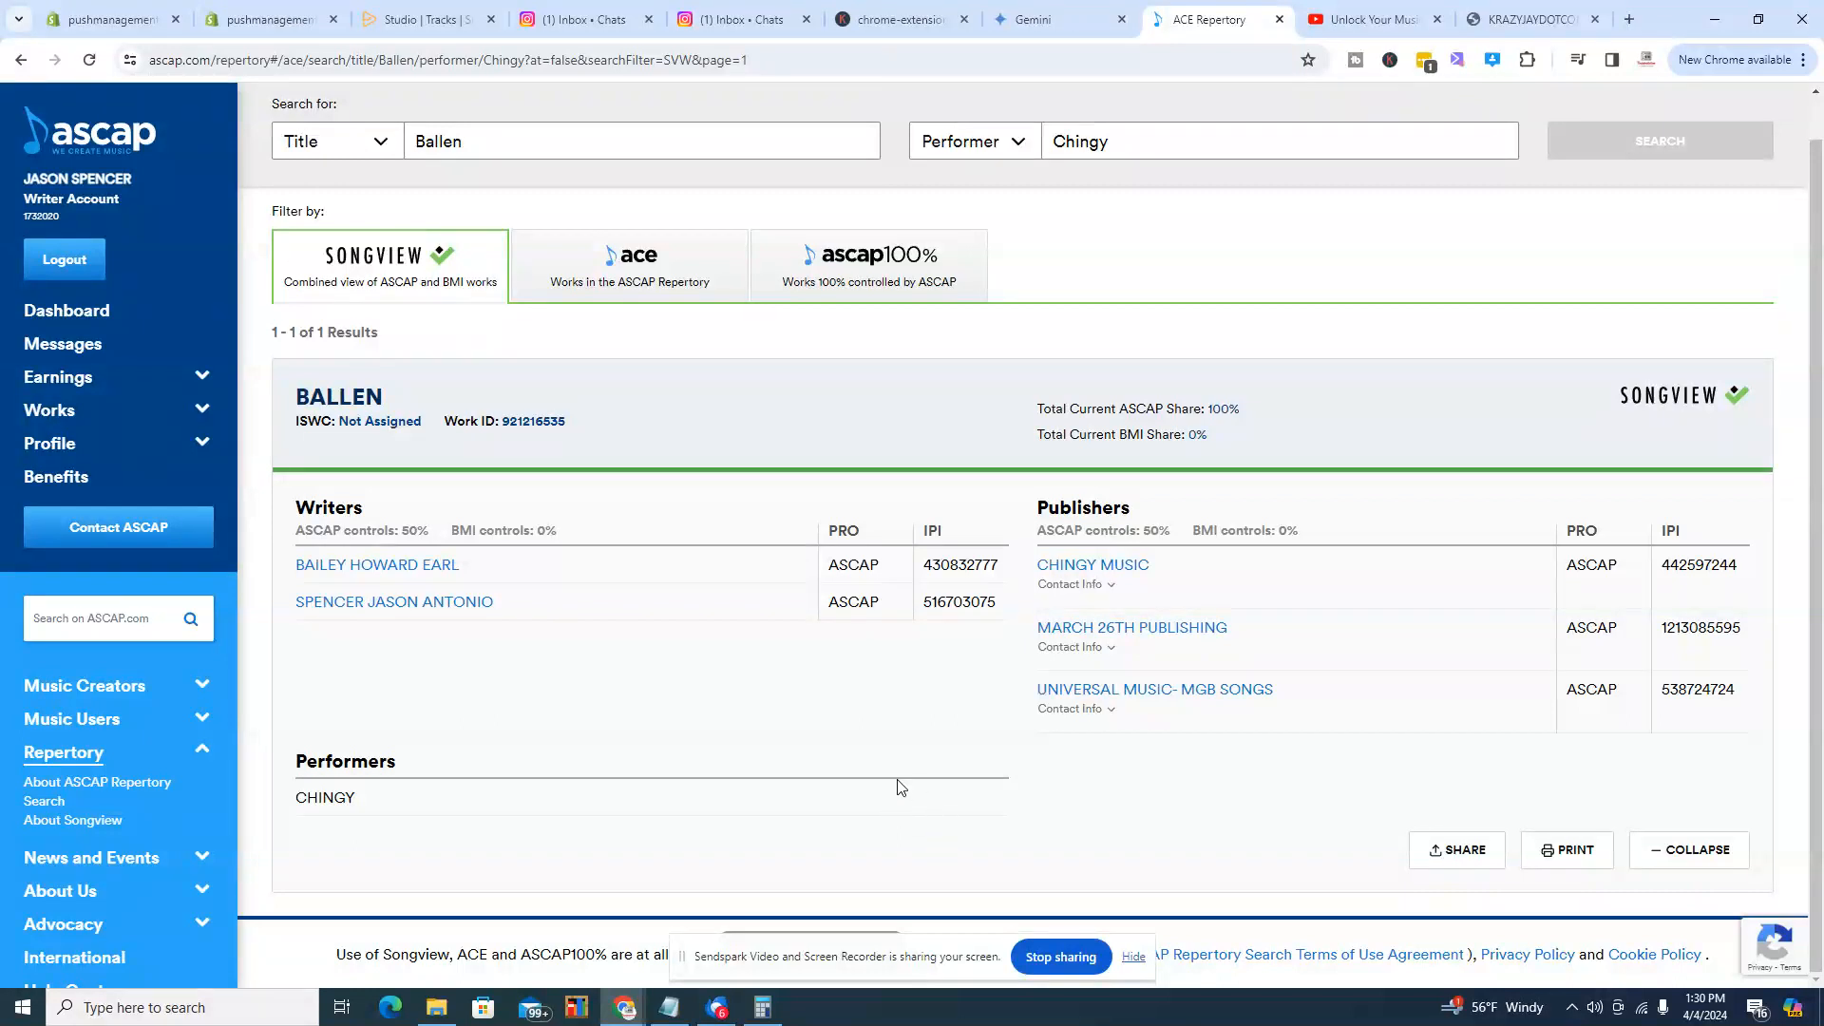